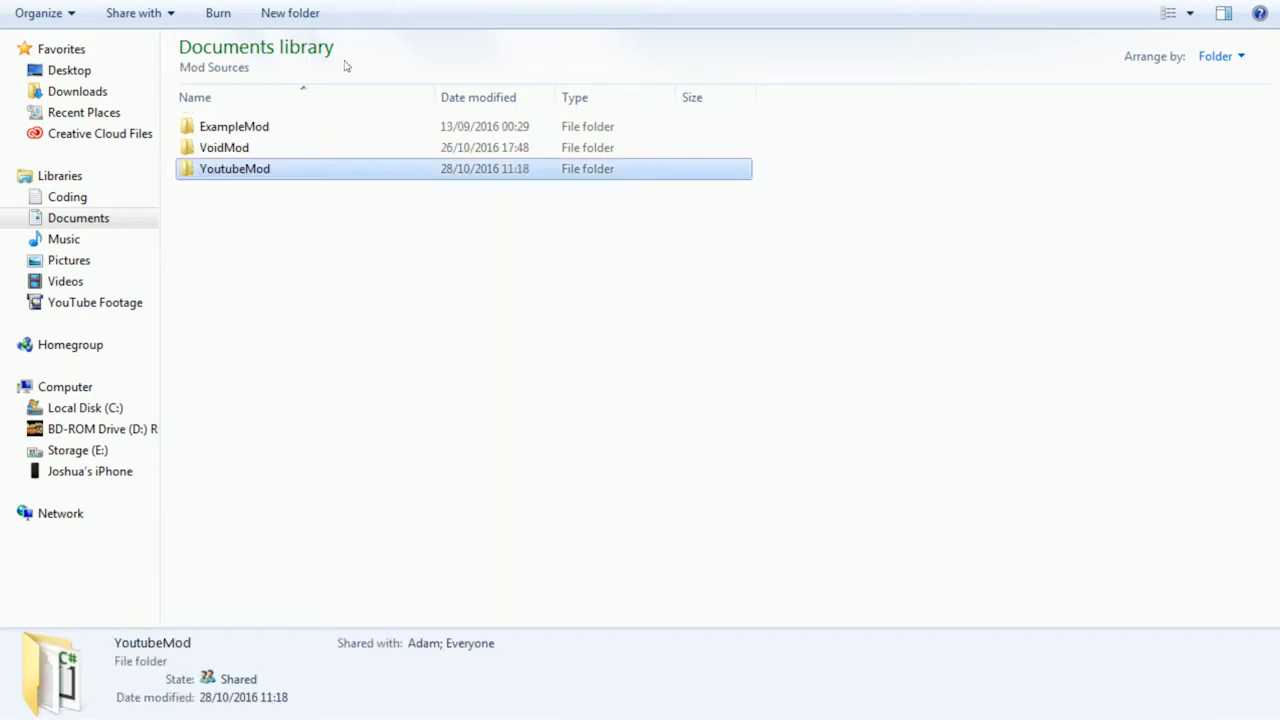
# Open the YoutubeMod project folder inside Mod Sources
pyautogui.click(234, 168)
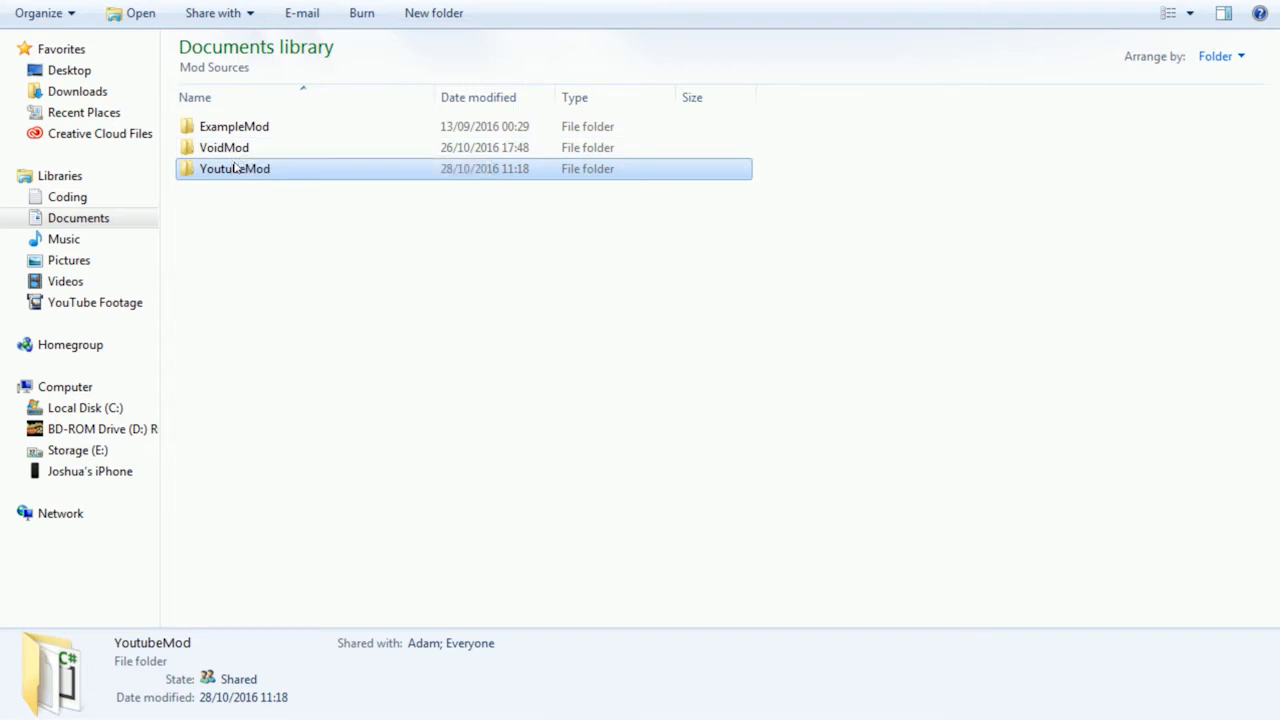
pyautogui.doubleClick(234, 168)
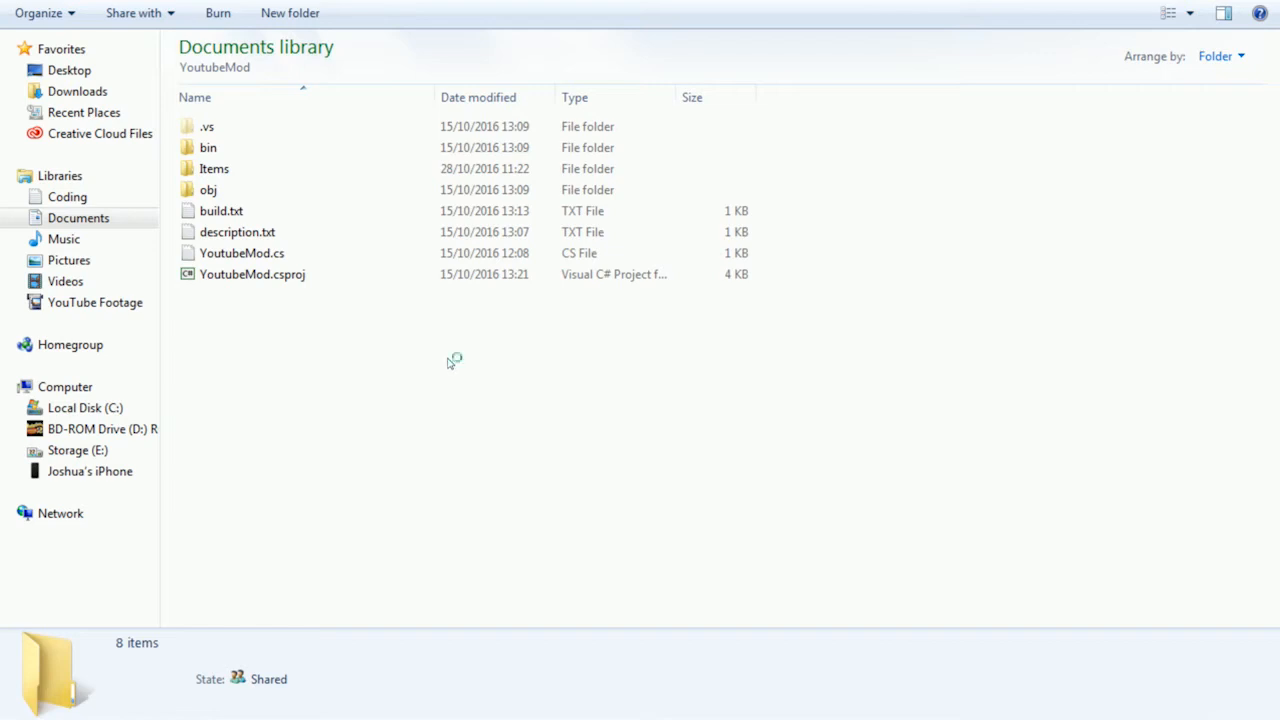
pyautogui.moveTo(352, 350)
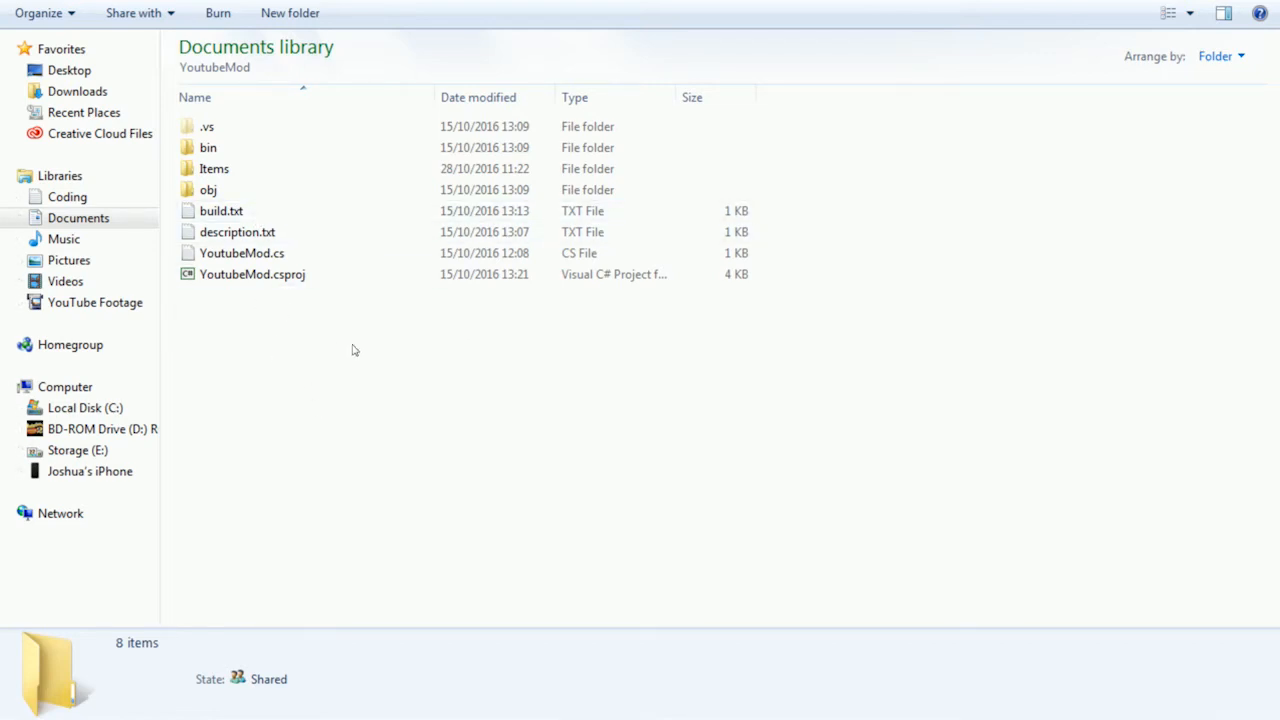
pyautogui.moveTo(340, 350)
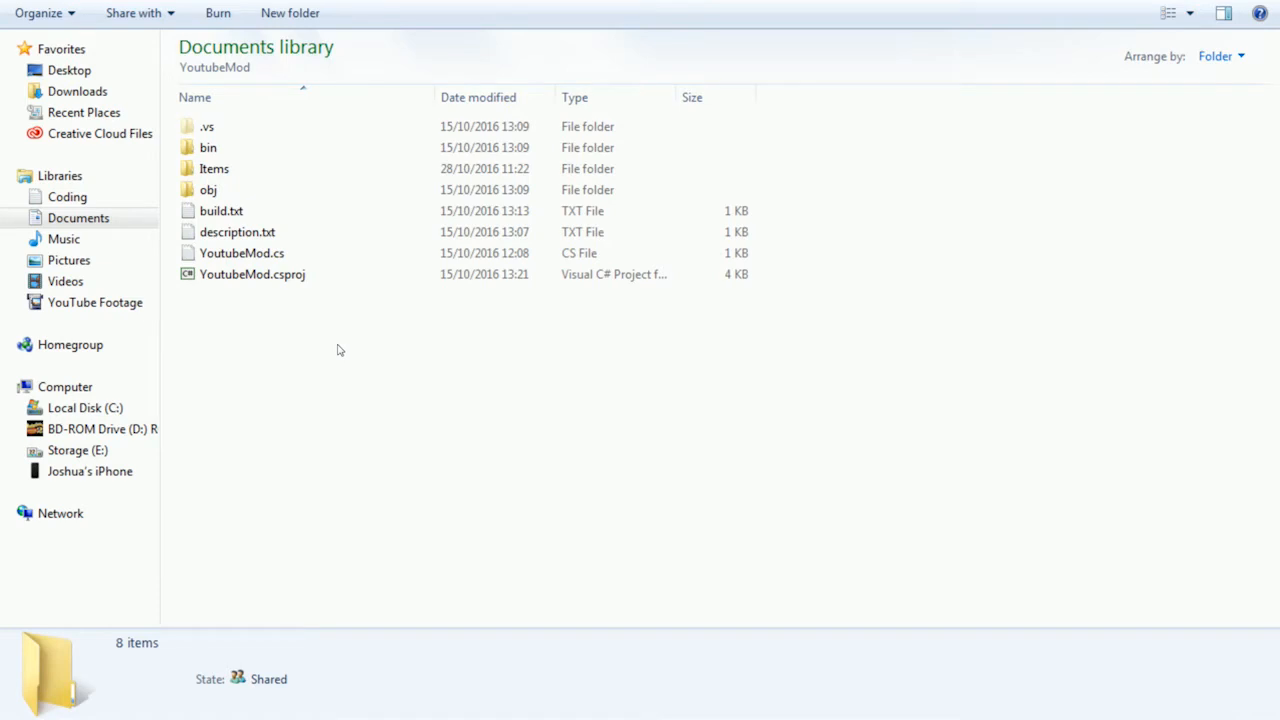
# Create a Weapons folder inside Items, move YoutubeSword.cs into it and select the file
pyautogui.click(214, 168)
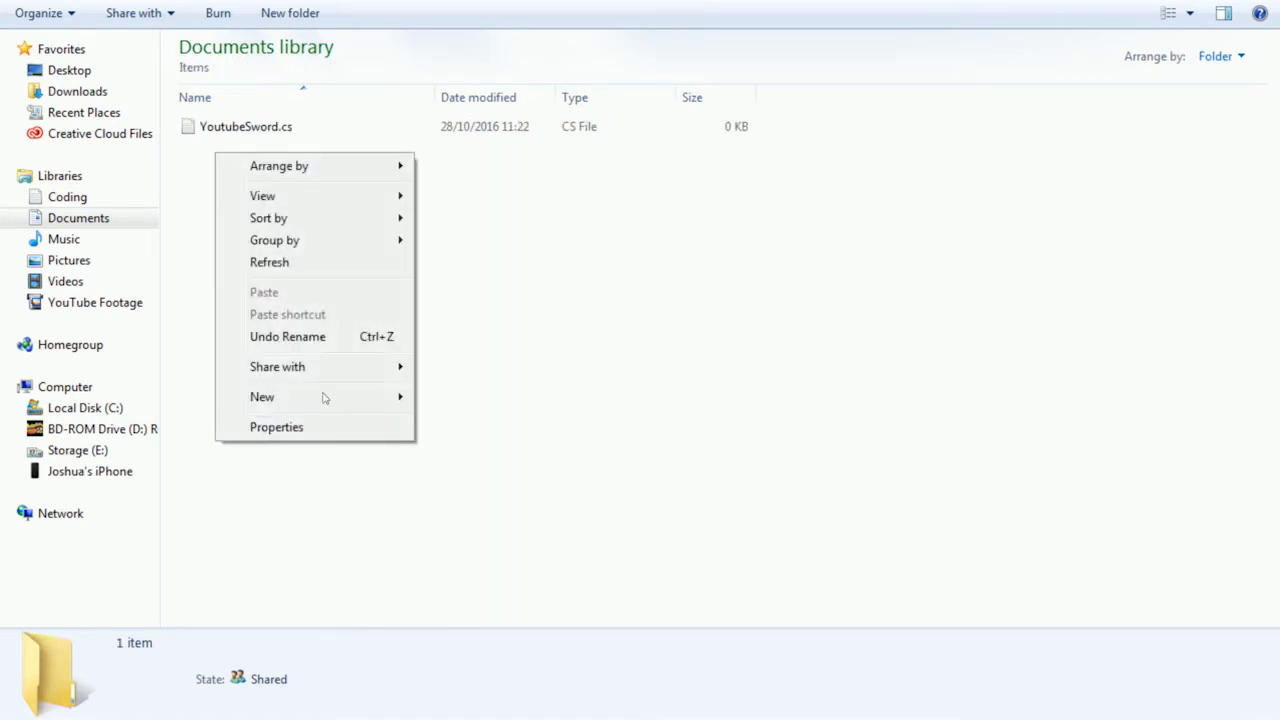
pyautogui.click(262, 396)
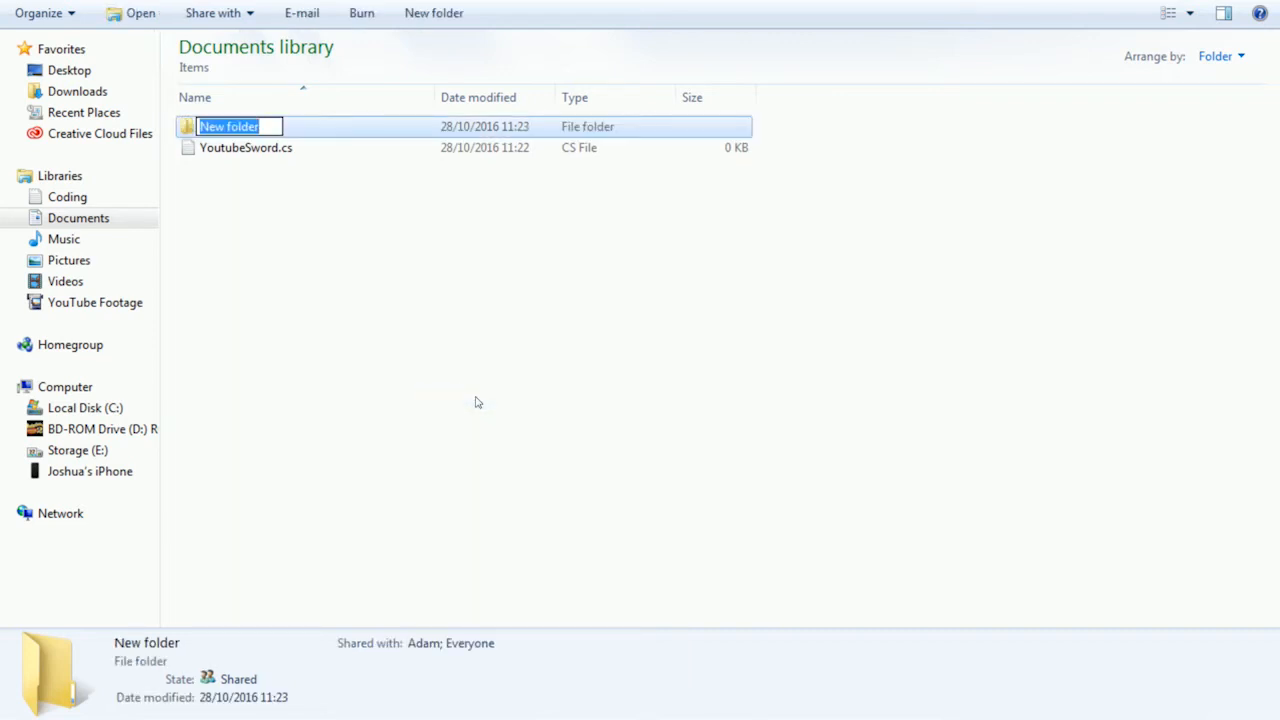
pyautogui.write('Weapons')
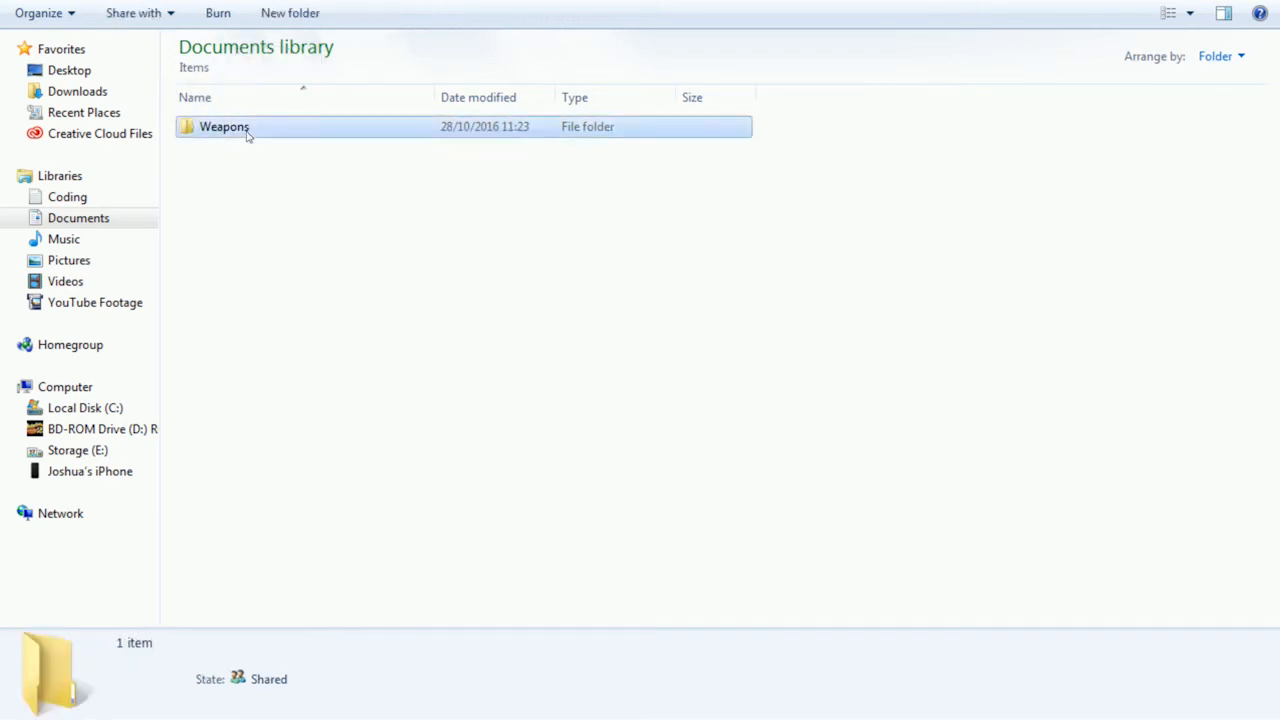
pyautogui.doubleClick(224, 126)
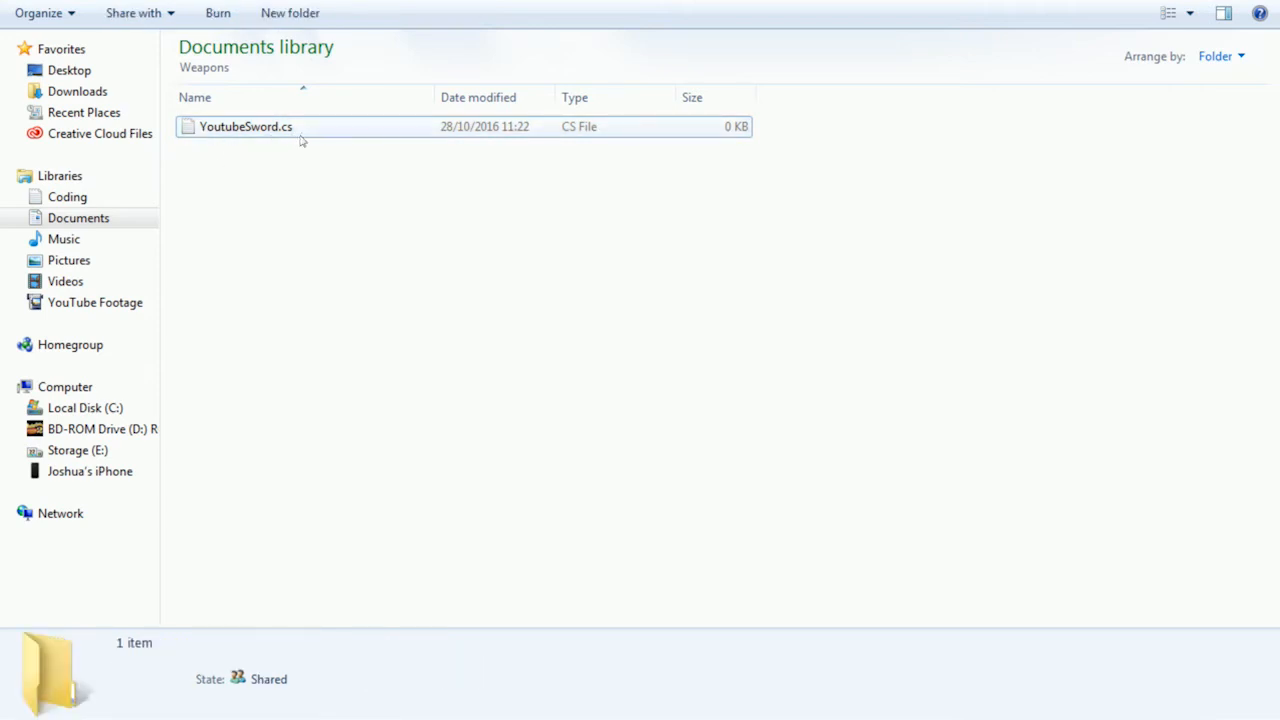
pyautogui.click(246, 126)
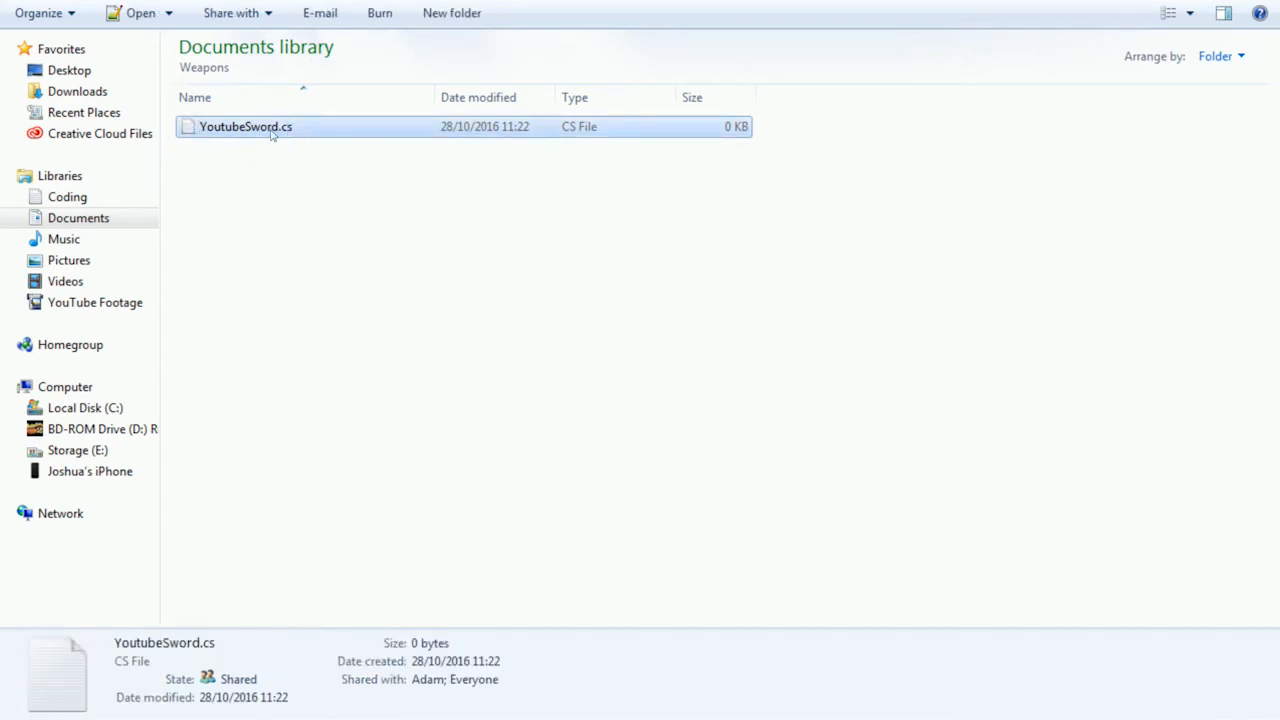
# Open YoutubeSword.cs and add the using Microsoft.Xna.Framework directive
pyautogui.doubleClick(246, 126)
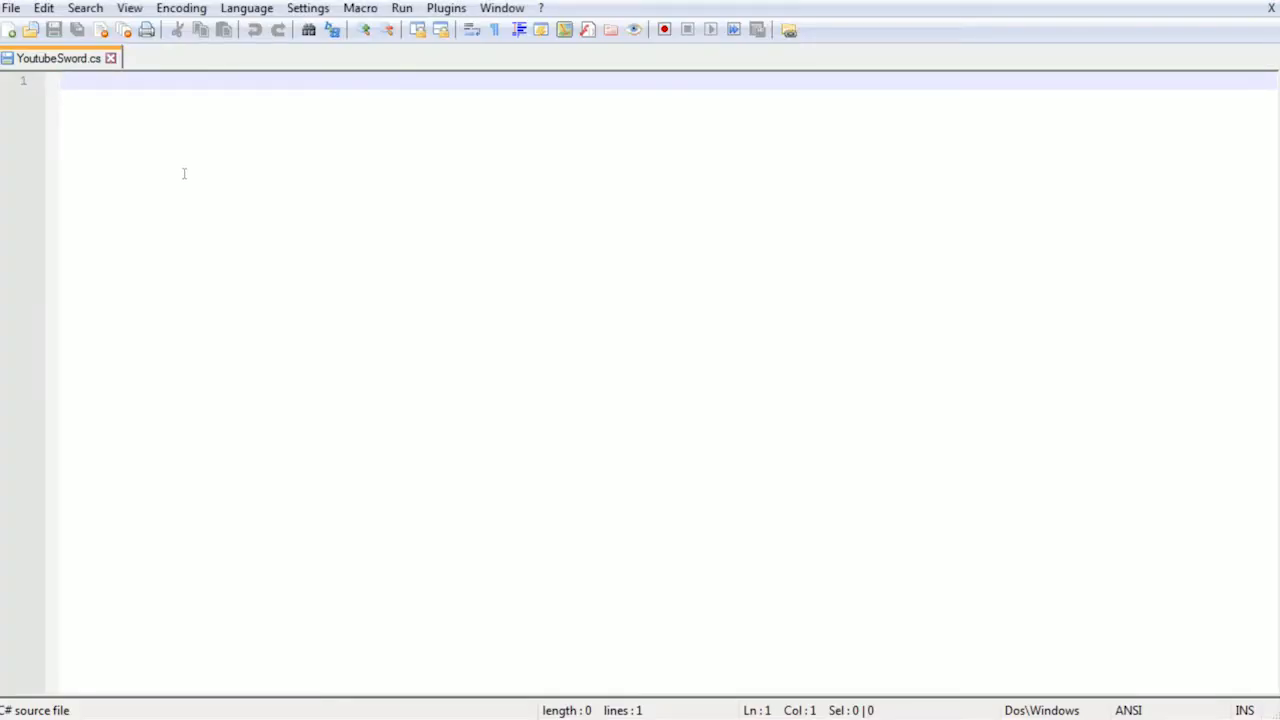
pyautogui.write('using Mic')
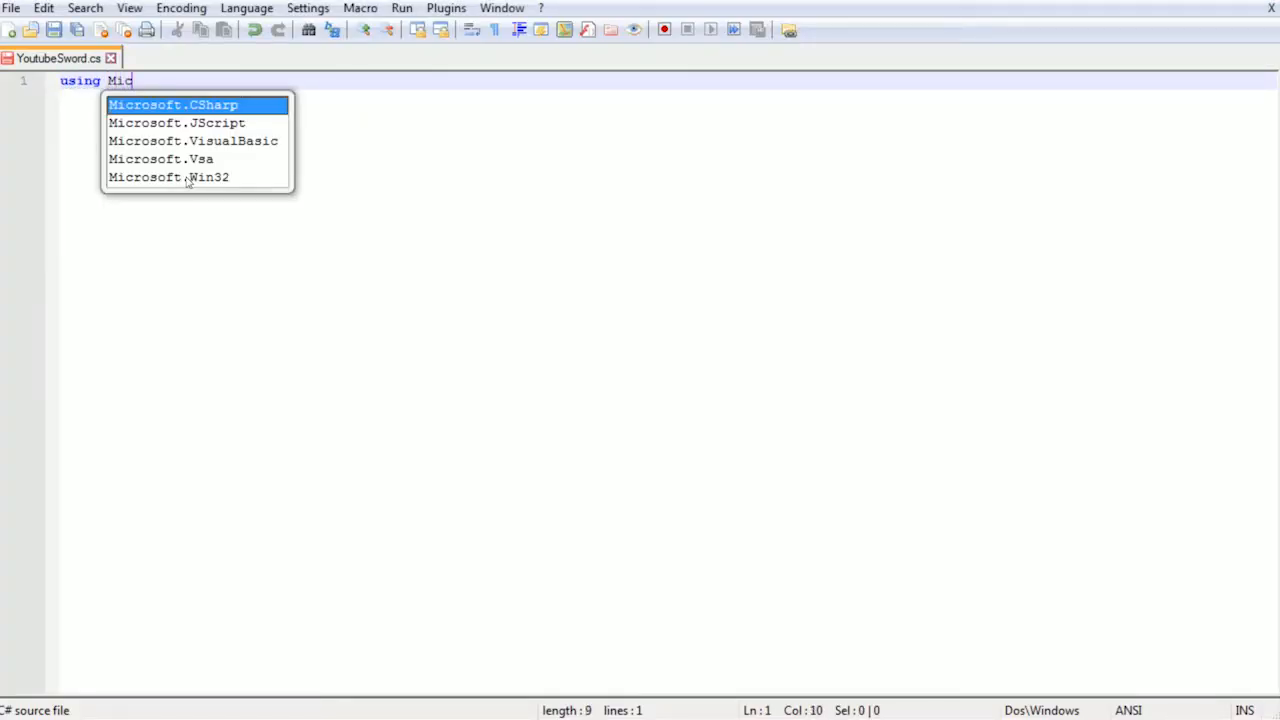
pyautogui.write('ro')
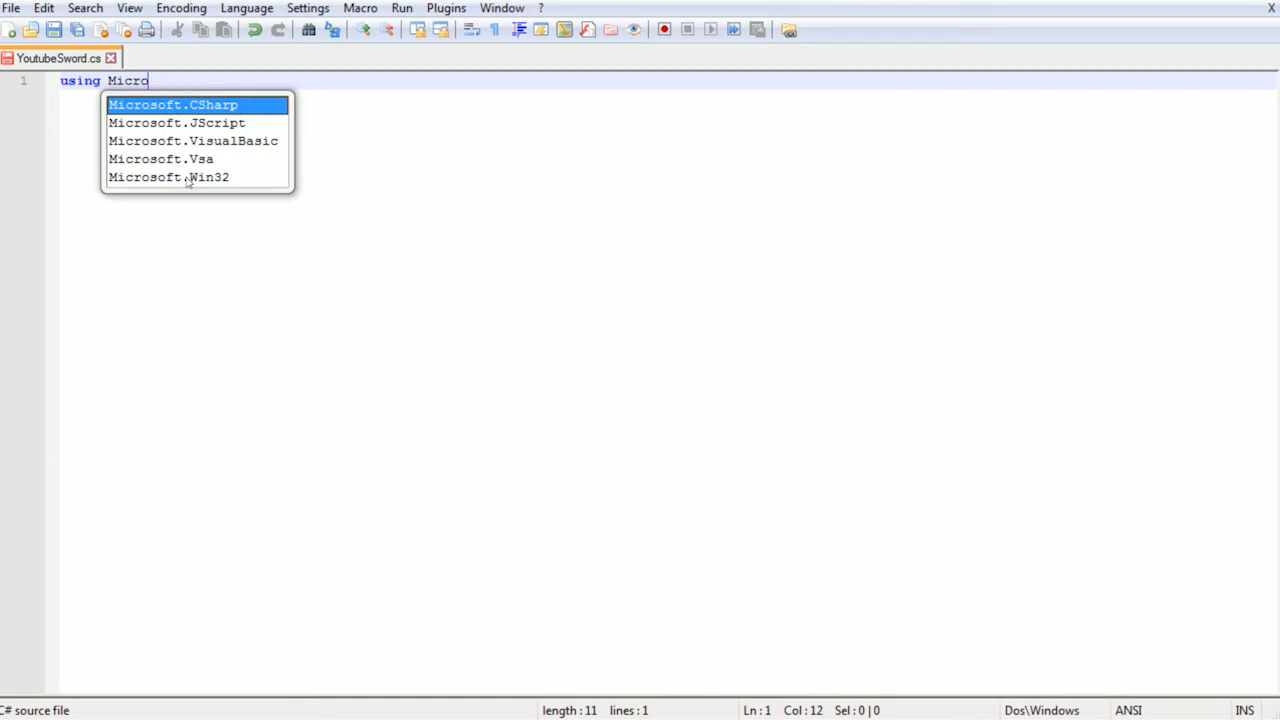
pyautogui.write('soft')
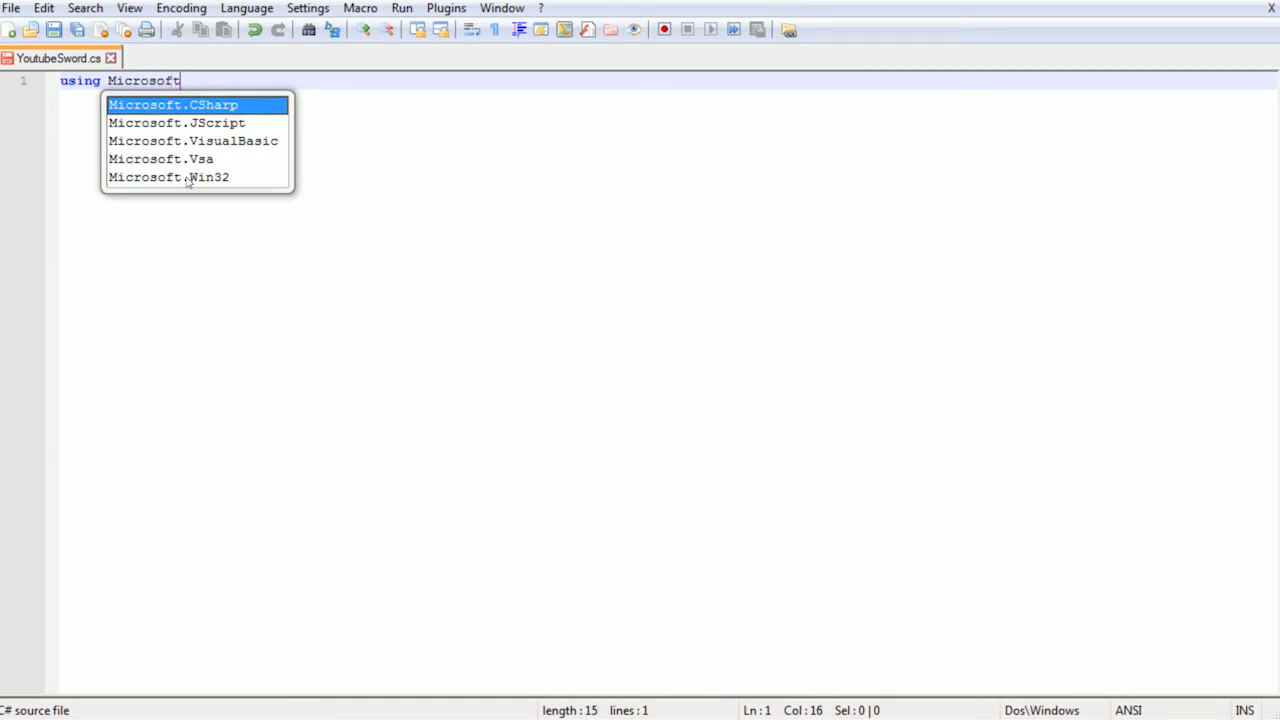
pyautogui.write('.Xn')
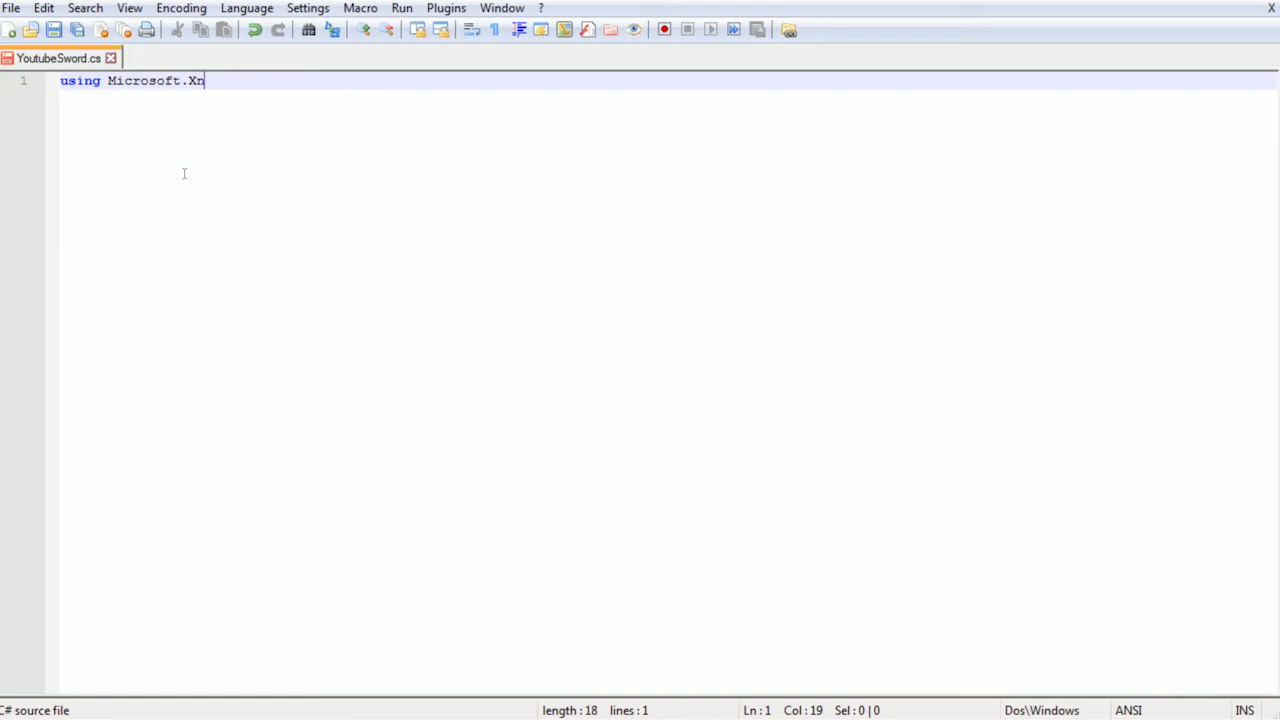
pyautogui.write('a.Fr')
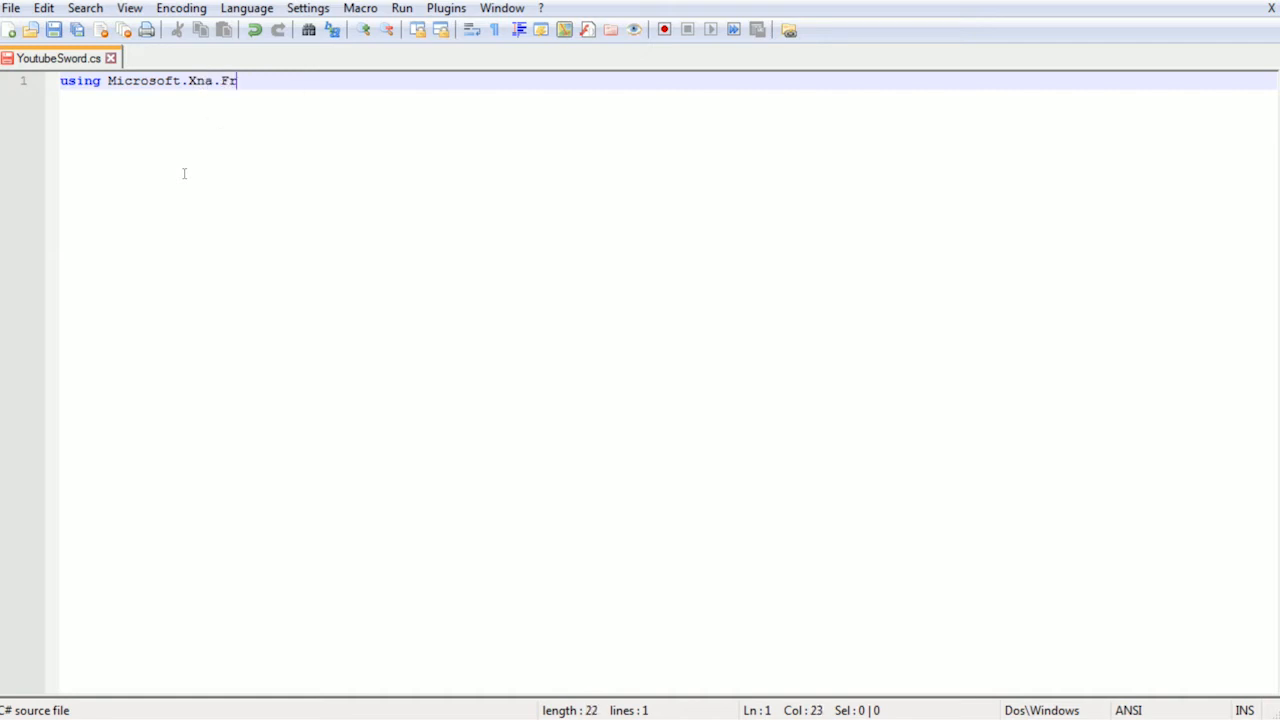
pyautogui.write('amework')
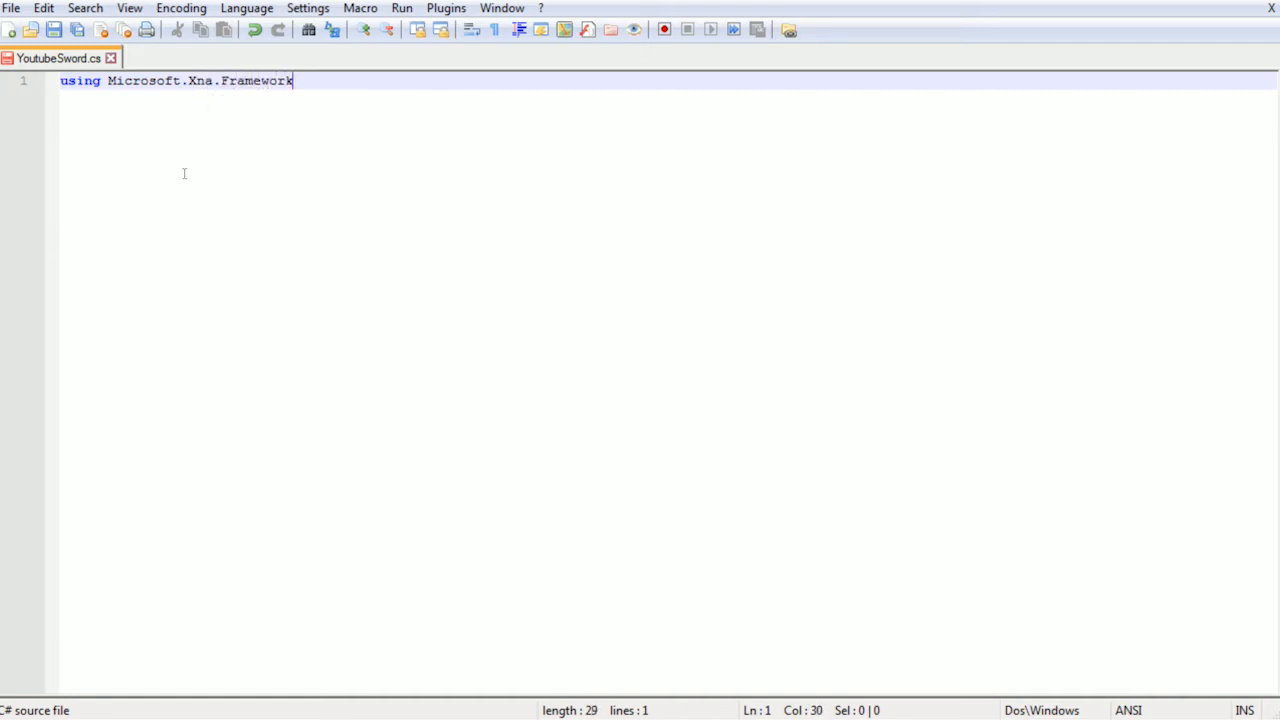
pyautogui.write(';')
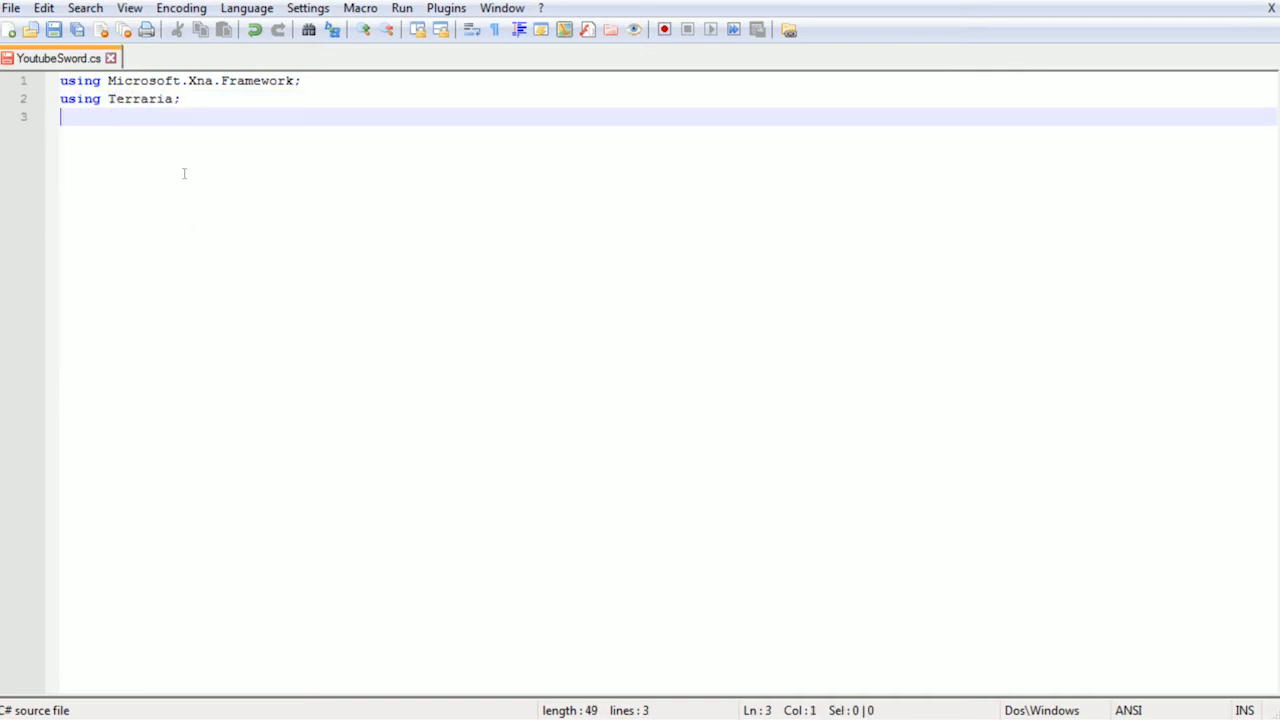
# Add using directives for Terraria, Terraria.ID and Terraria.ModLoader, then begin the namespace
pyautogui.write('using Terraria.ID;')
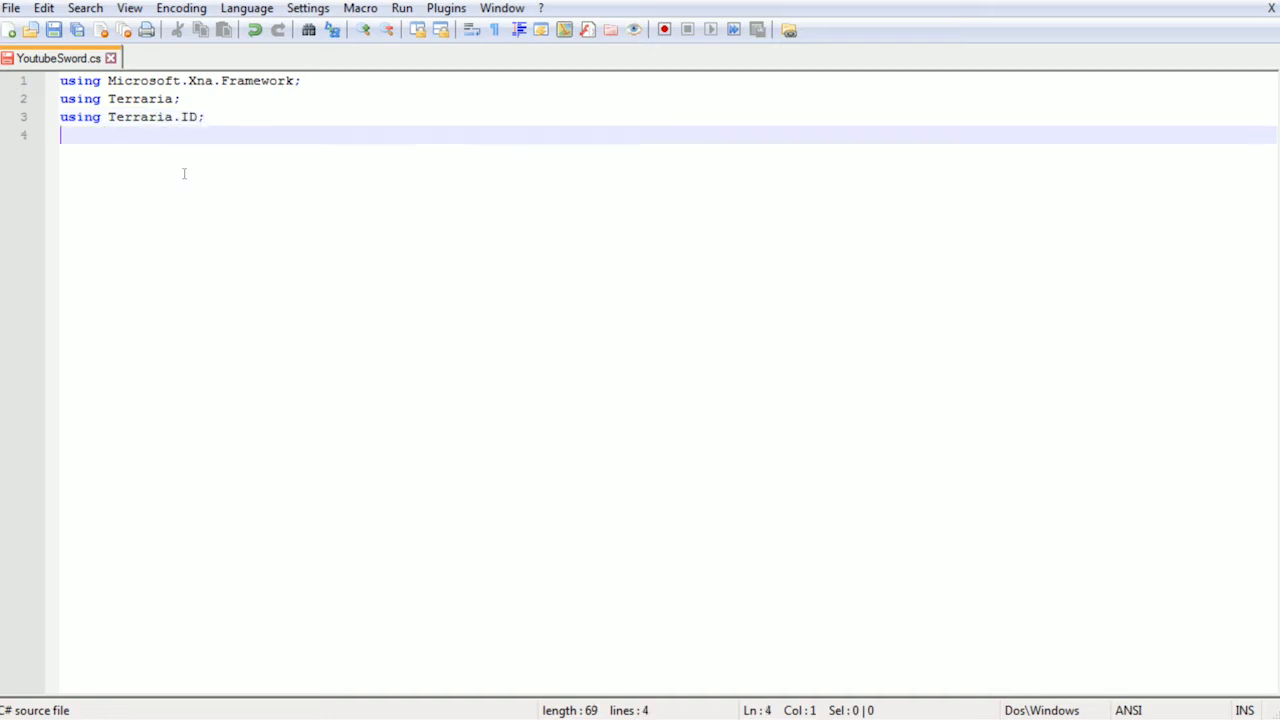
pyautogui.write('using Terraria.ModLo')
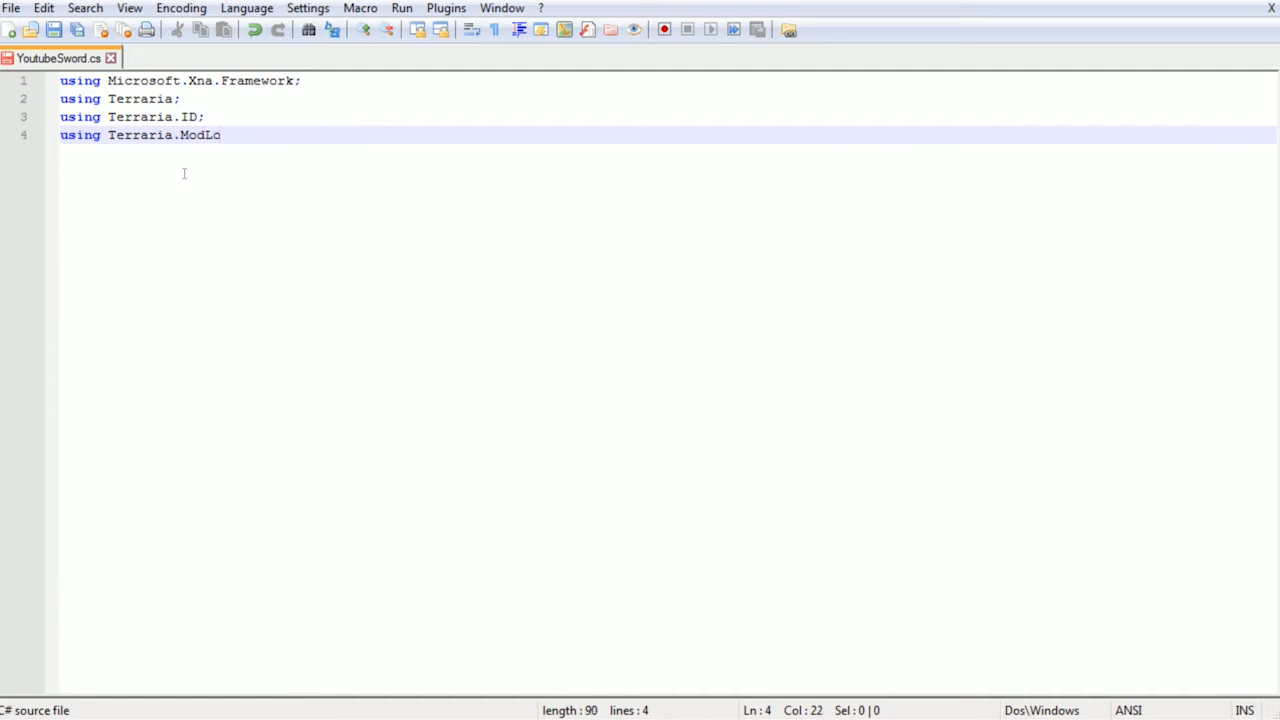
pyautogui.write('ader;')
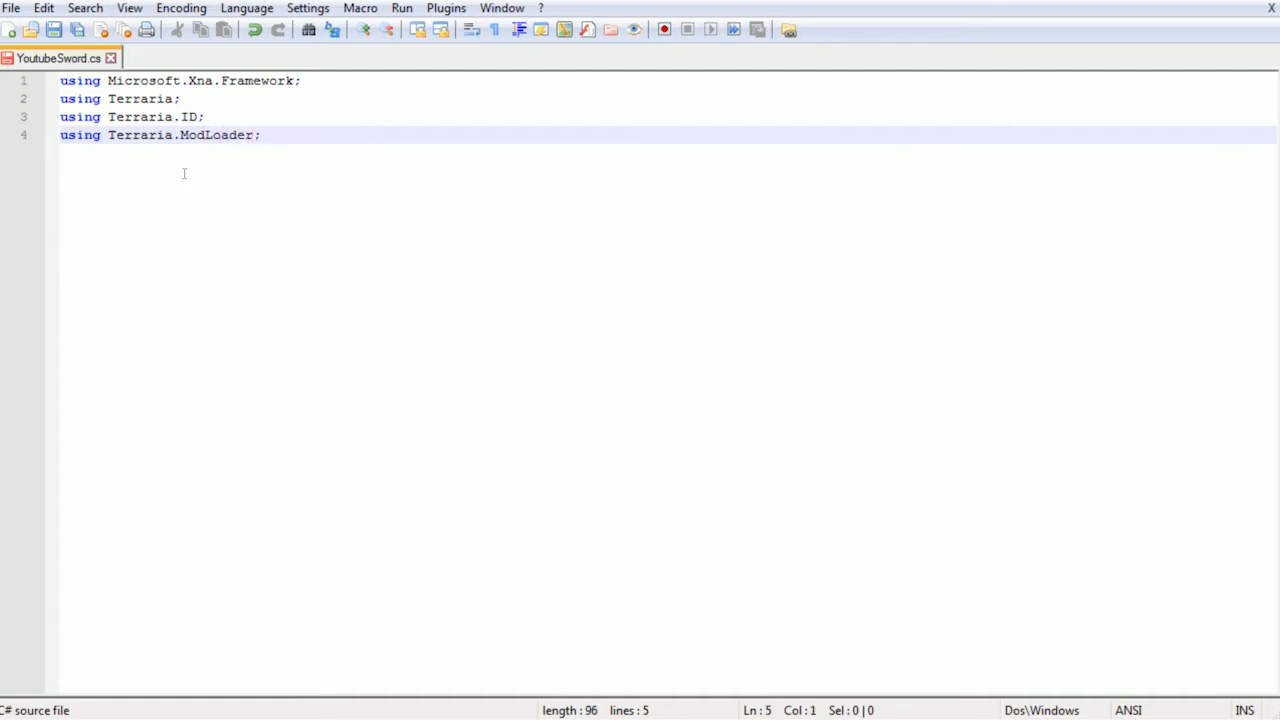
pyautogui.write('namesp')
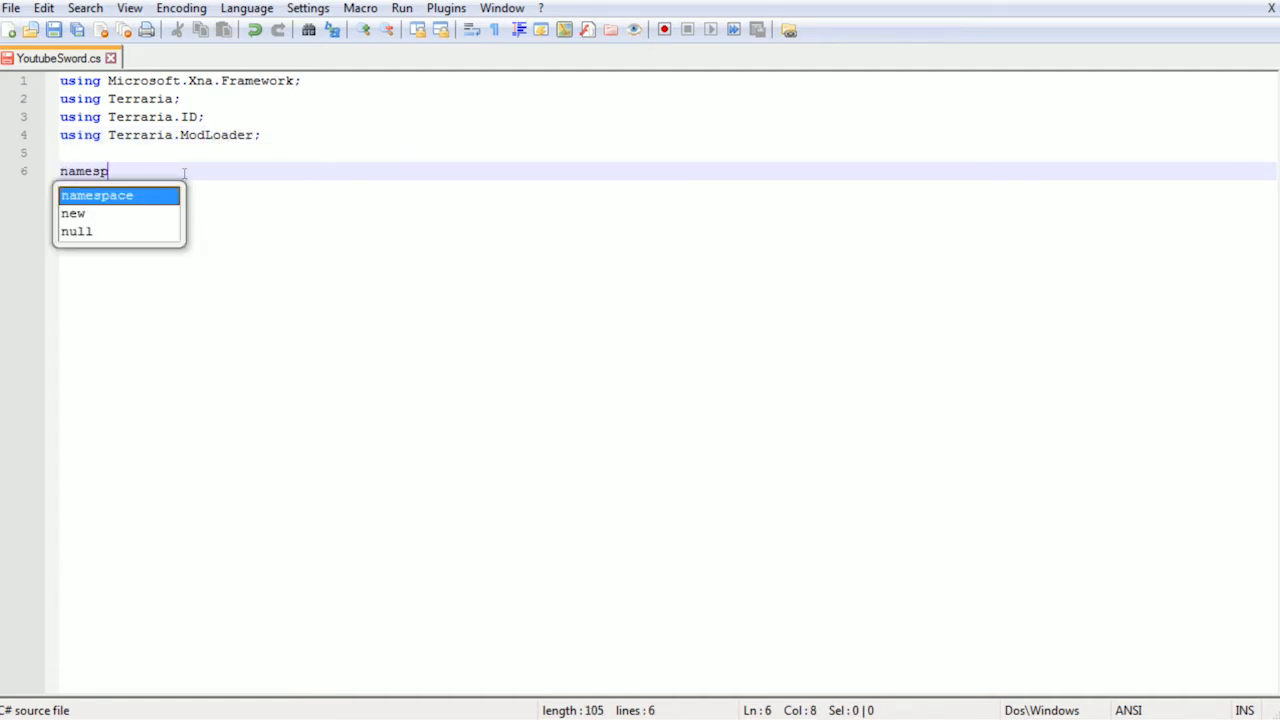
# Declare namespace YoutubeMod.Items.Weapons with an empty brace block
pyautogui.write('ace YoutubeMo')
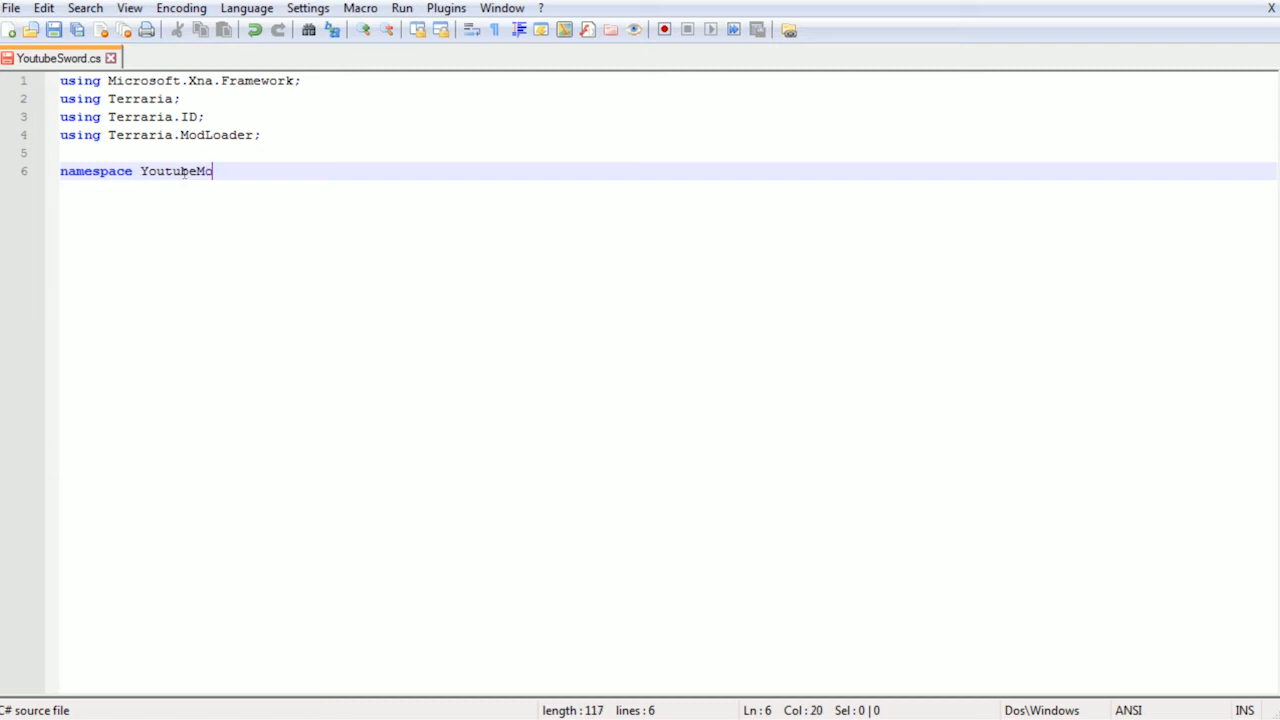
pyautogui.write('d')
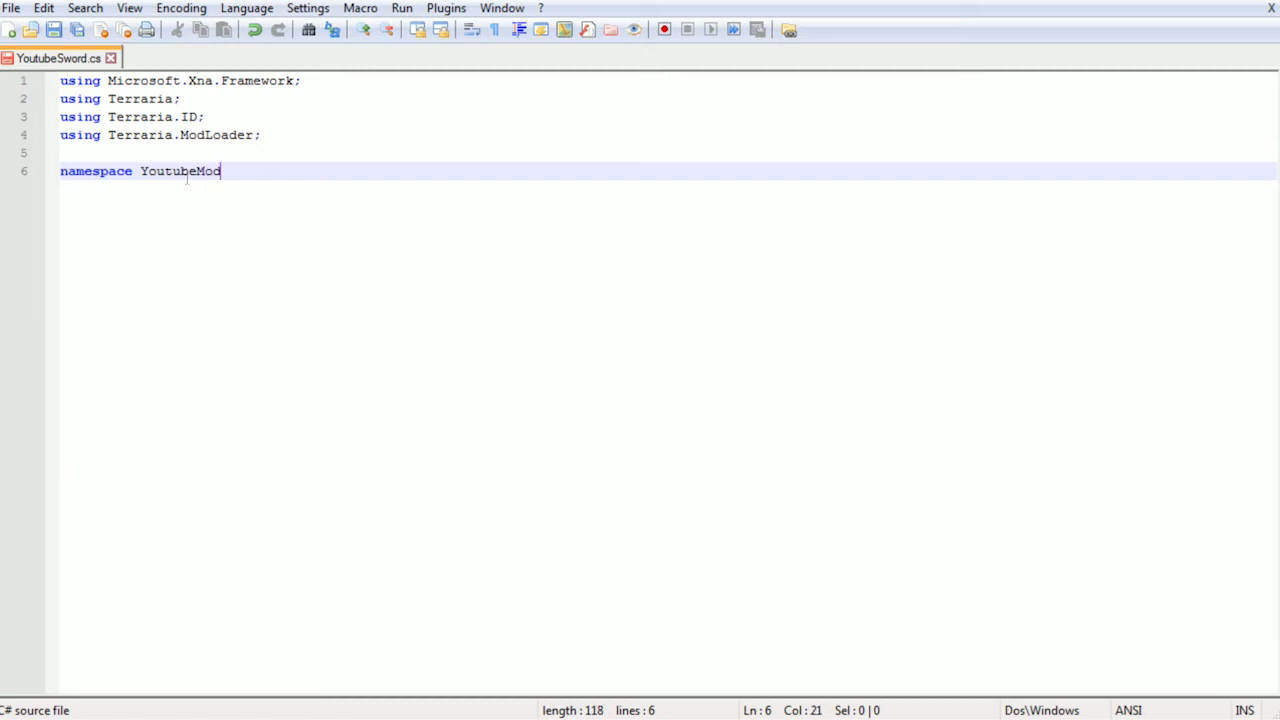
pyautogui.write('.')
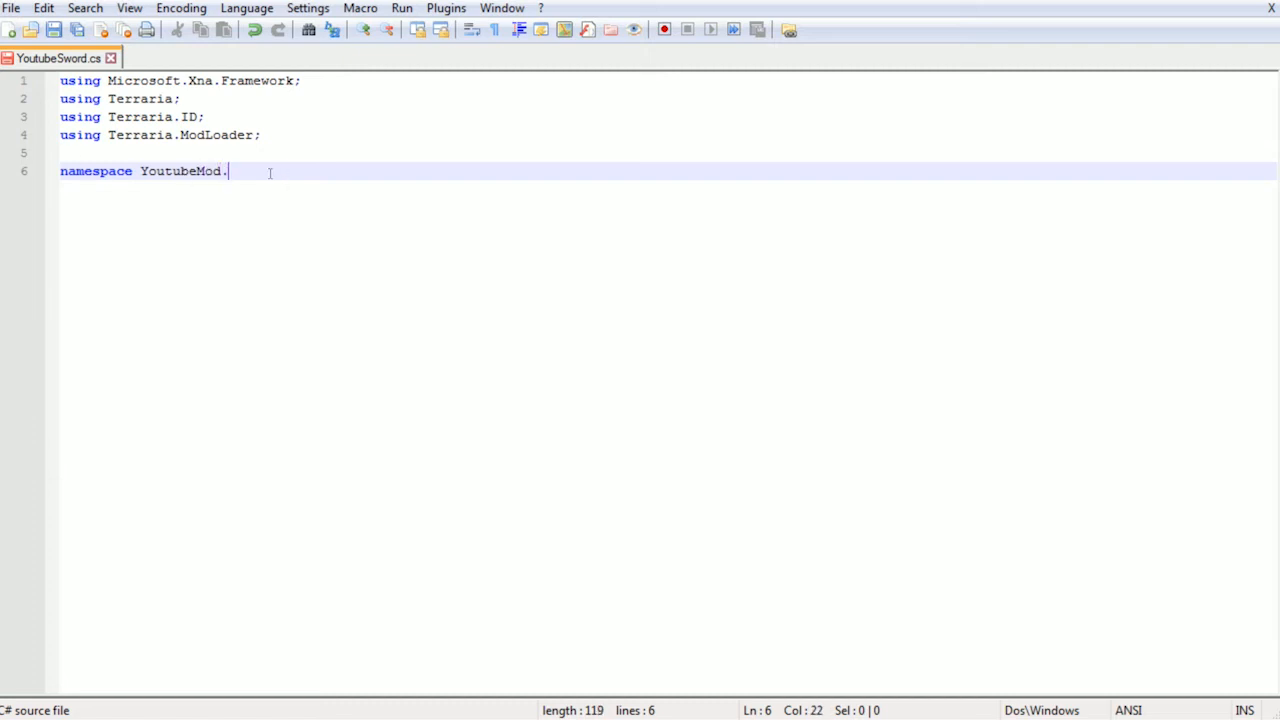
pyautogui.write('I')
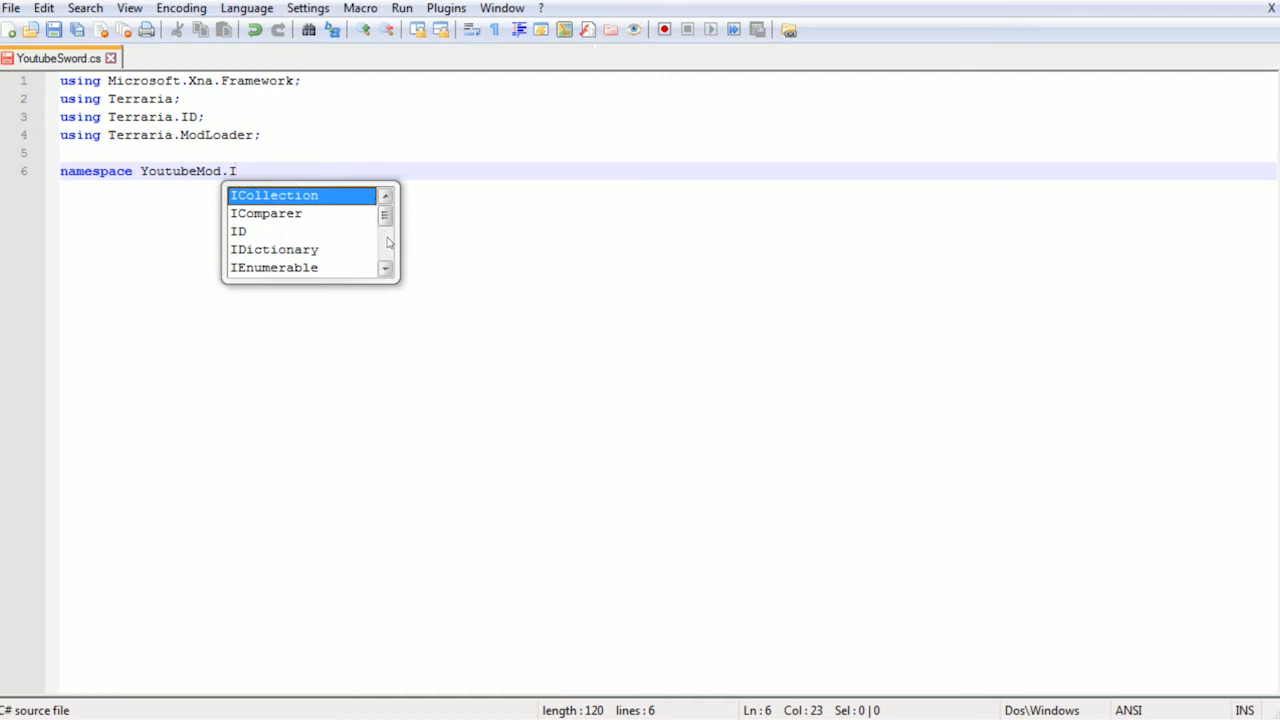
pyautogui.press('Escape')
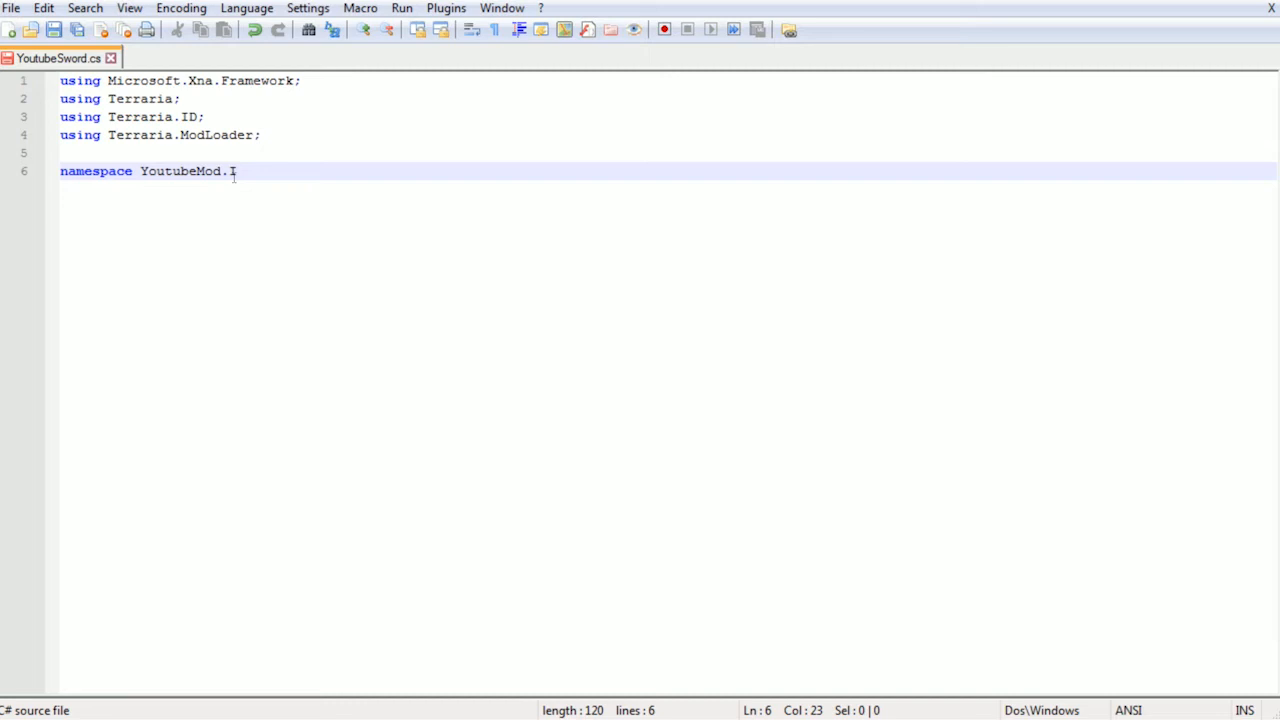
pyautogui.write('Items.W')
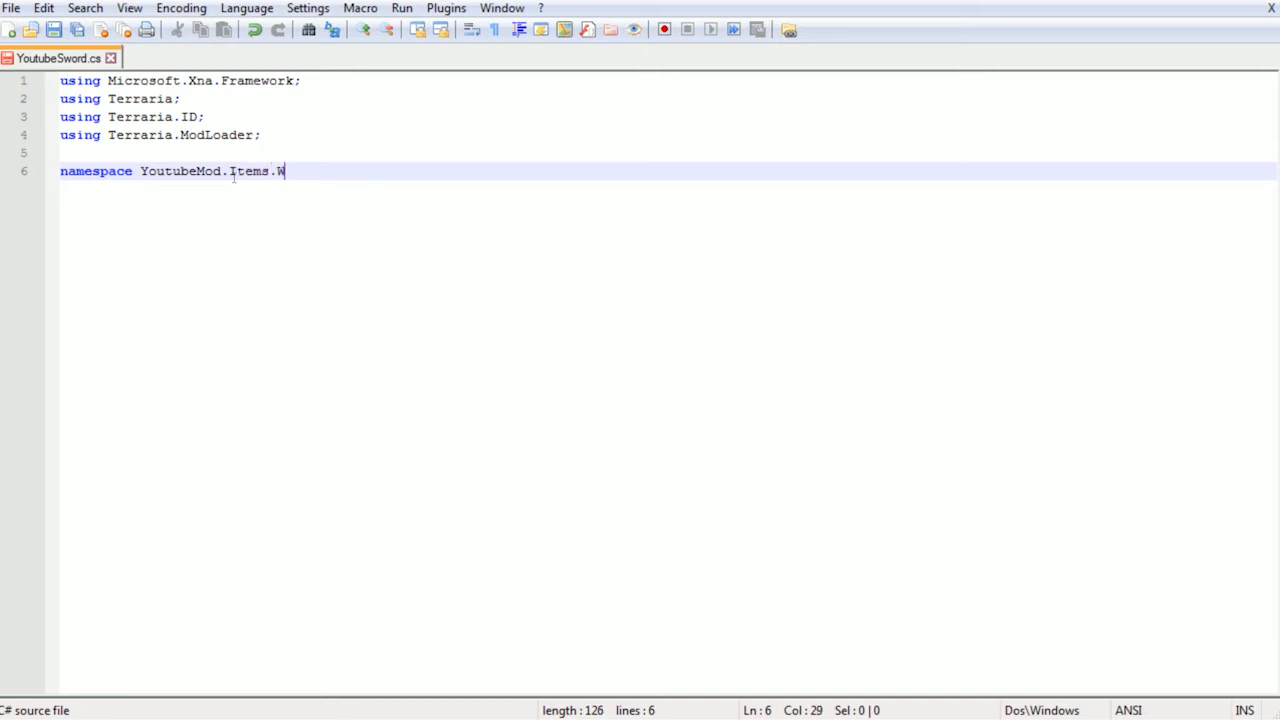
pyautogui.write('eapons')
pyautogui.write('{')
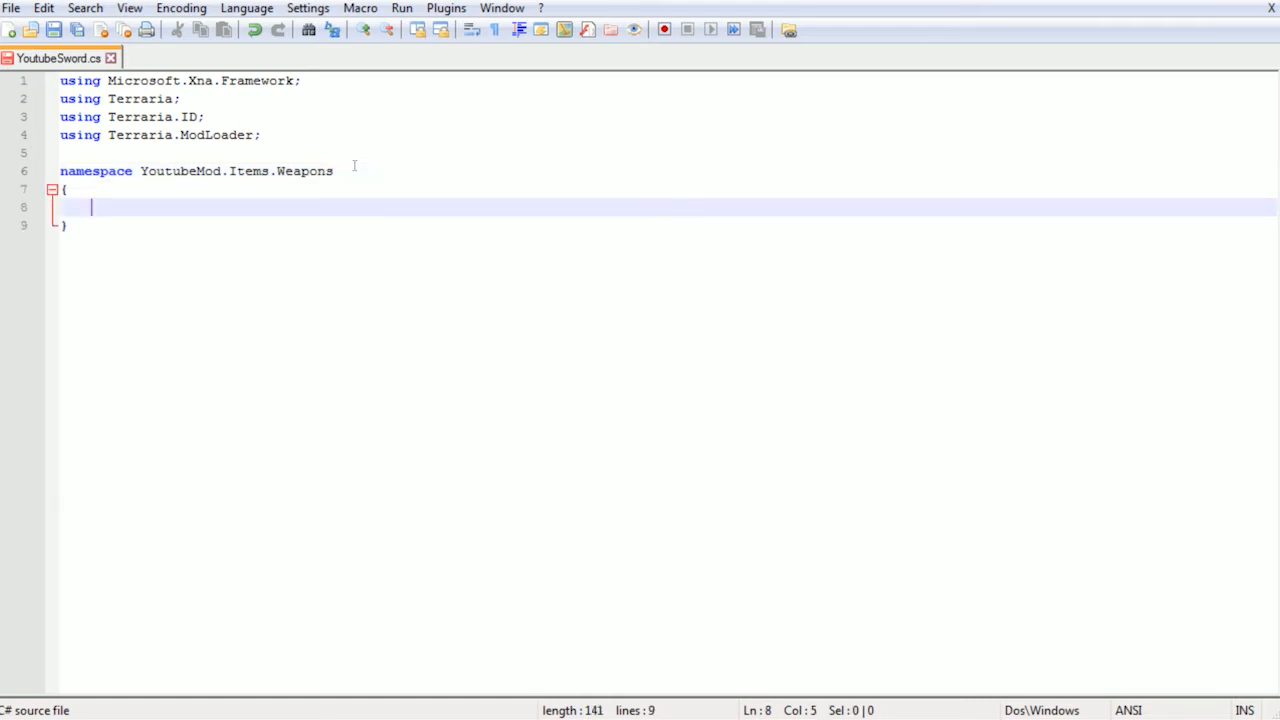
# Declare public class YoutubeSword with a SetDefaults override, starting item.name inside it
pyautogui.write('public class')
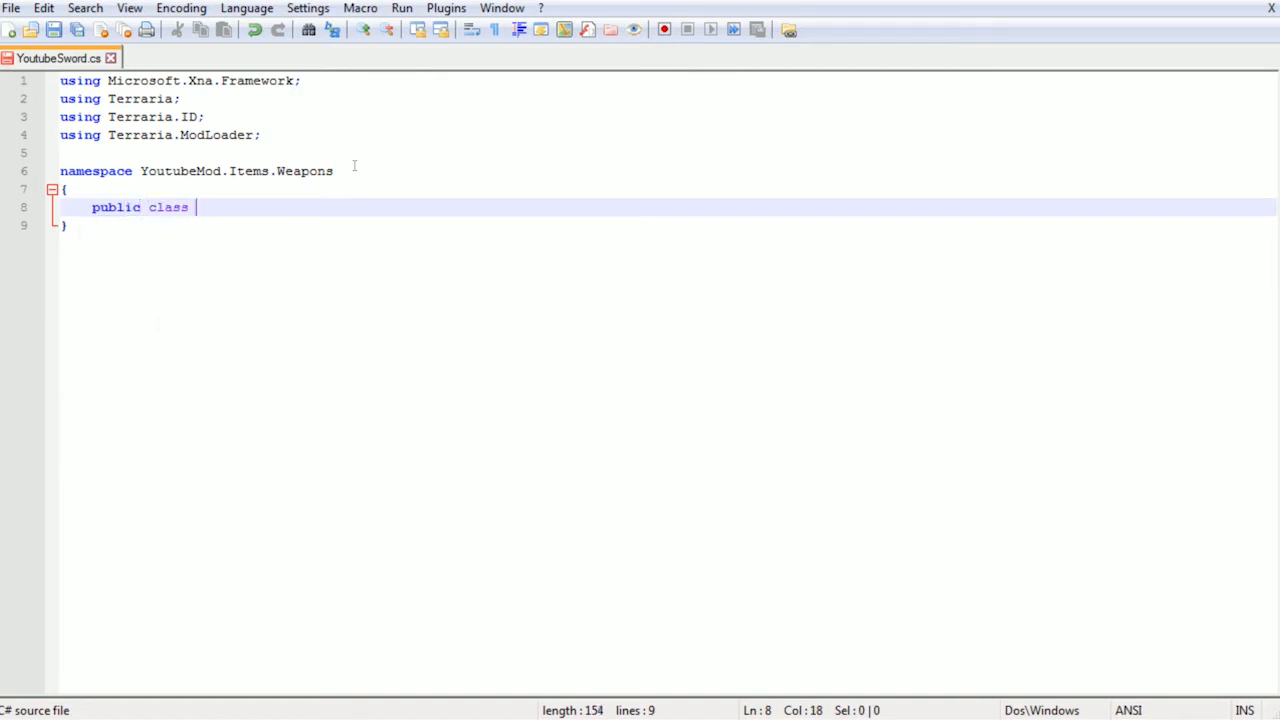
pyautogui.write('YoutubeSword : ModItem')
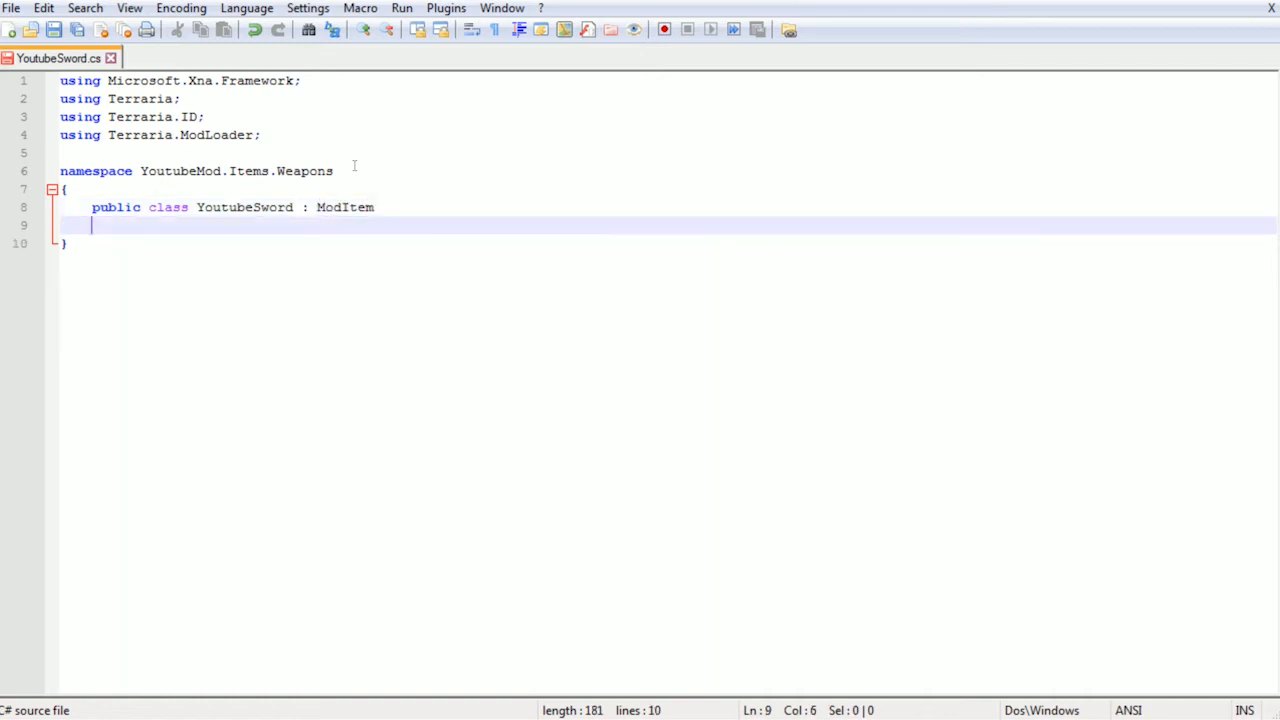
pyautogui.write('{')
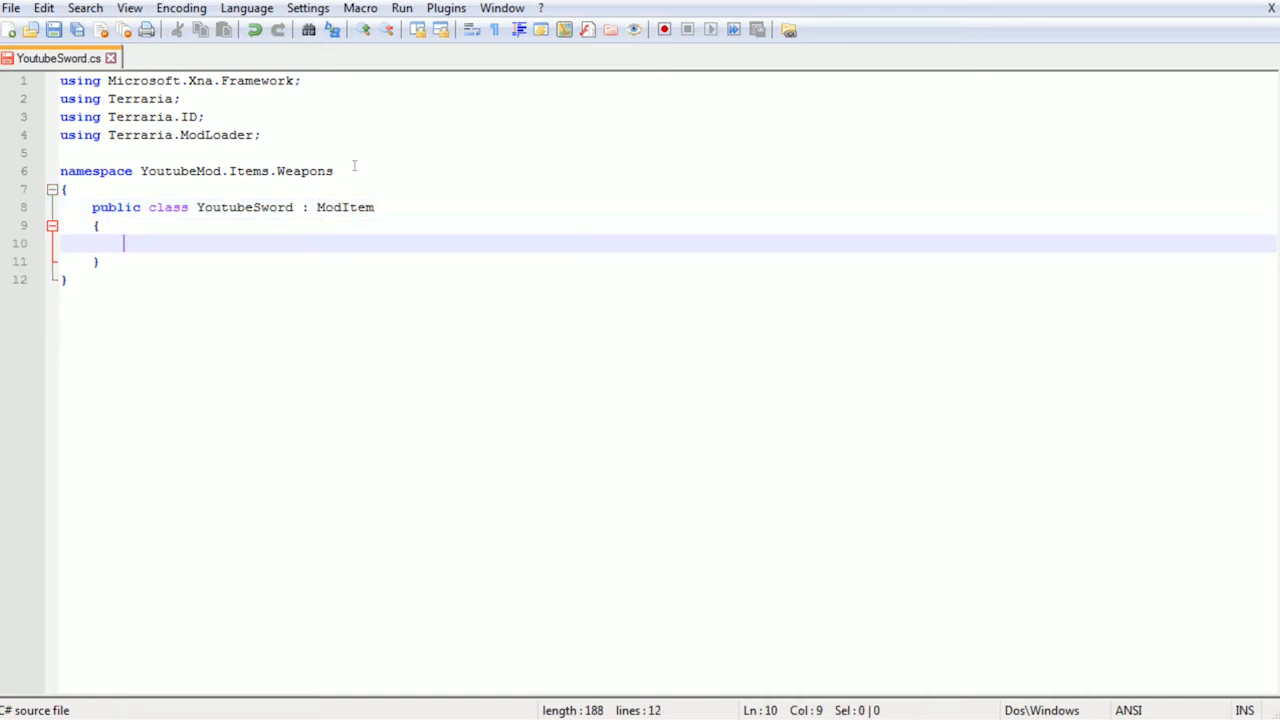
pyautogui.write('public override')
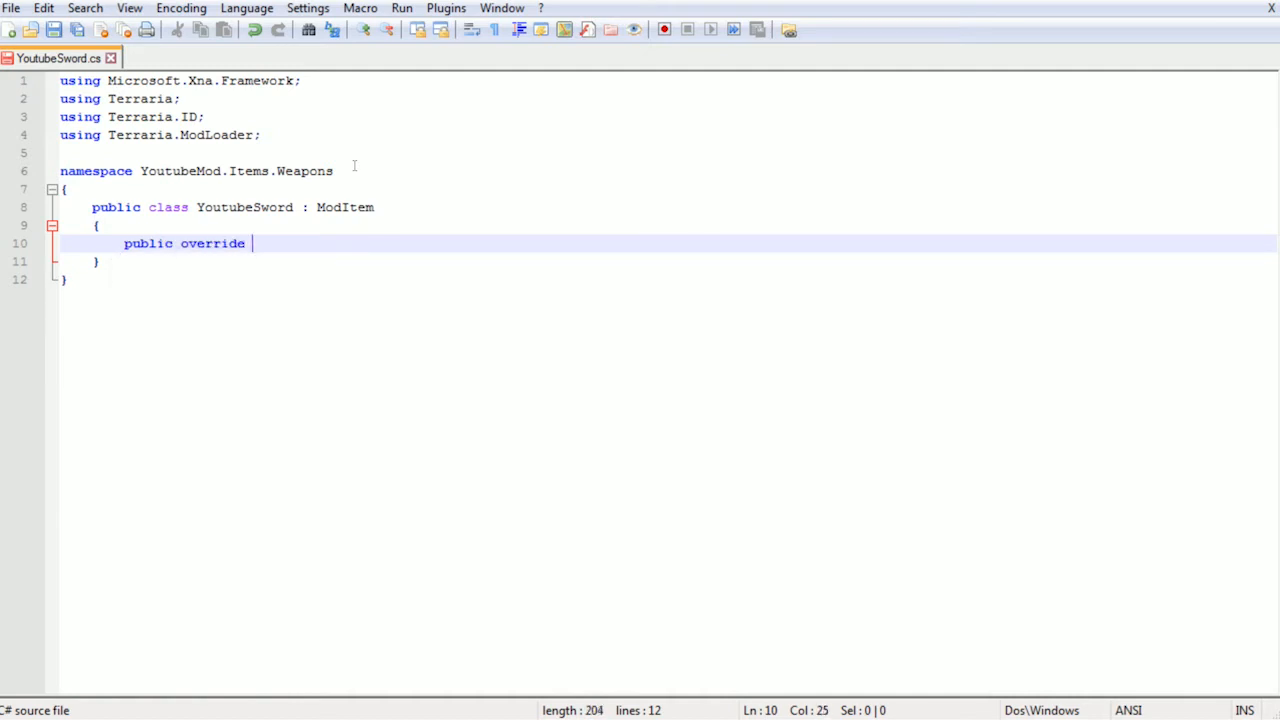
pyautogui.write('void SetD')
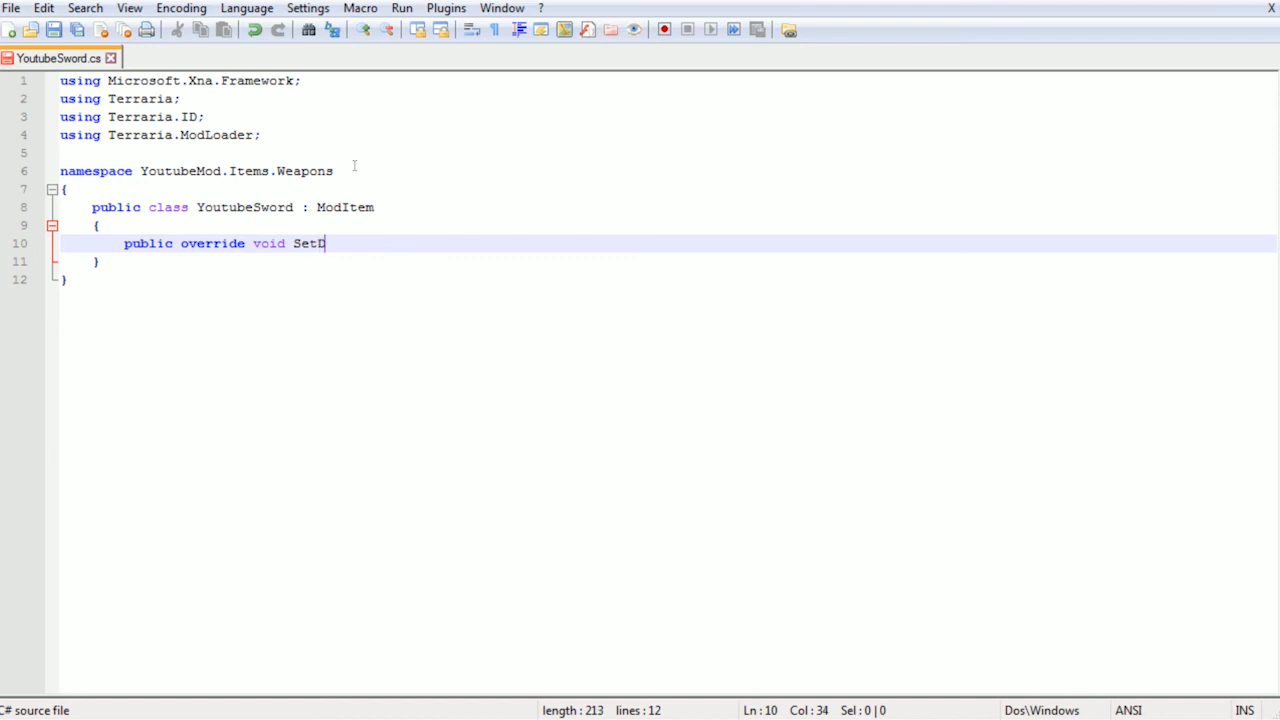
pyautogui.write('efaults')
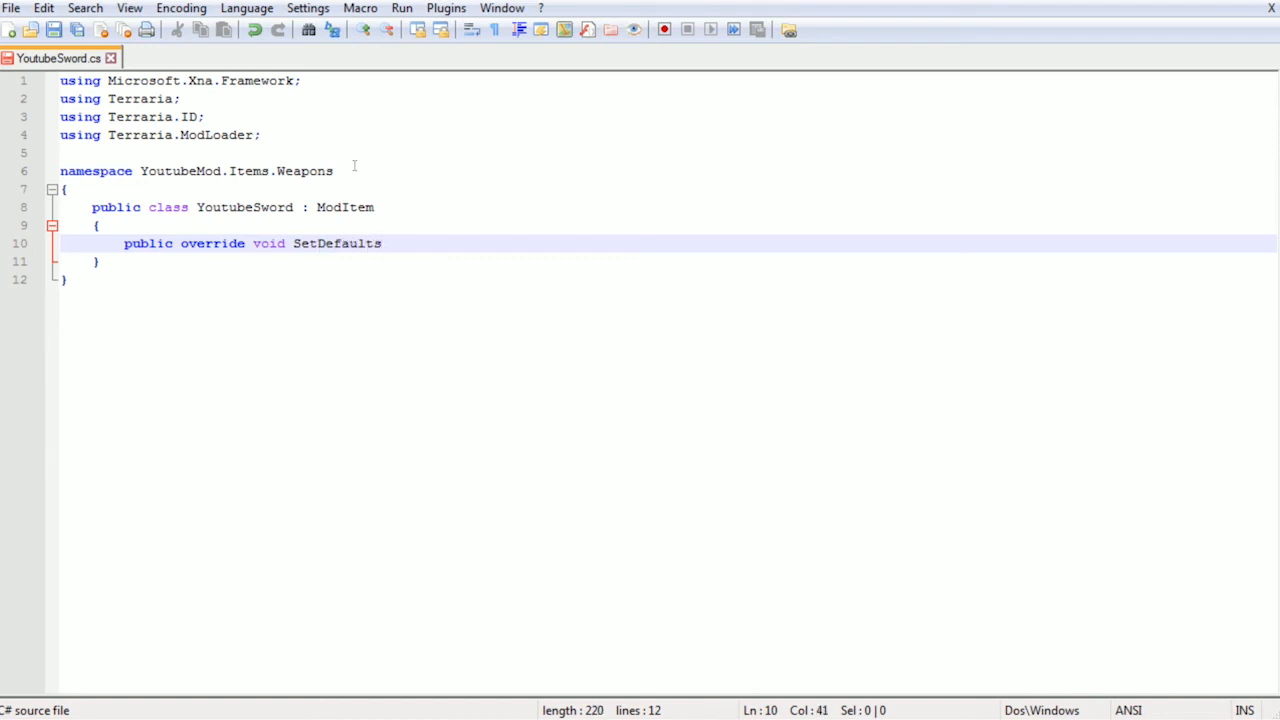
pyautogui.write('()')
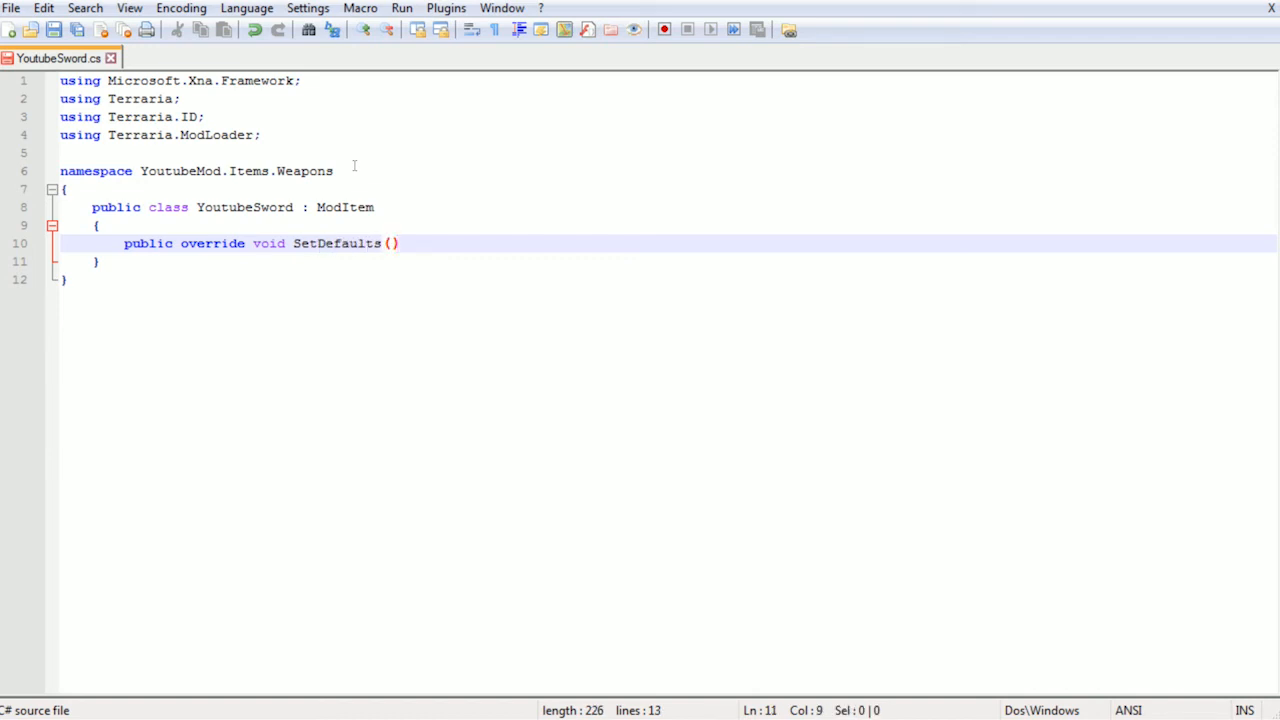
pyautogui.write('i')
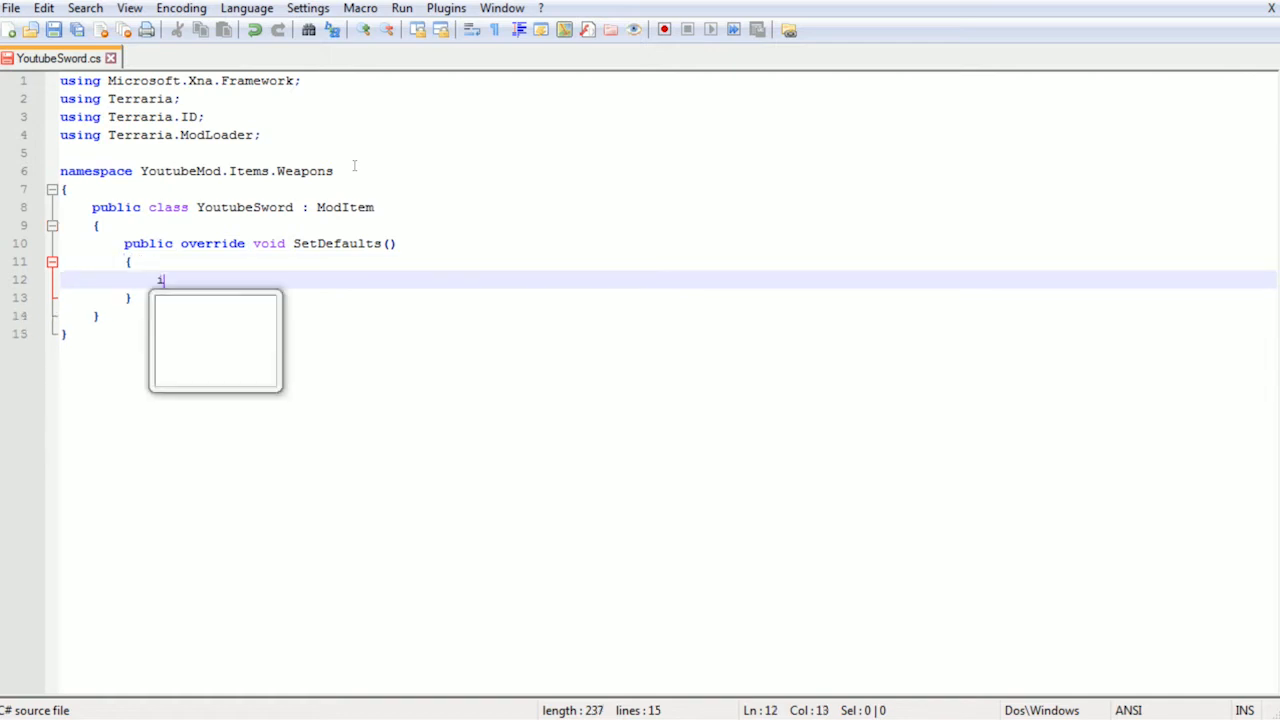
pyautogui.write('item.name')
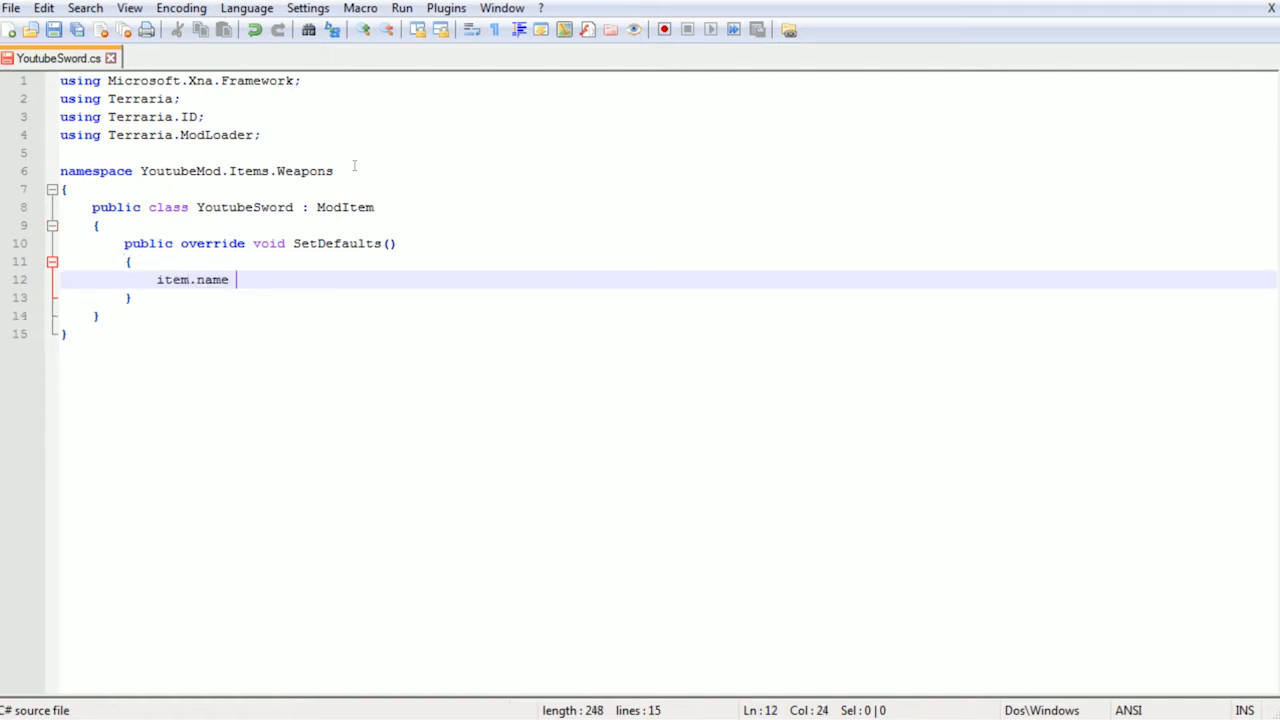
# Set item.name to "Youtube Sword" and item.damage to 45
pyautogui.write('= ""')
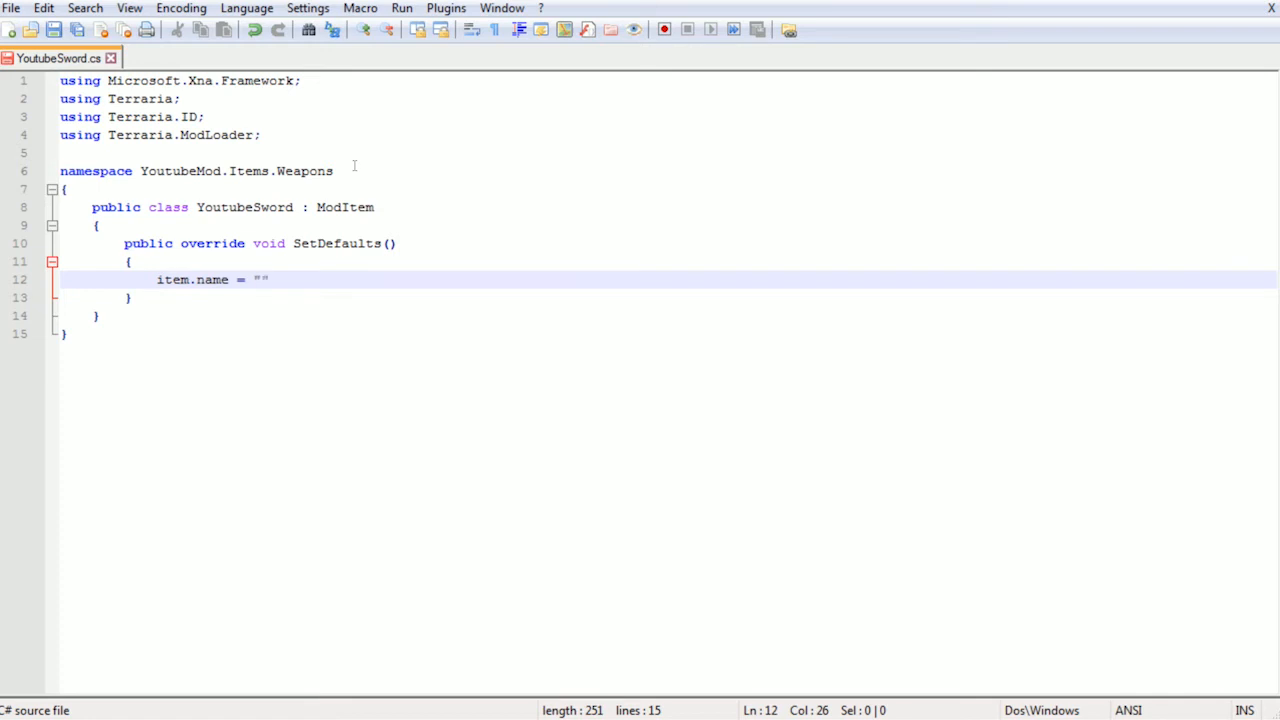
pyautogui.write('Youtube')
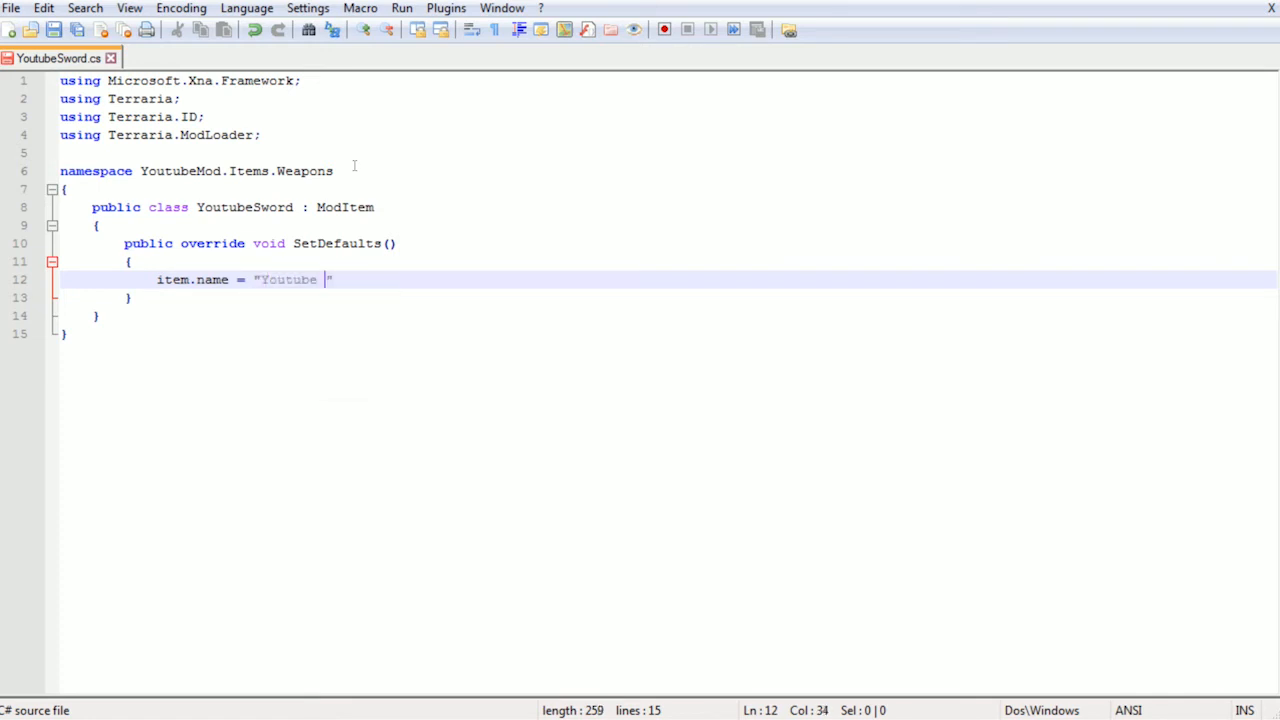
pyautogui.write('Sword";')
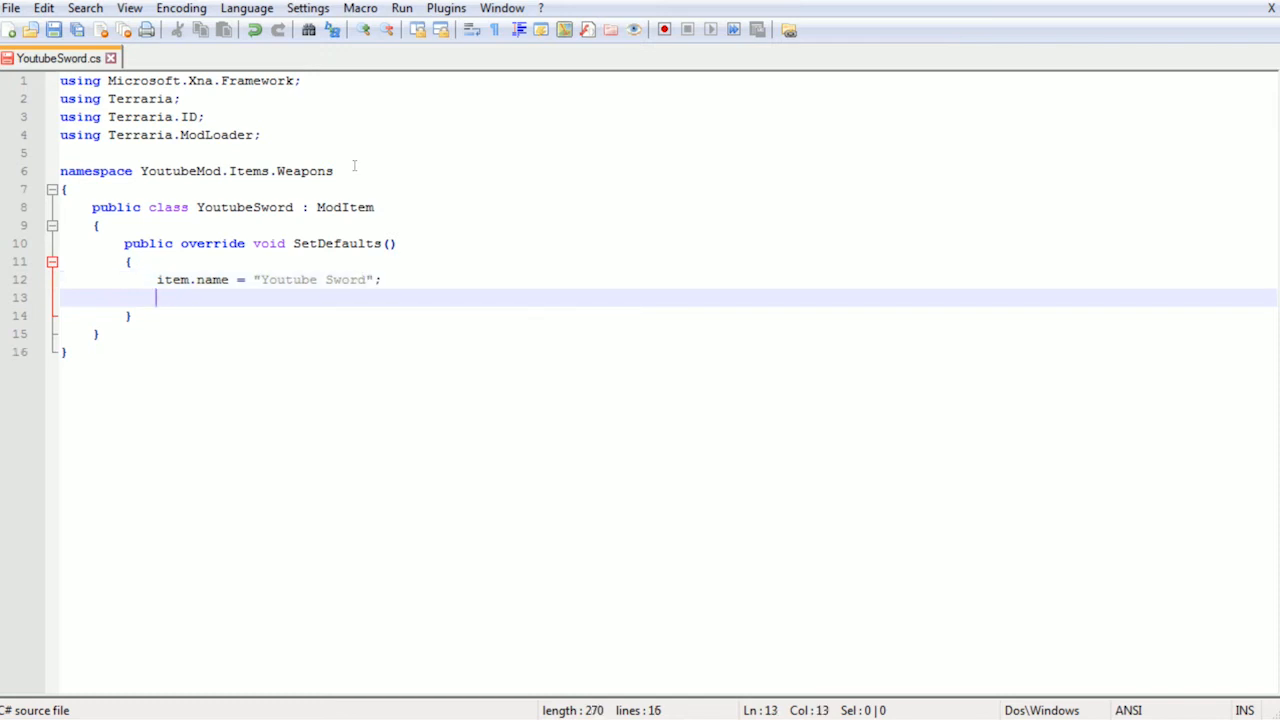
pyautogui.write('item.d')
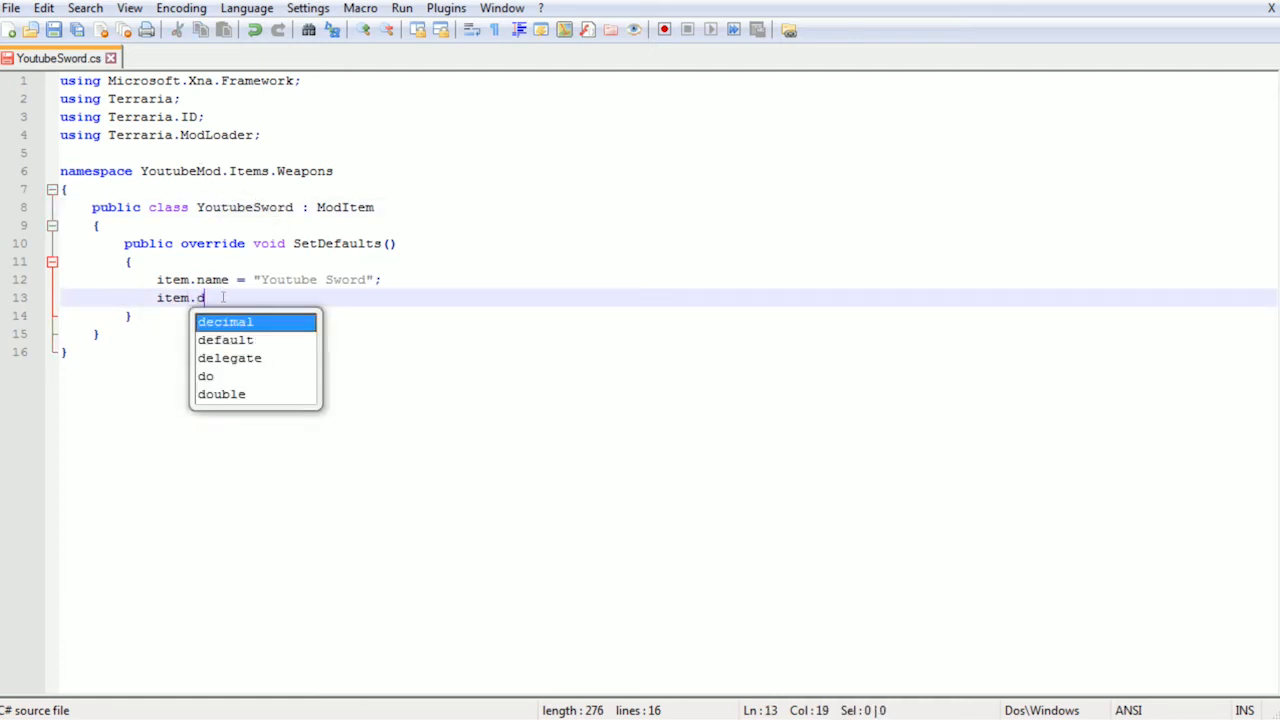
pyautogui.write('a')
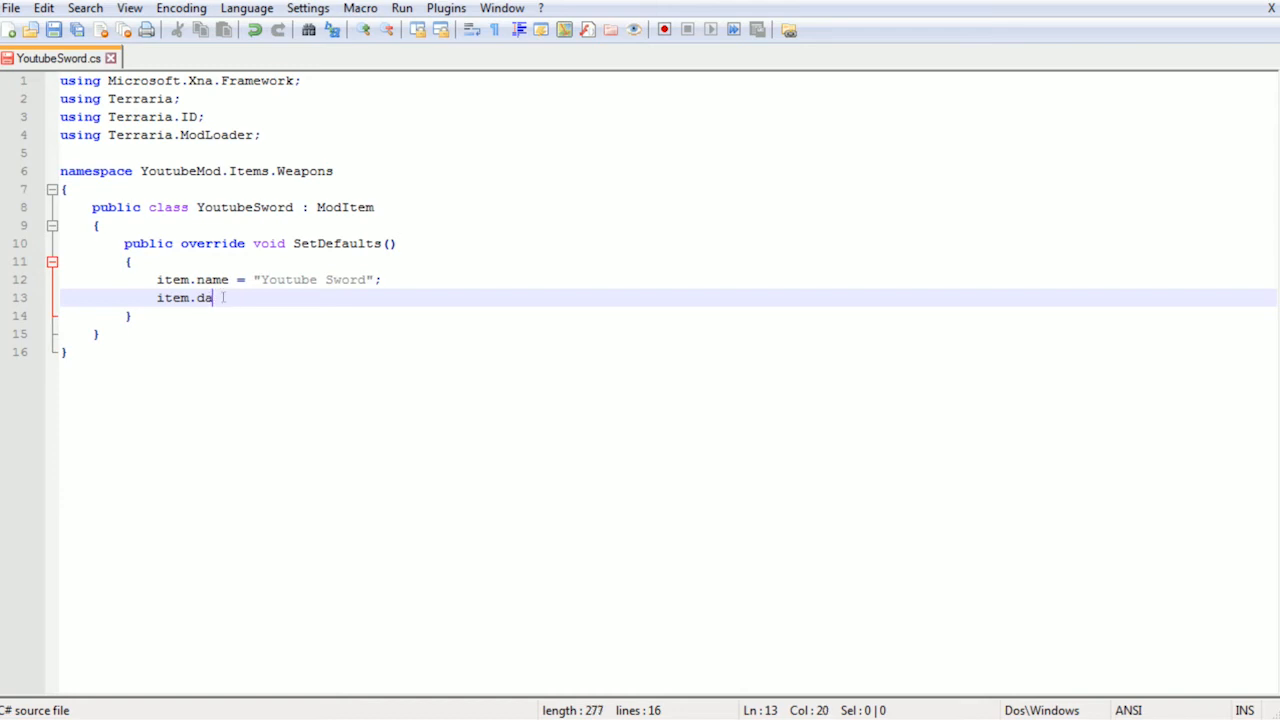
pyautogui.write('mage')
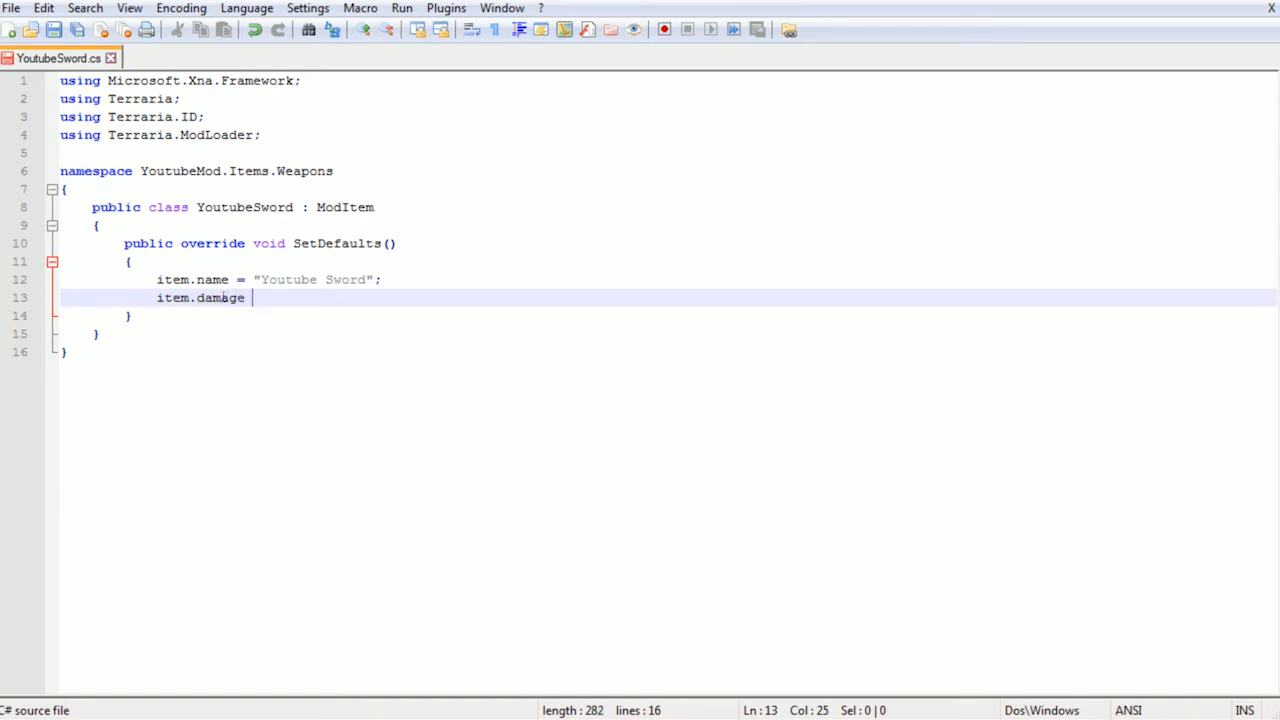
pyautogui.write('=')
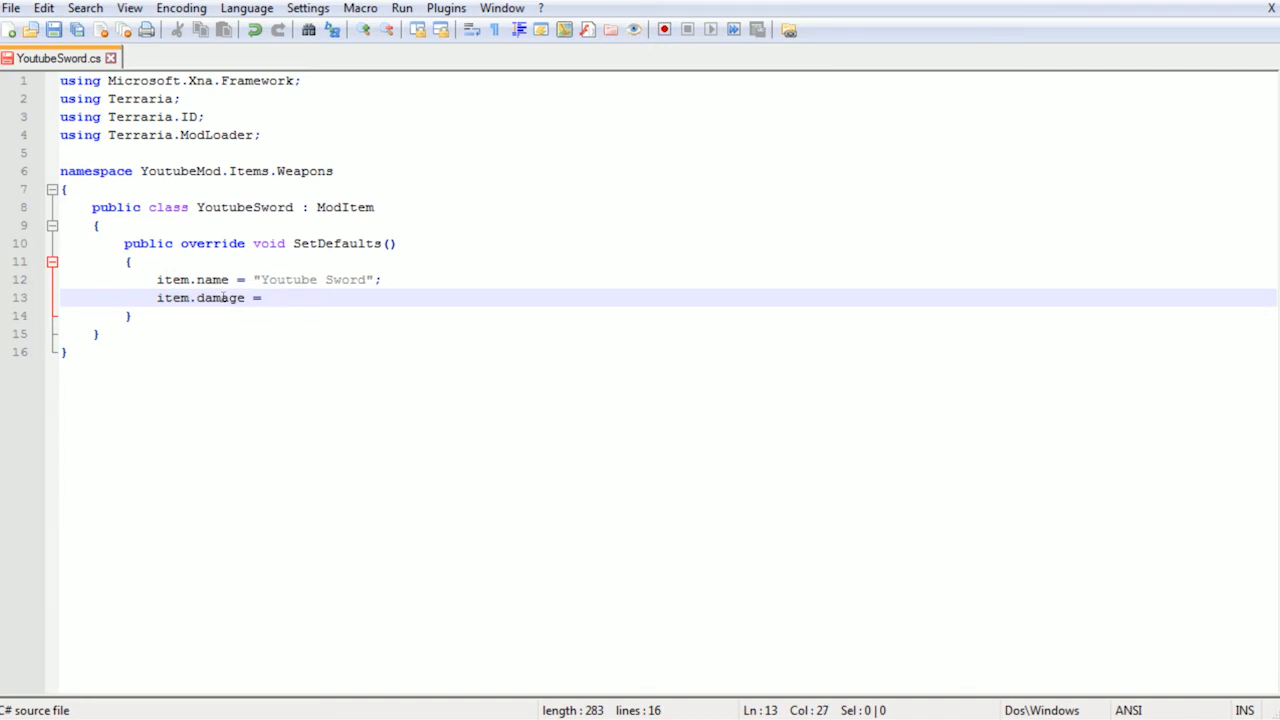
pyautogui.write('45;')
pyautogui.write('item')
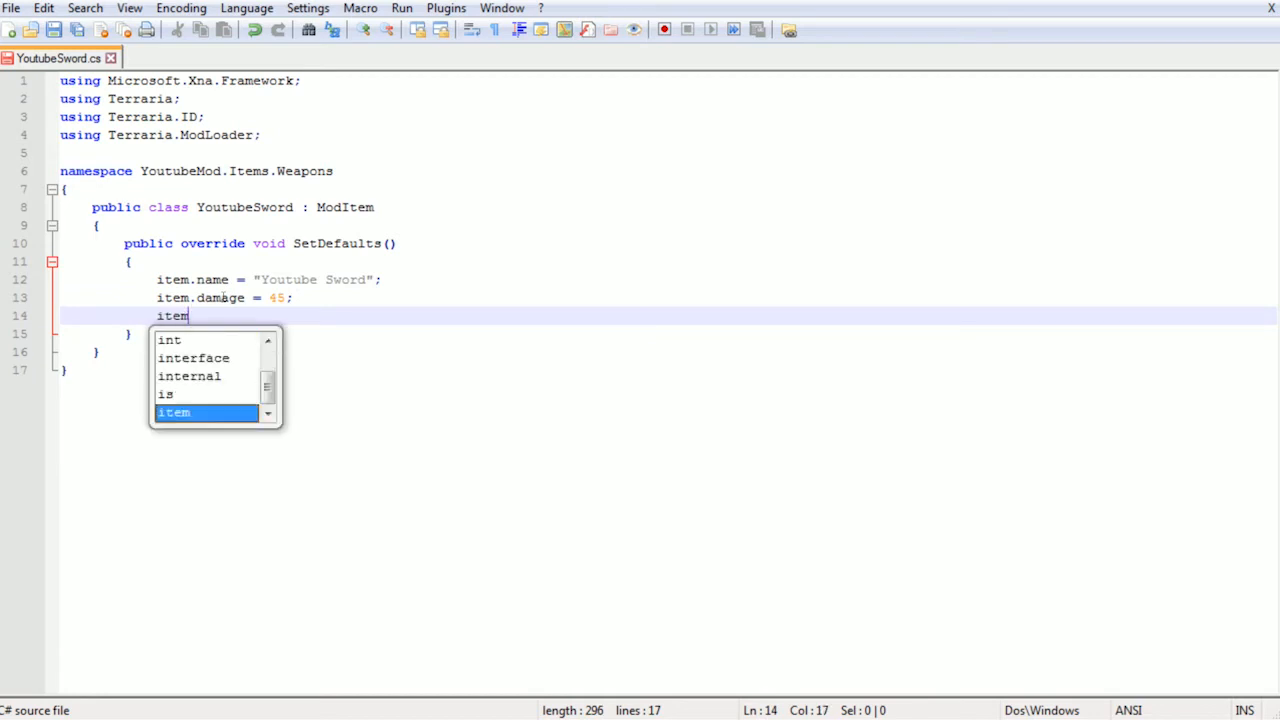
# Set item.melee to true
pyautogui.write('.melee')
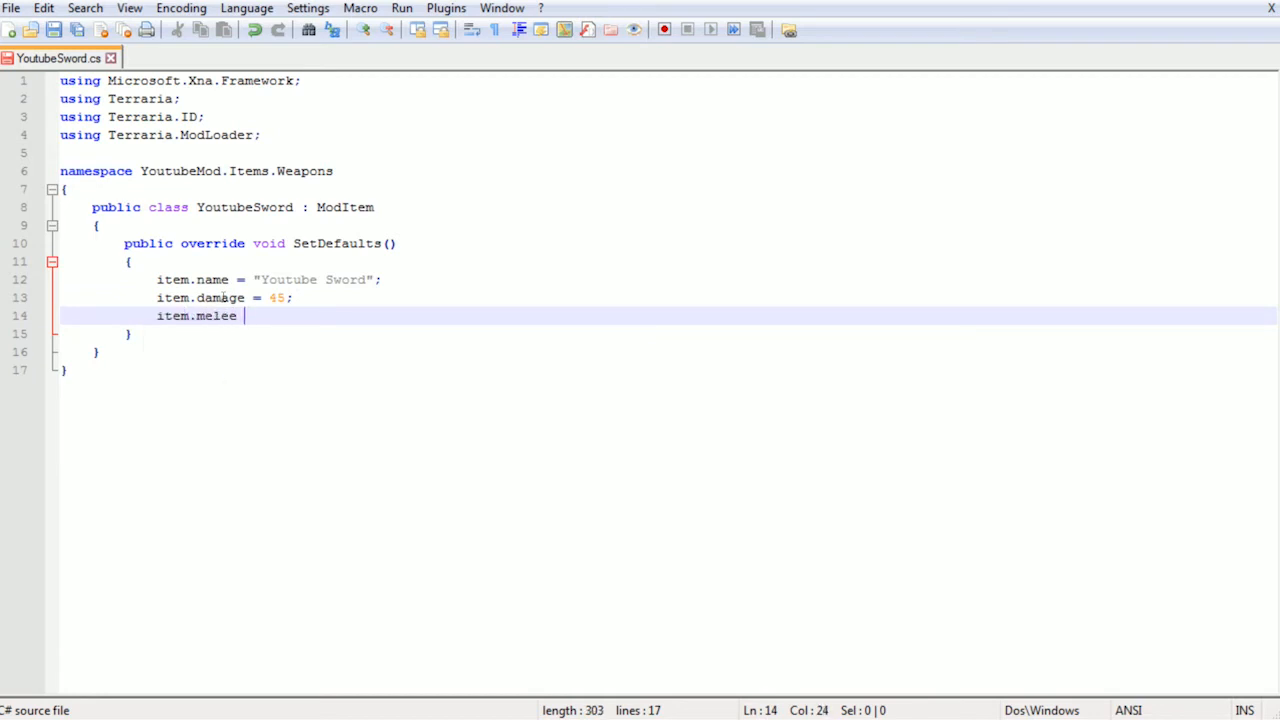
pyautogui.write('= true;')
pyautogui.write('item')
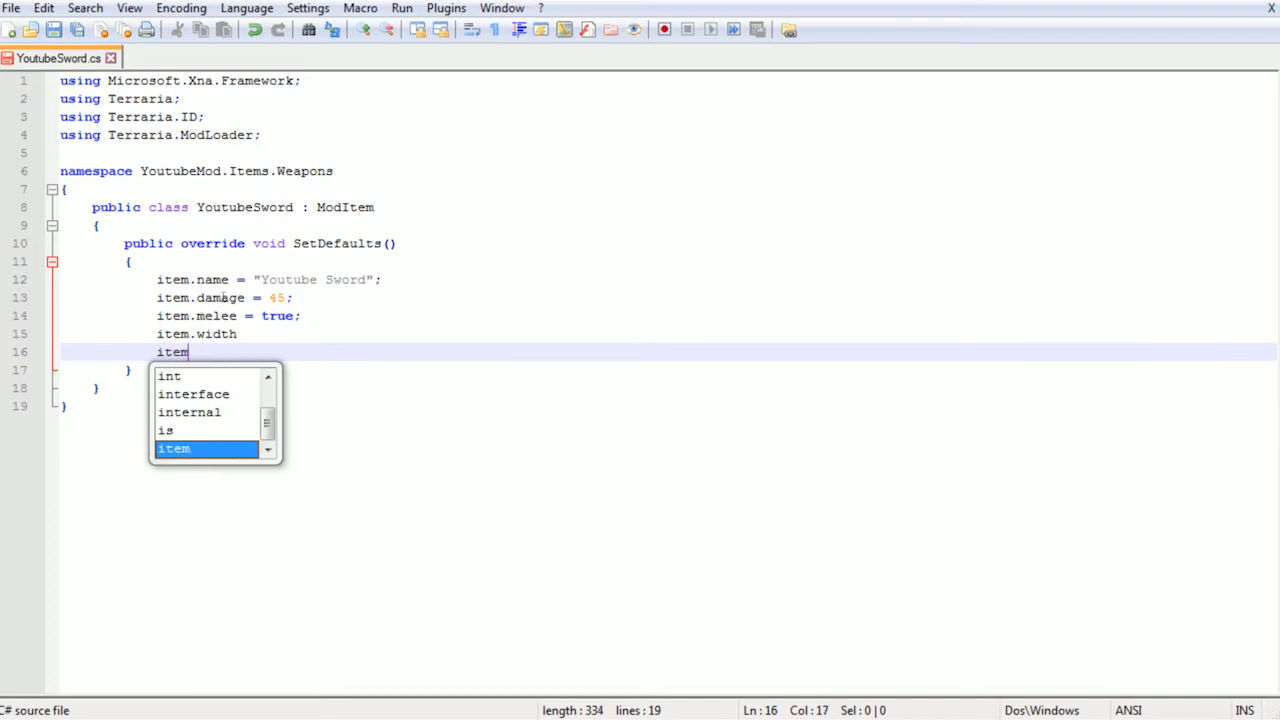
# Add empty width and height lines and the tooltip "A sword for youtube tutorial."
pyautogui.write('.height')
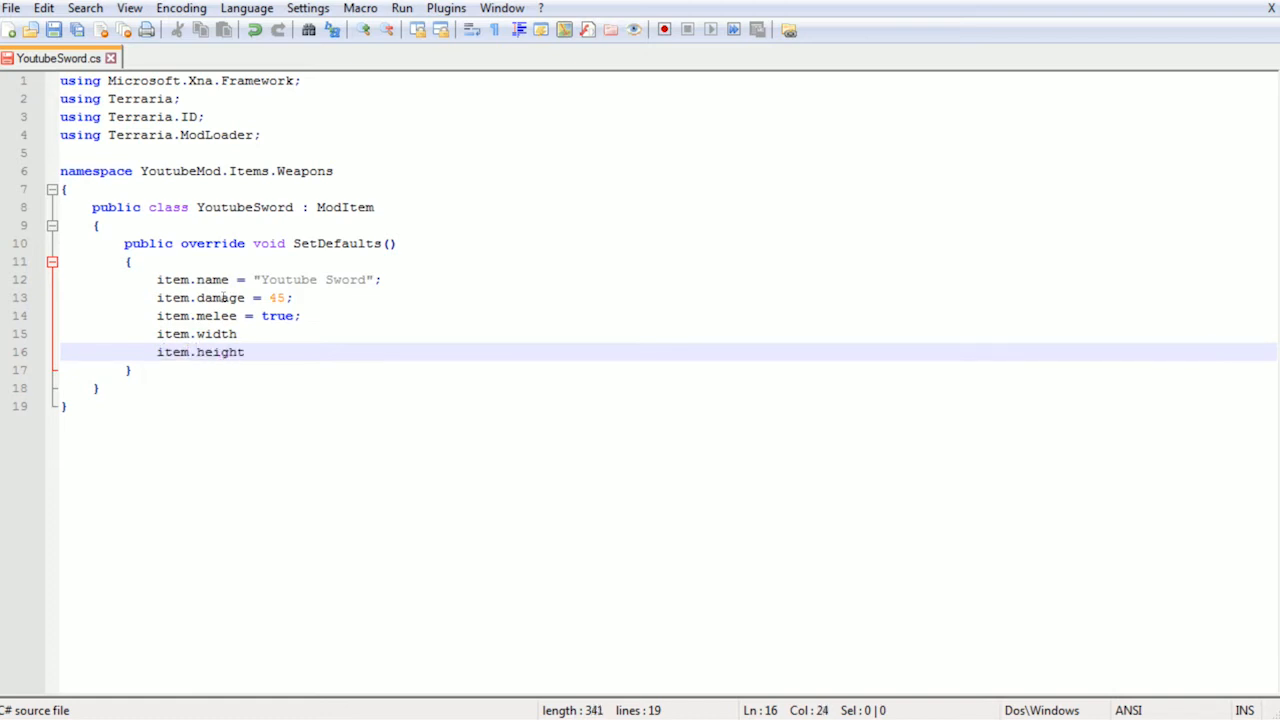
pyautogui.write('=')
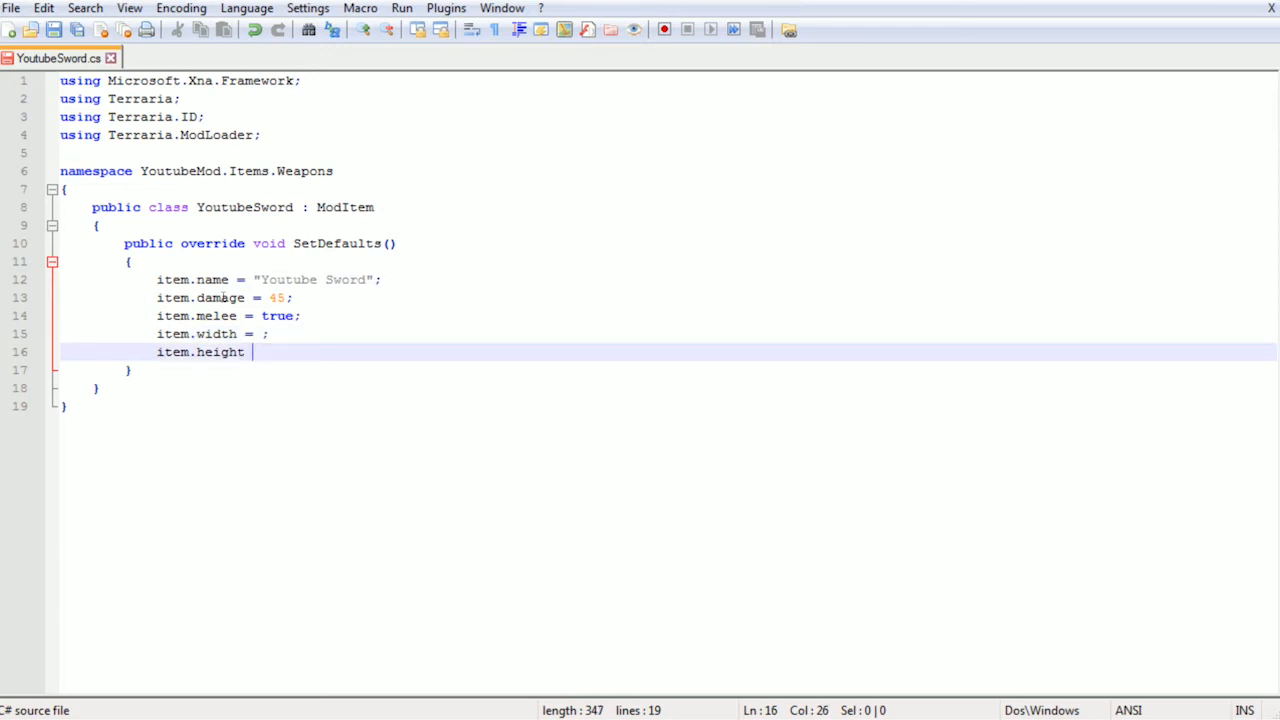
pyautogui.write('= ;')
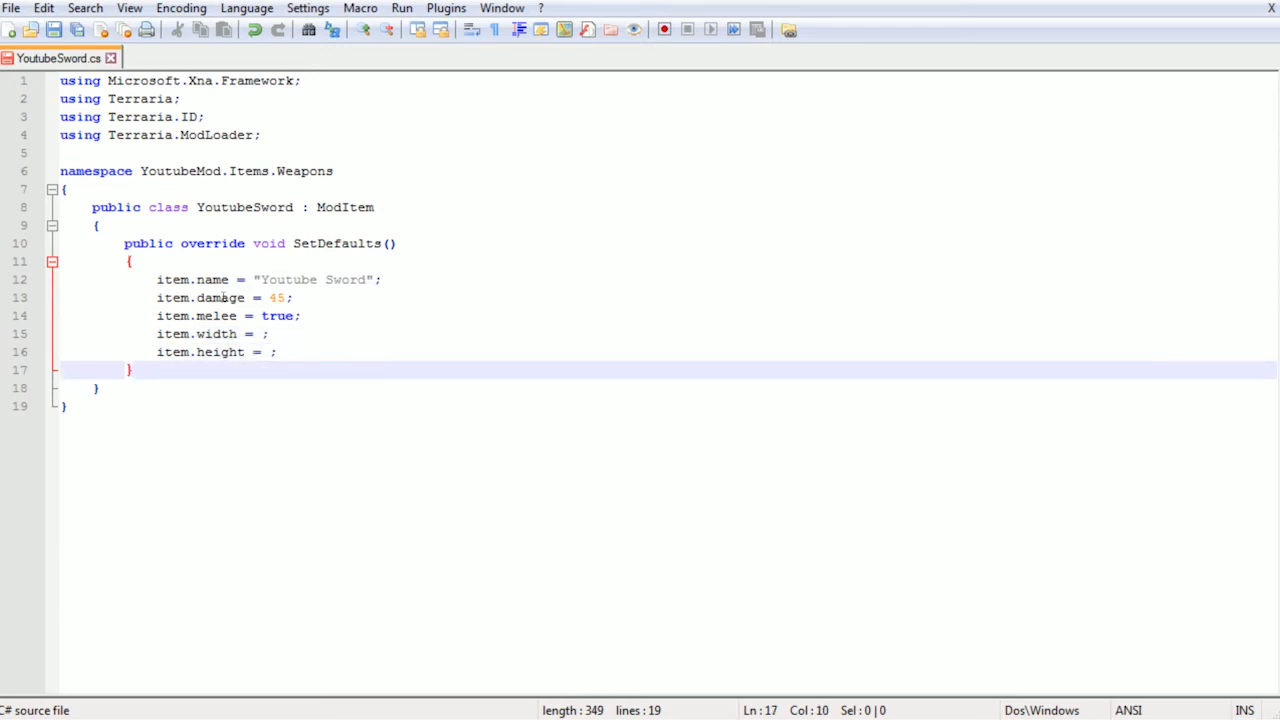
pyautogui.write('item')
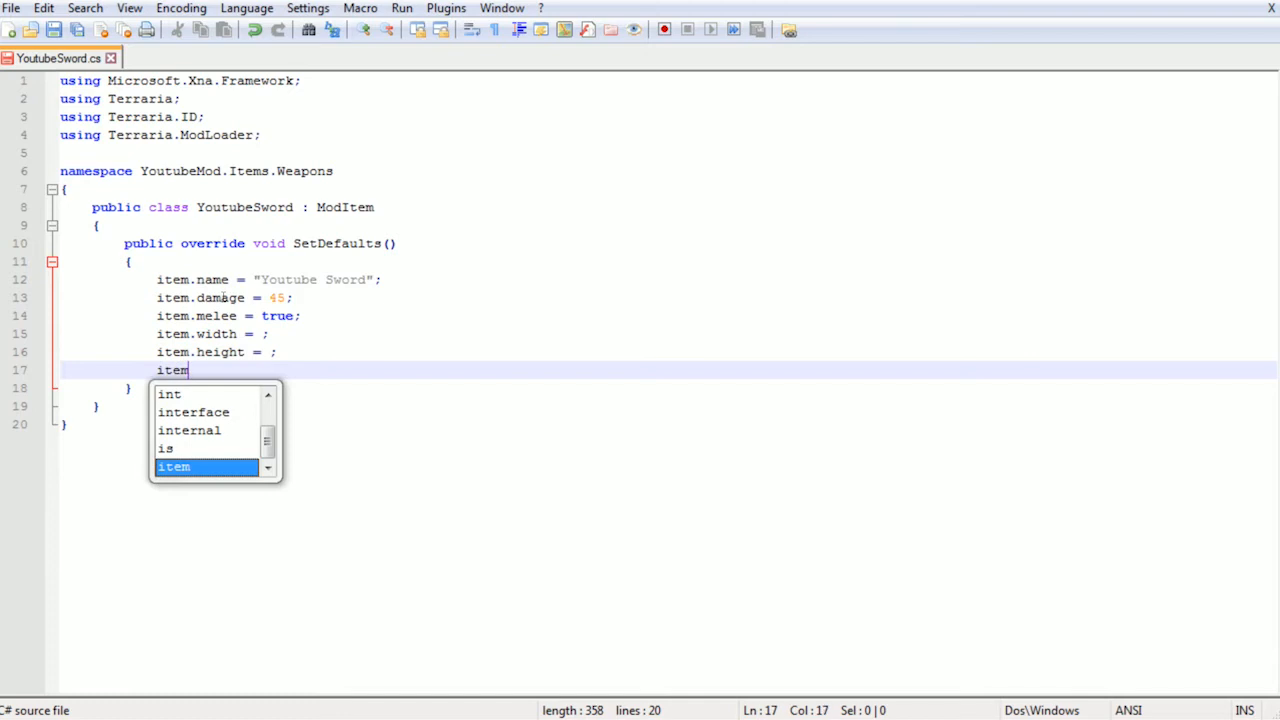
pyautogui.write('.toolT')
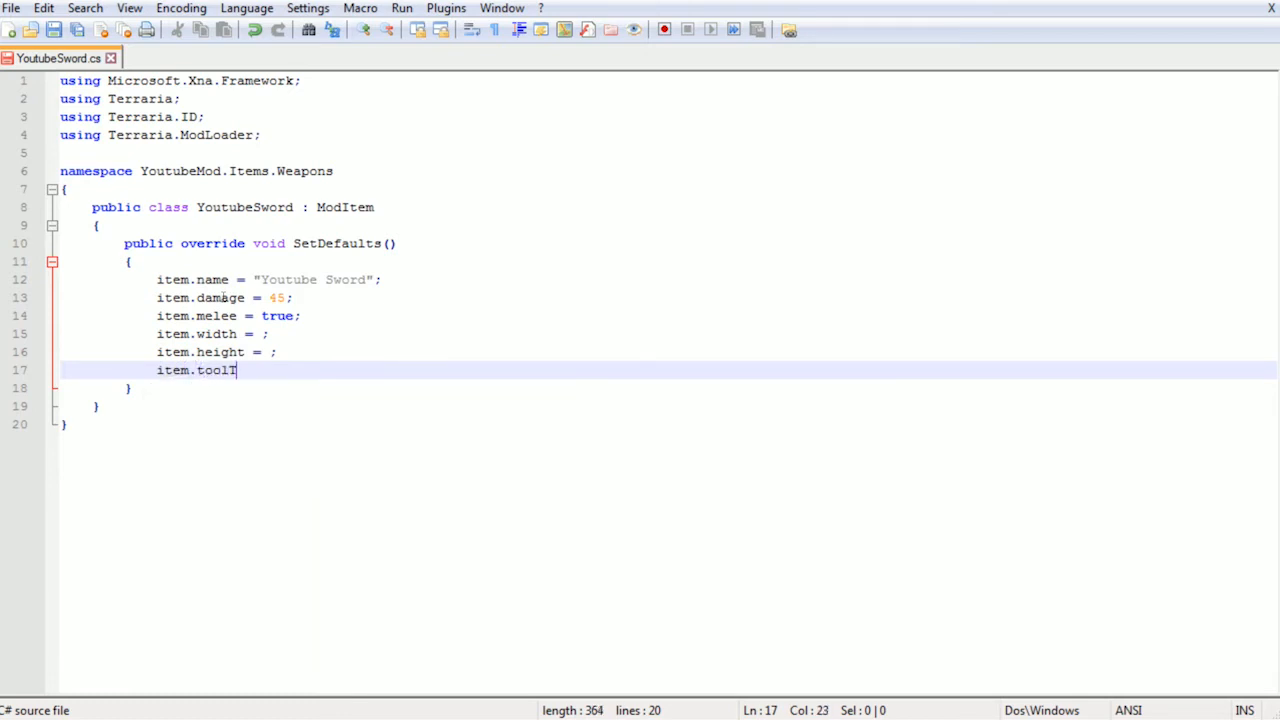
pyautogui.write('ip = ""')
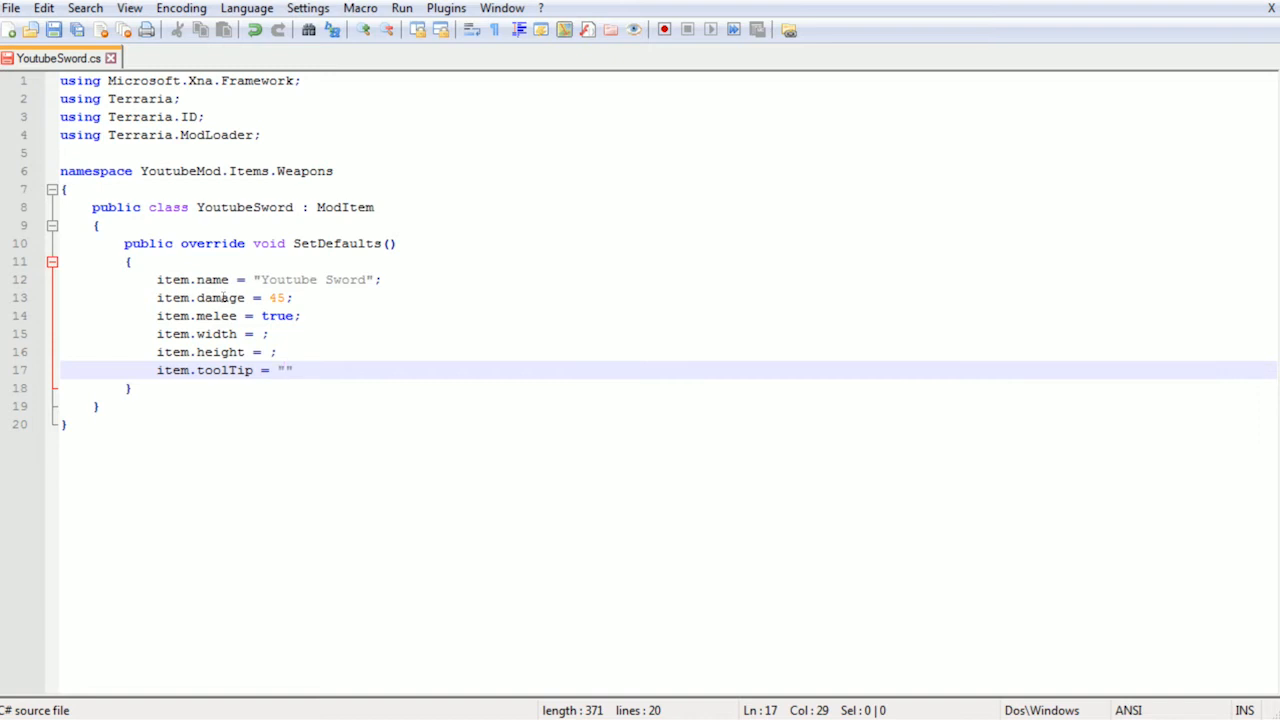
pyautogui.write('A sword for youtube tutorial.')
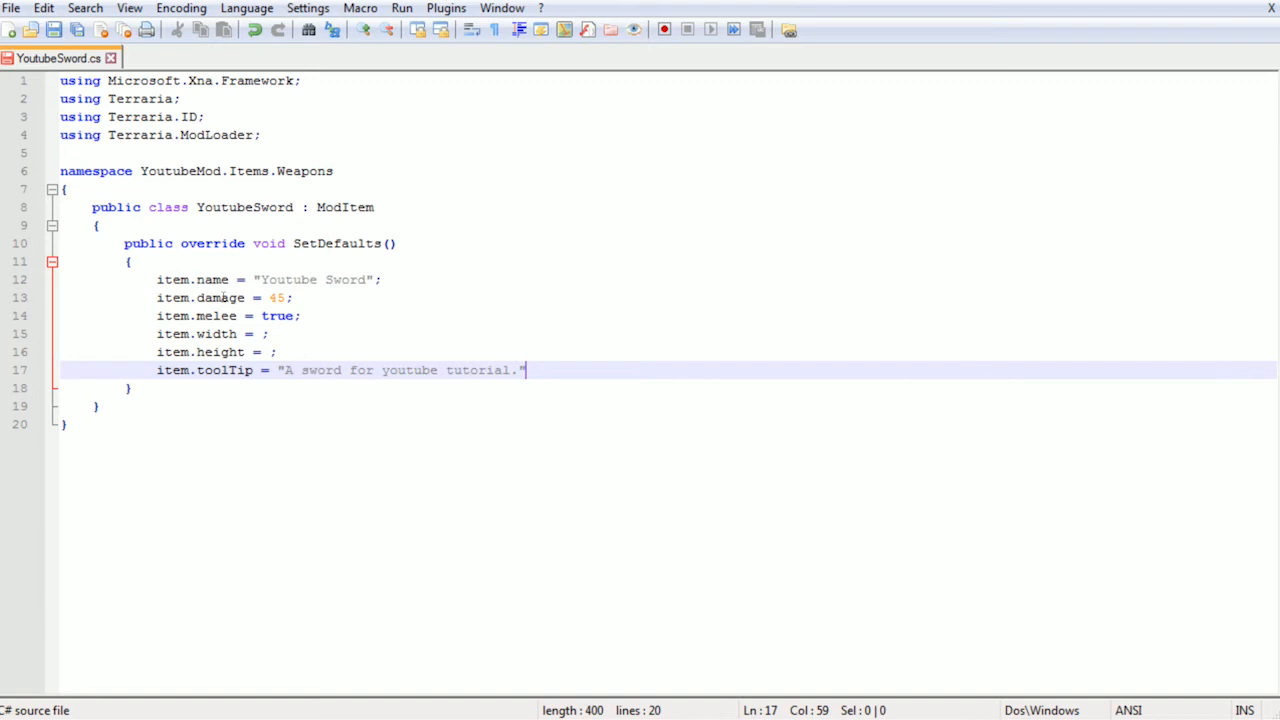
# Start another item line, erasing a mistyped ToolTip2 property name
pyautogui.write('item')
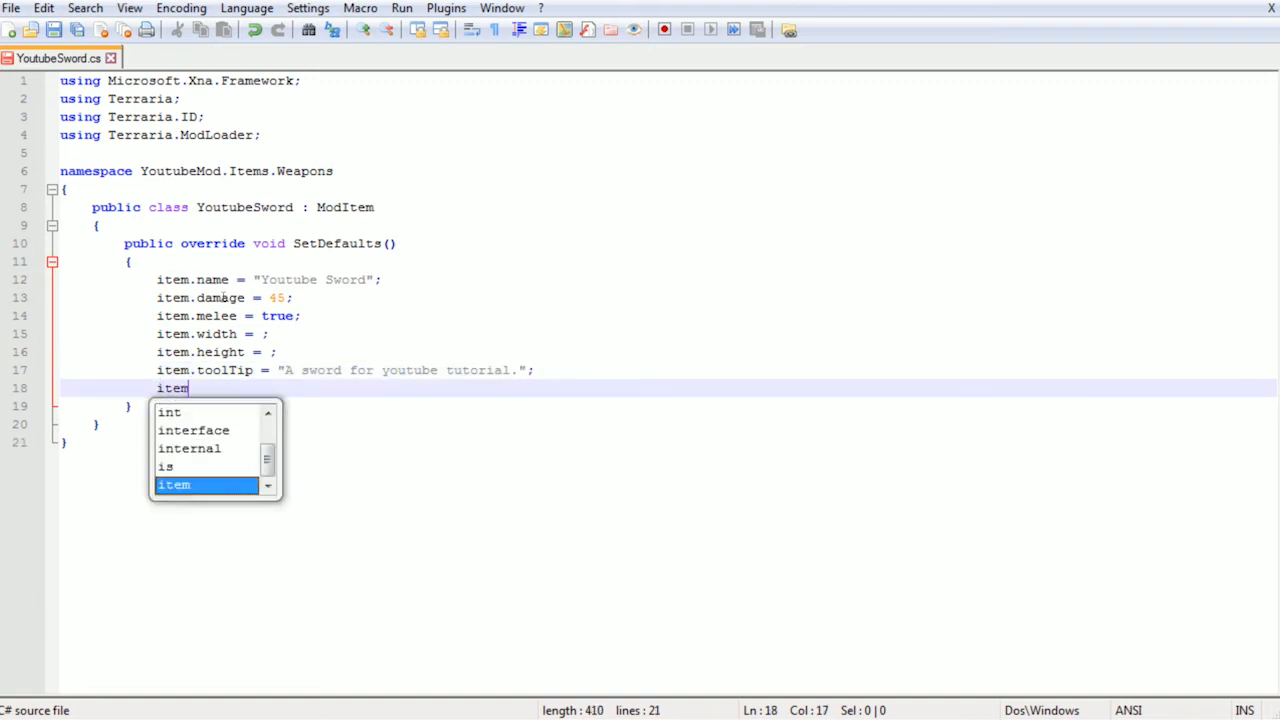
pyautogui.write('.tol')
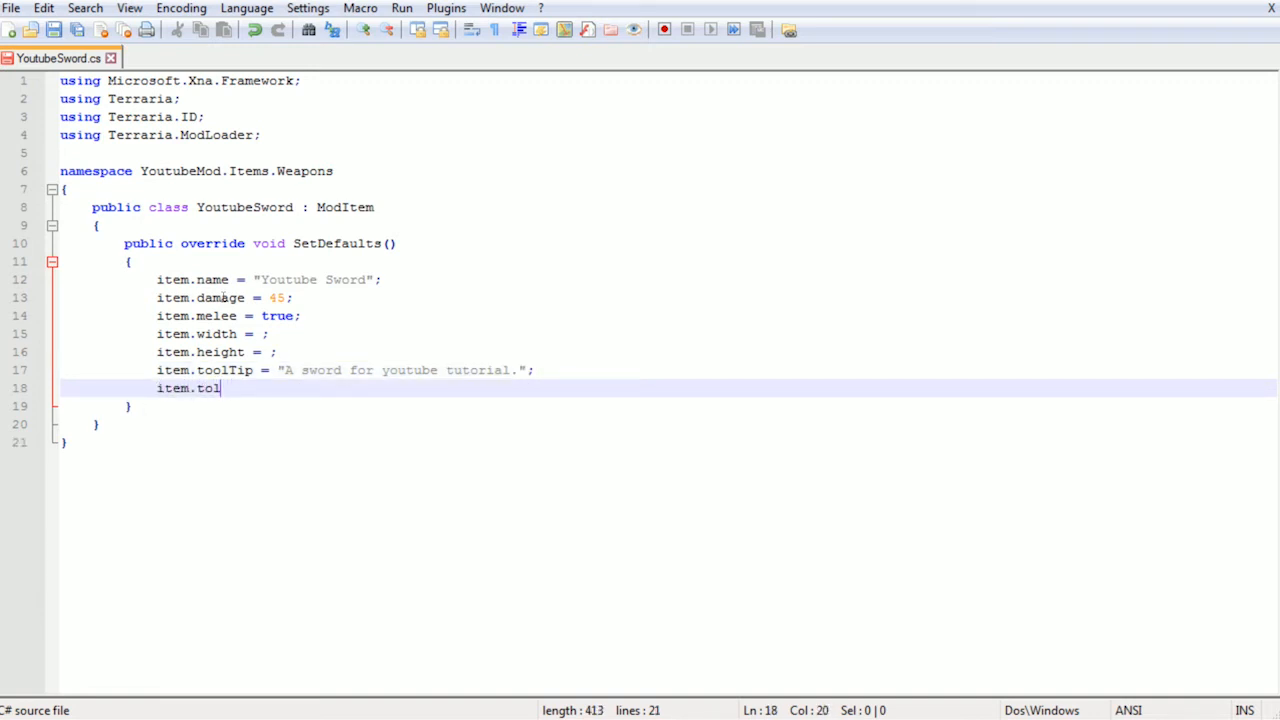
pyautogui.write('ToolTip2')
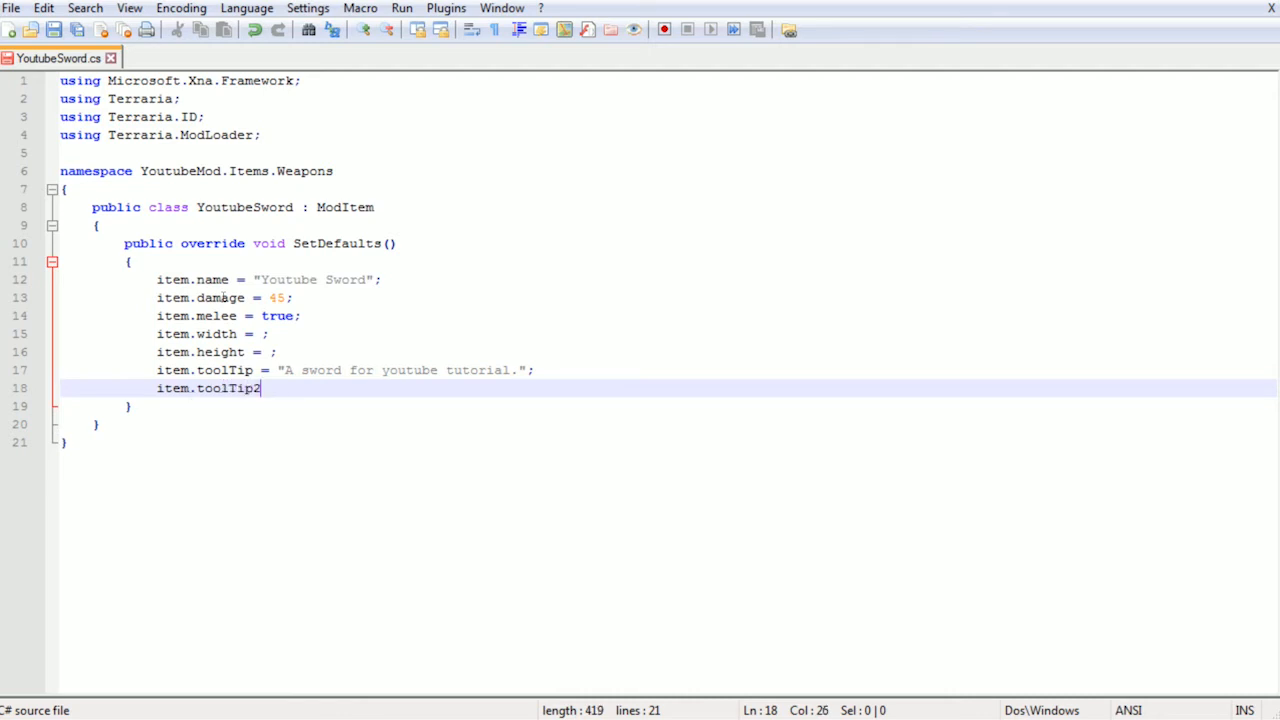
pyautogui.press('BackSpace')
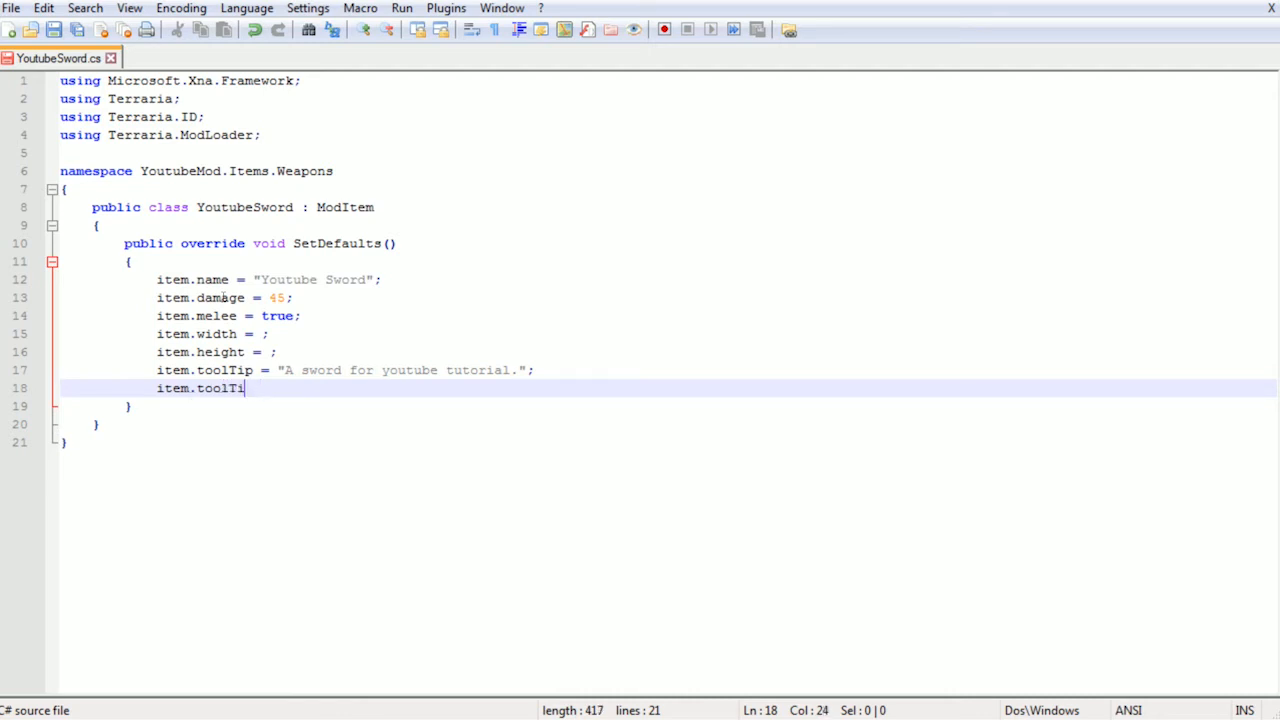
pyautogui.press('BackSpace')
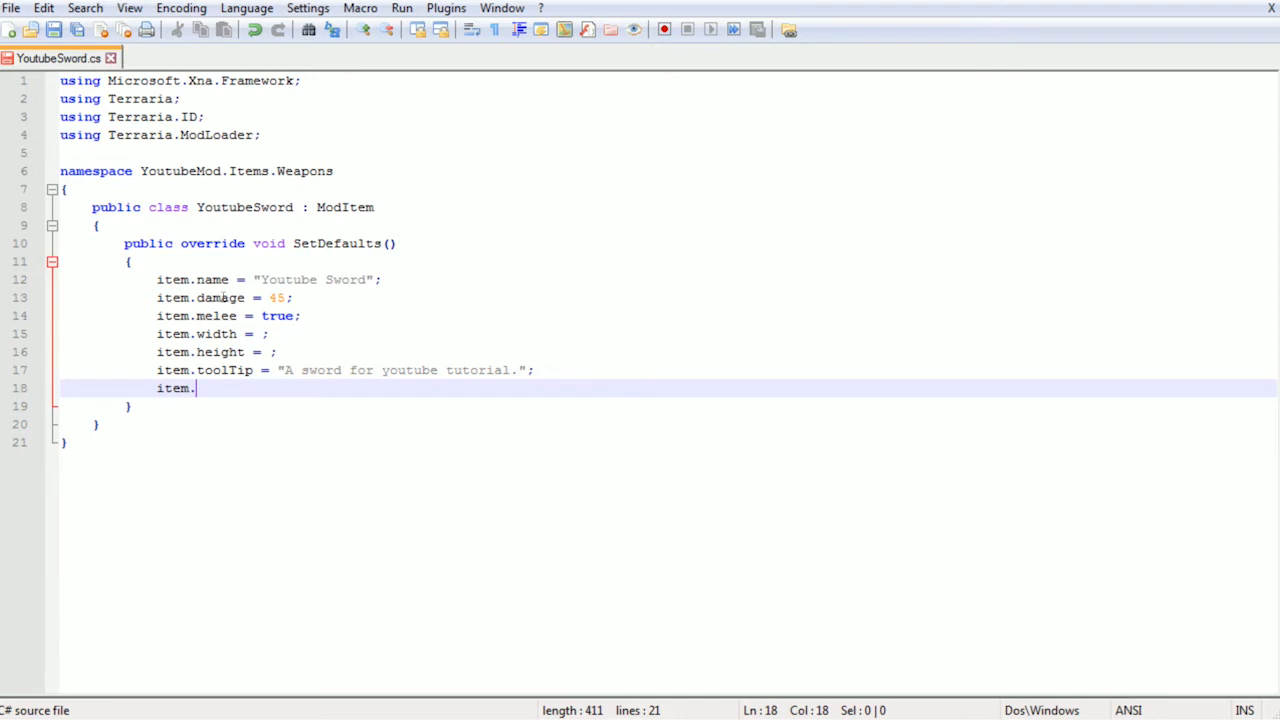
# Set item.useTime 20, useAnimation 20 and useStyle 1 in SetDefaults
pyautogui.write('use')
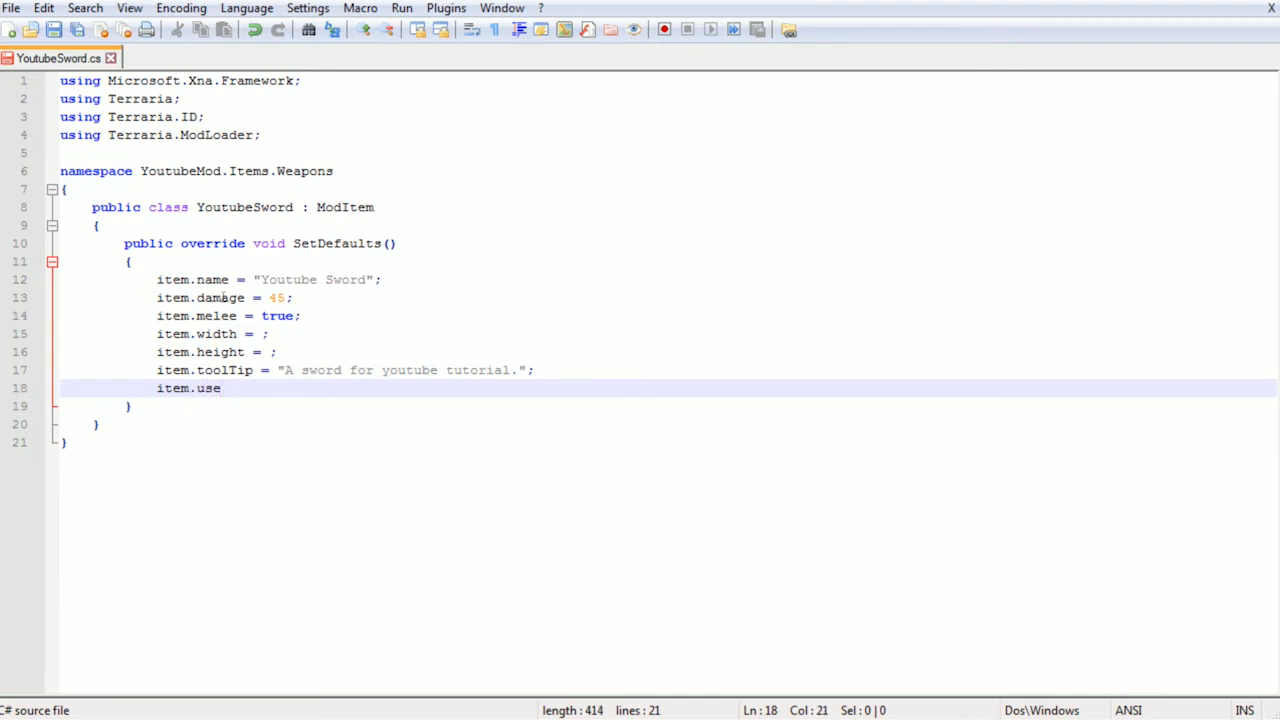
pyautogui.write('Time = 20')
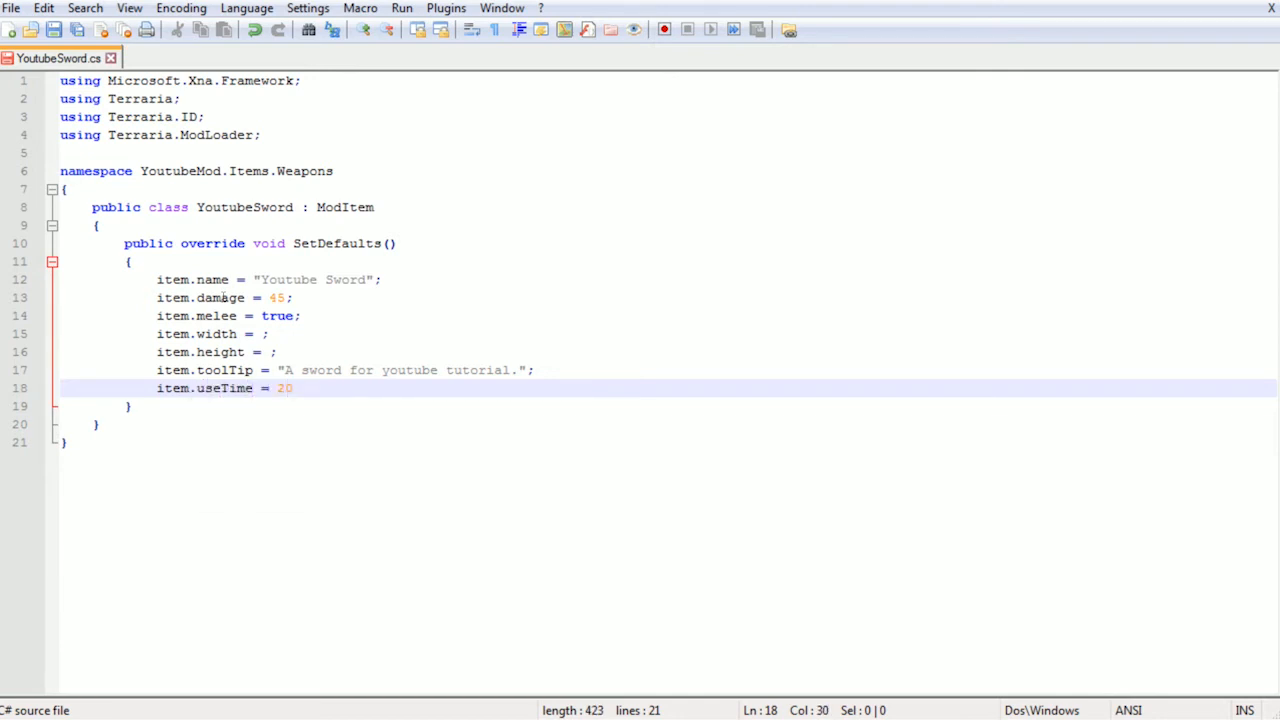
pyautogui.write(';')
pyautogui.write('item.use Ani')
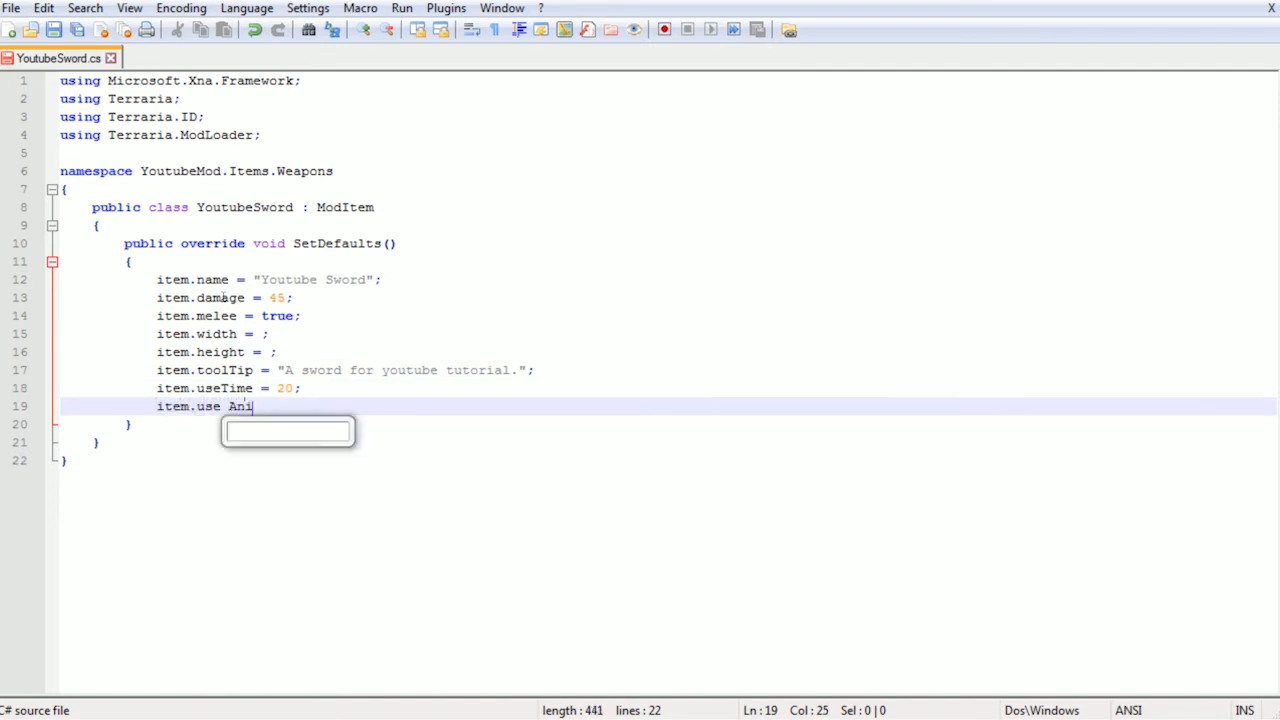
pyautogui.write('mation')
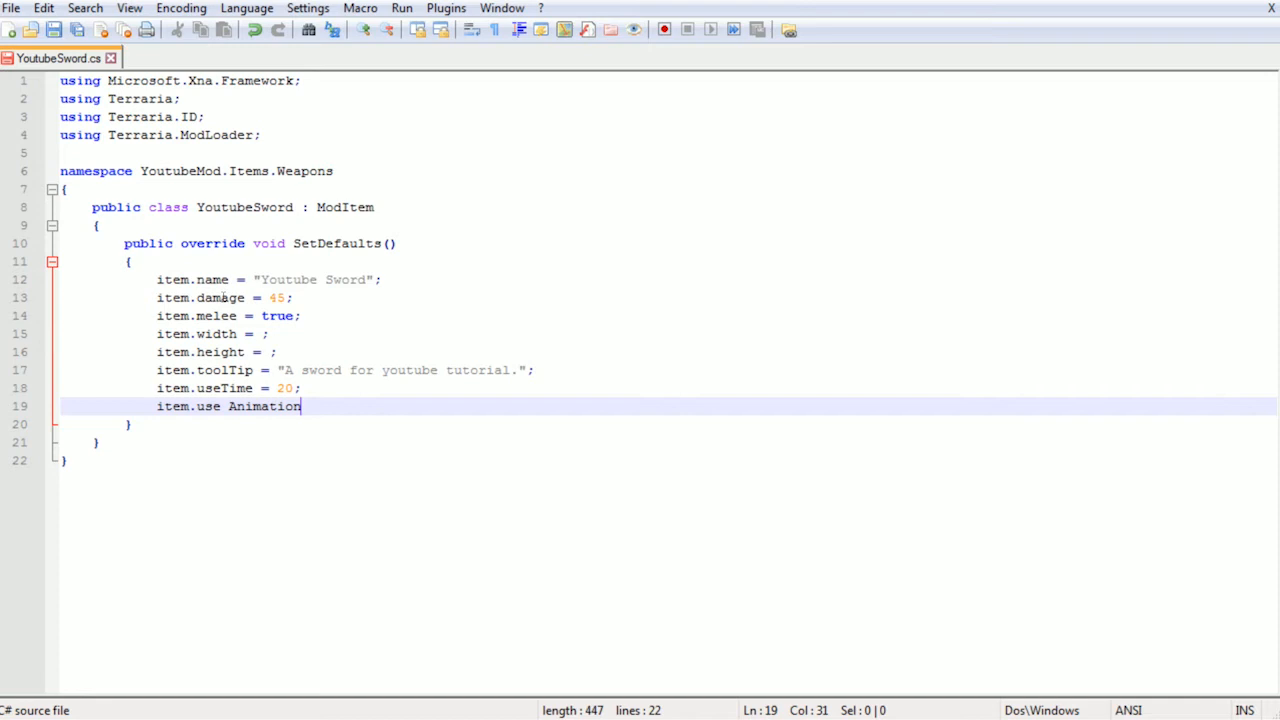
pyautogui.press('Backspace')
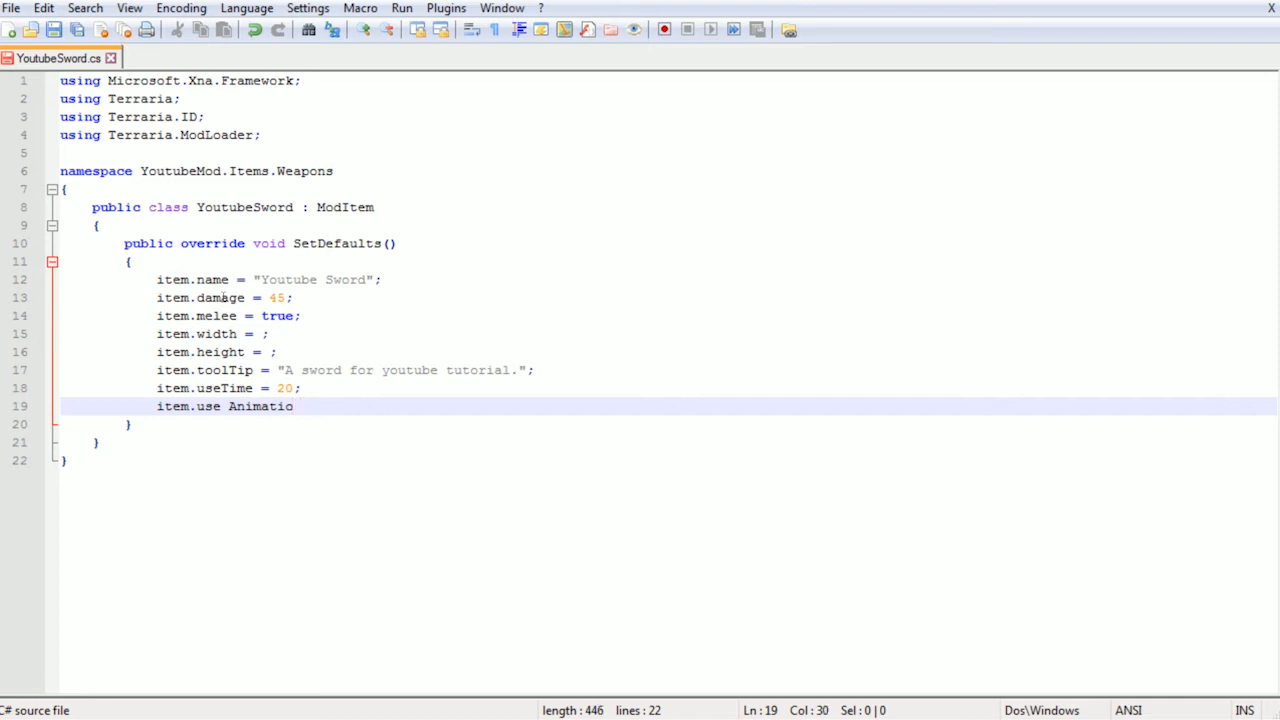
pyautogui.write('n')
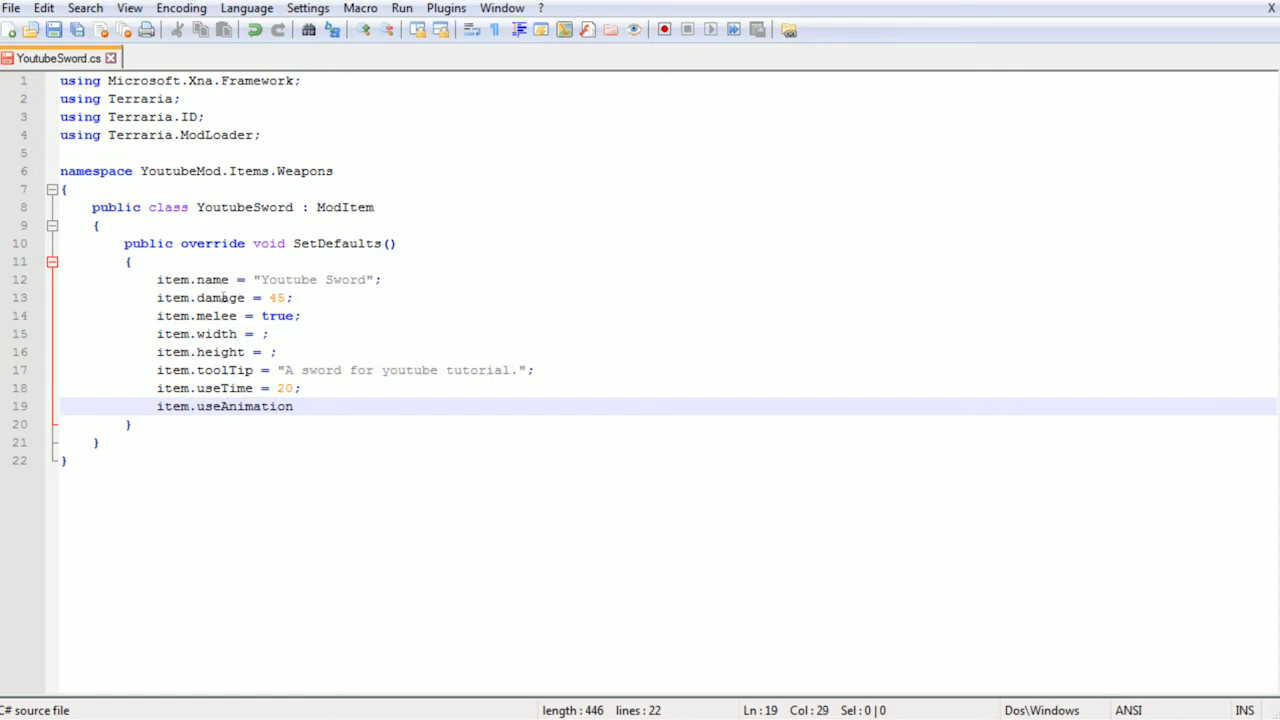
pyautogui.write('= 20;')
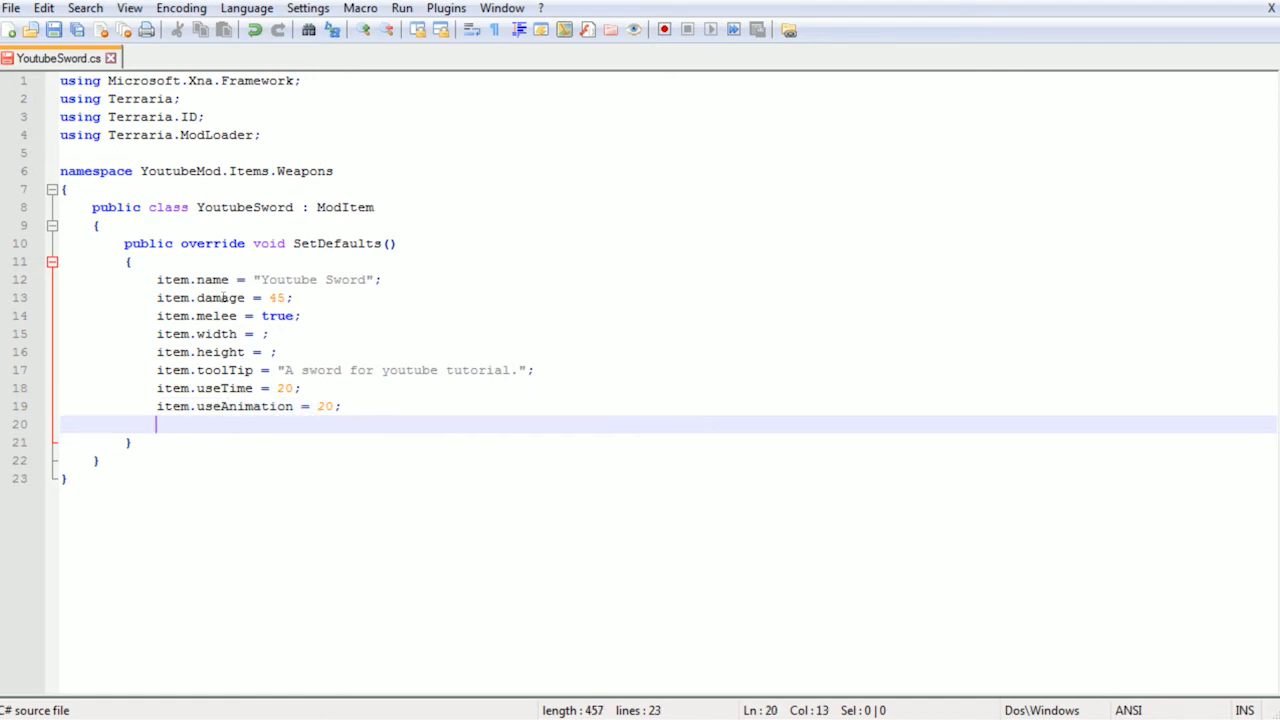
pyautogui.write('item.')
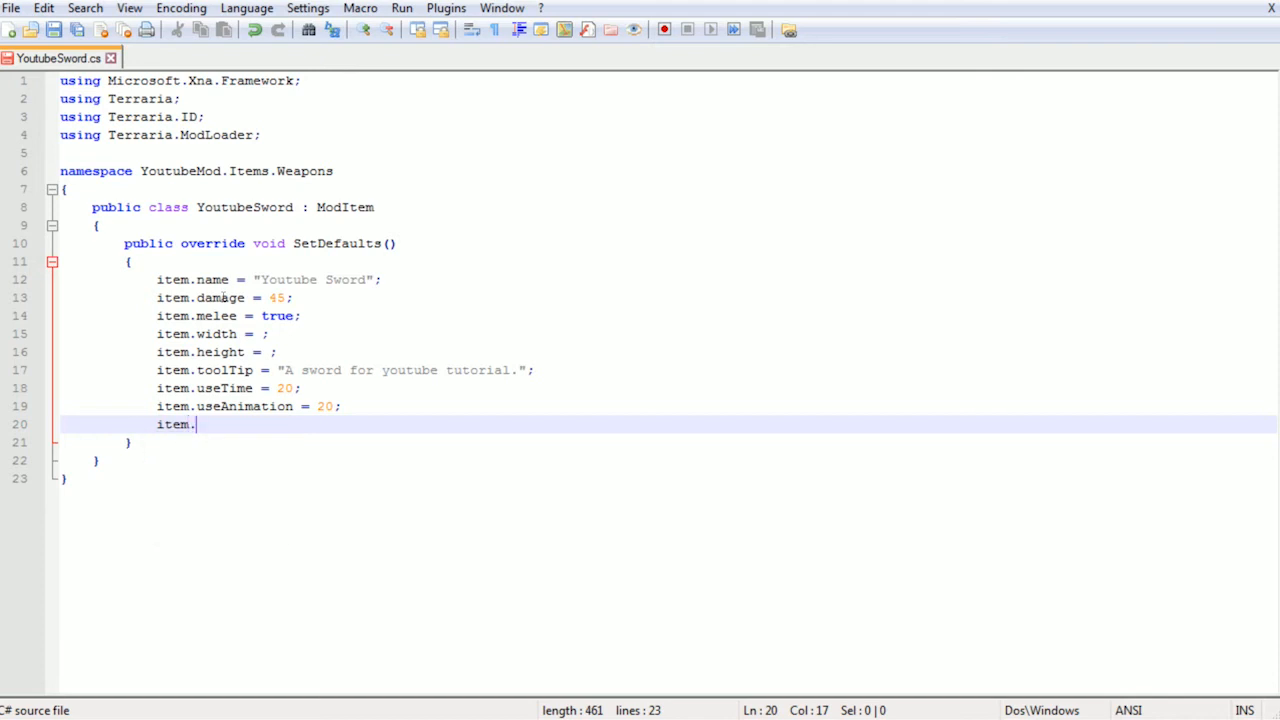
pyautogui.write('useStyle = 1;')
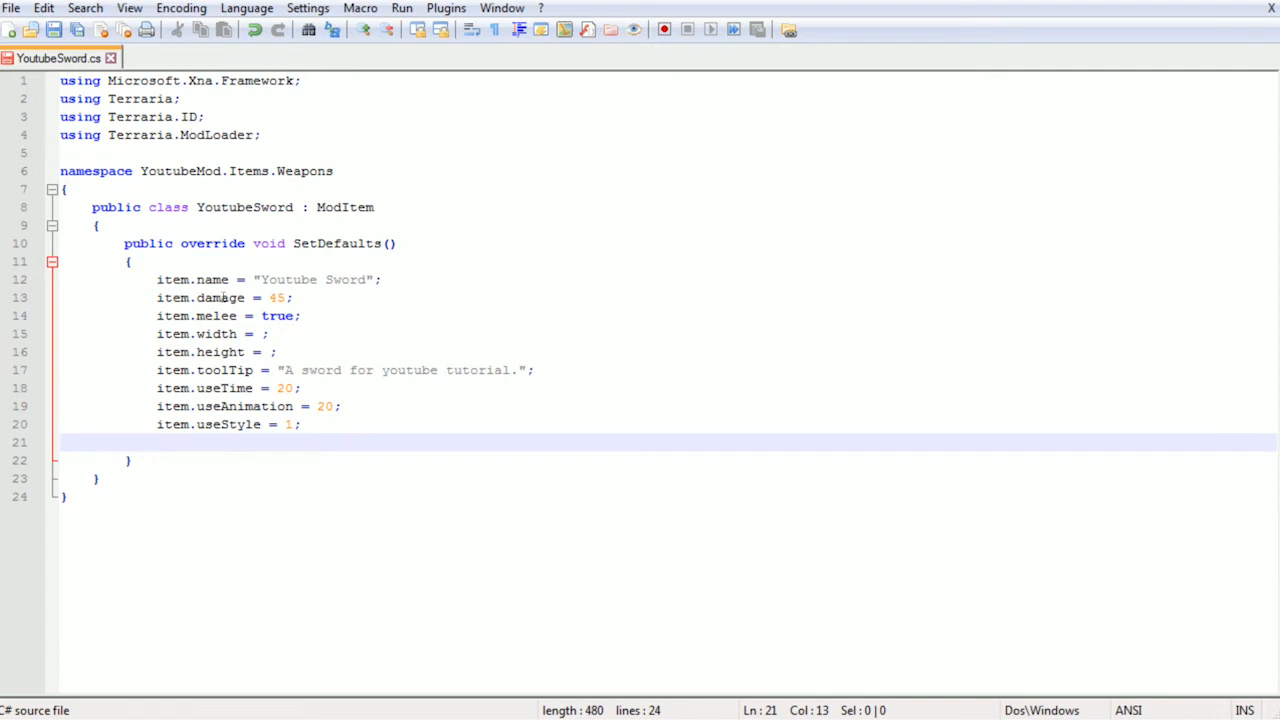
# Set item.knockBack 6, value 100 and rare 2
pyautogui.write('item.')
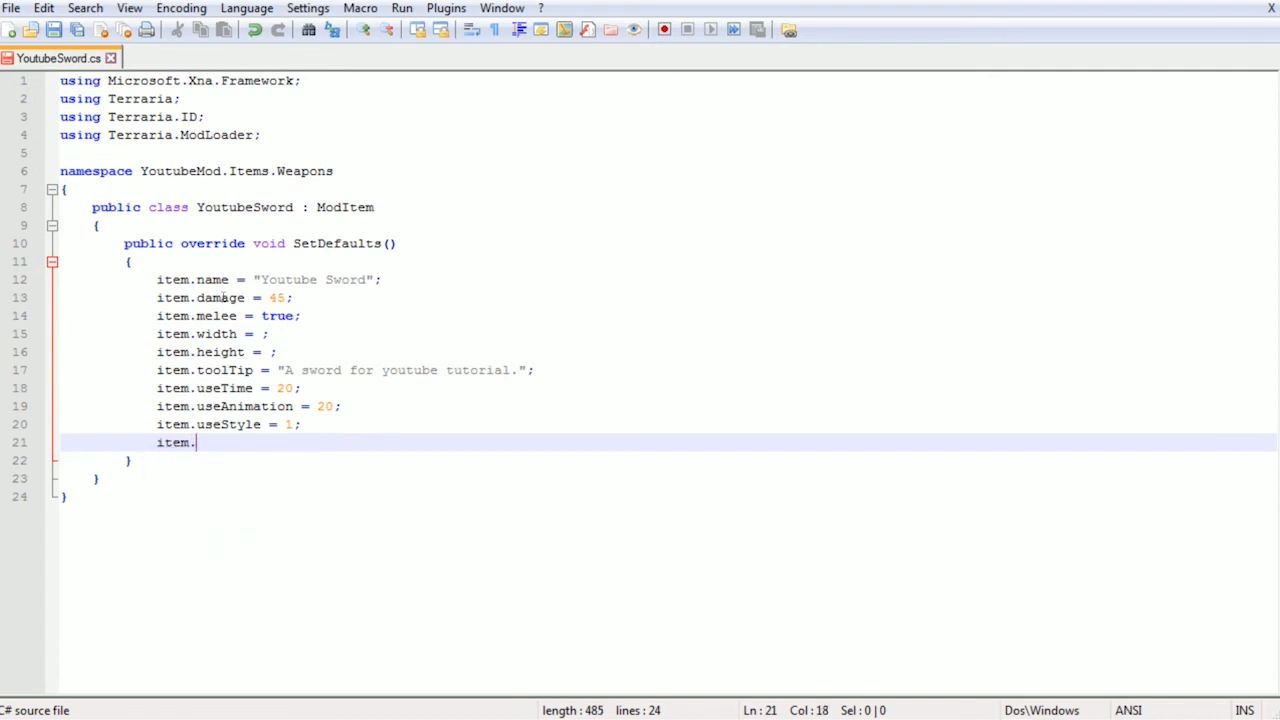
pyautogui.write('knock')
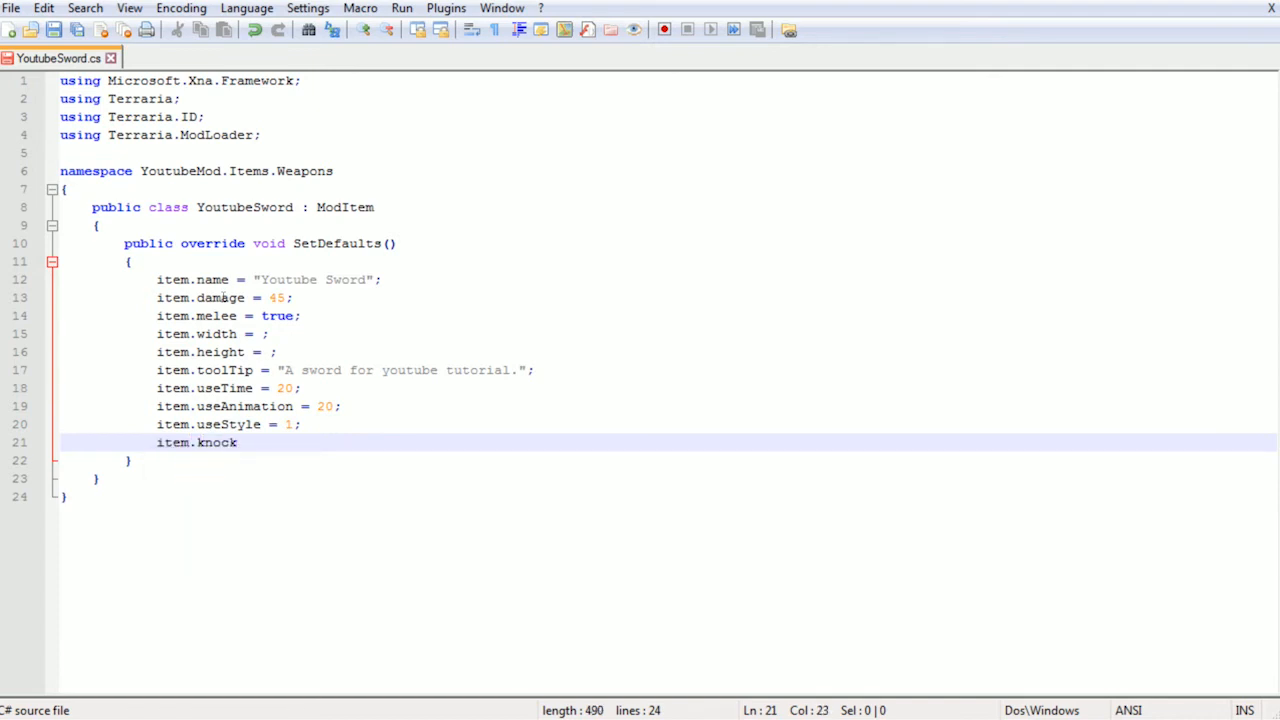
pyautogui.write('Back')
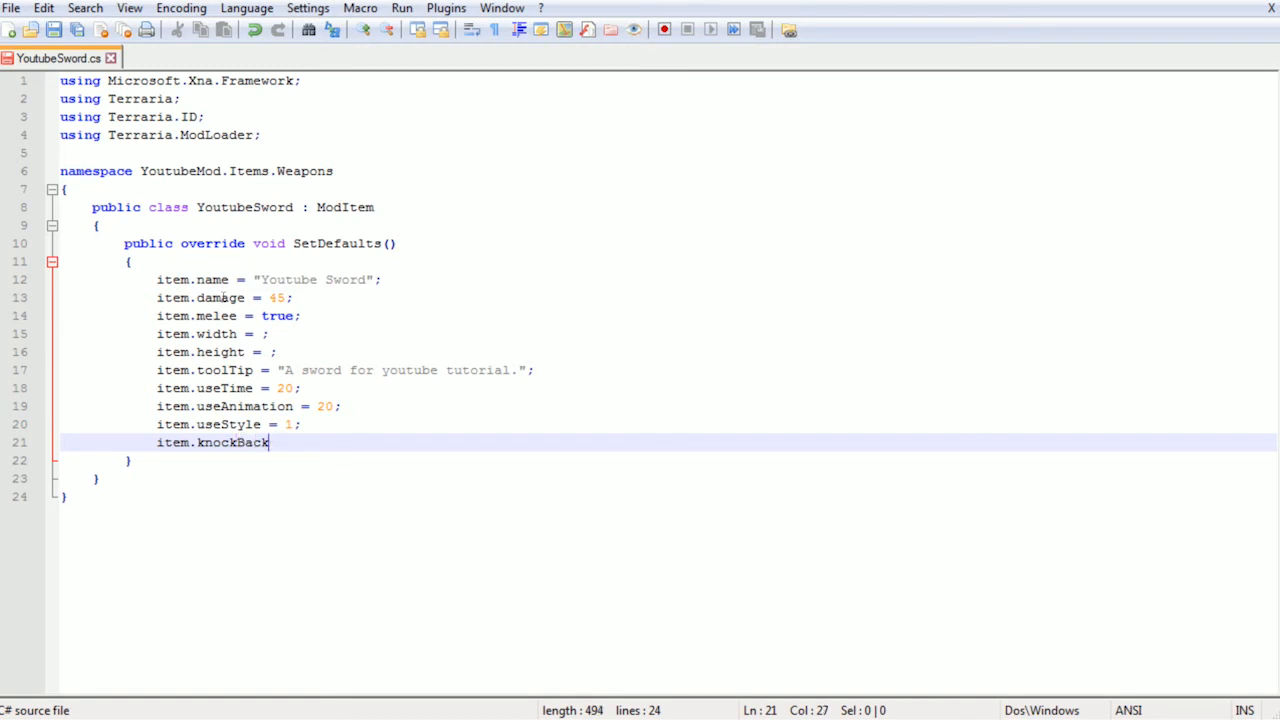
pyautogui.write('= 6;')
pyautogui.write('item.')
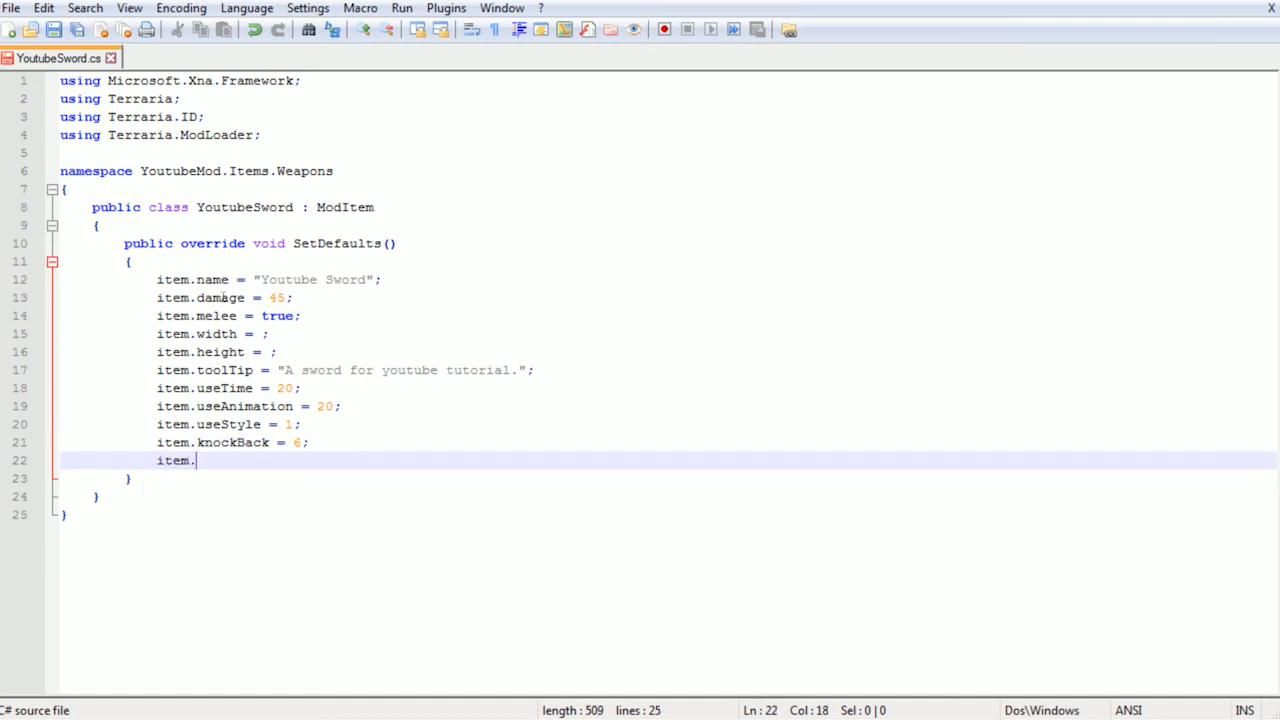
pyautogui.write('value = 1')
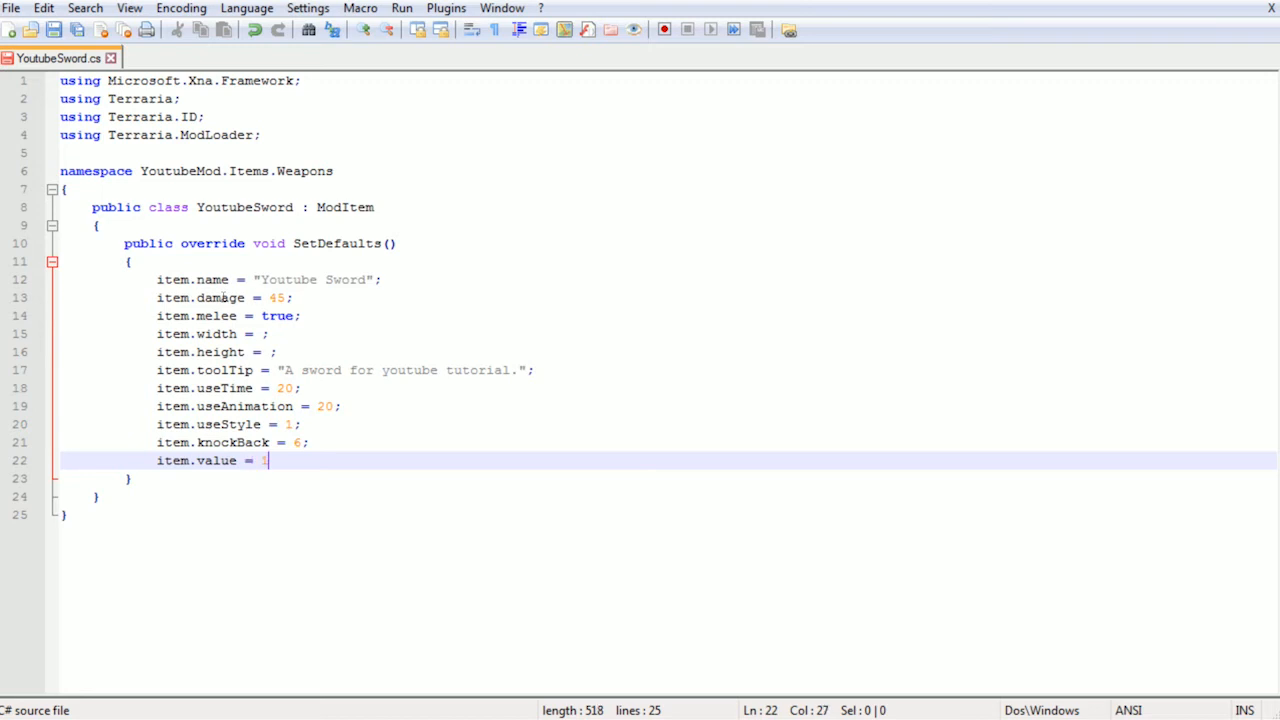
pyautogui.write('00;')
pyautogui.write('i')
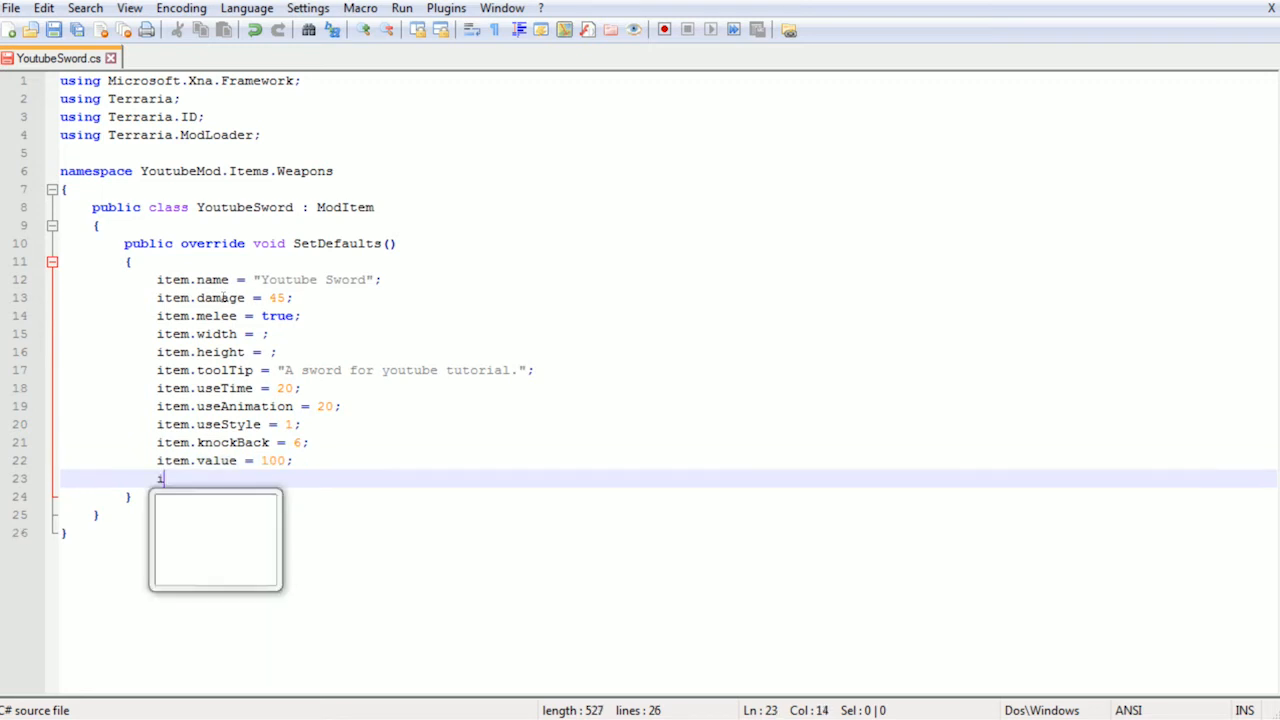
pyautogui.write('tem.rare')
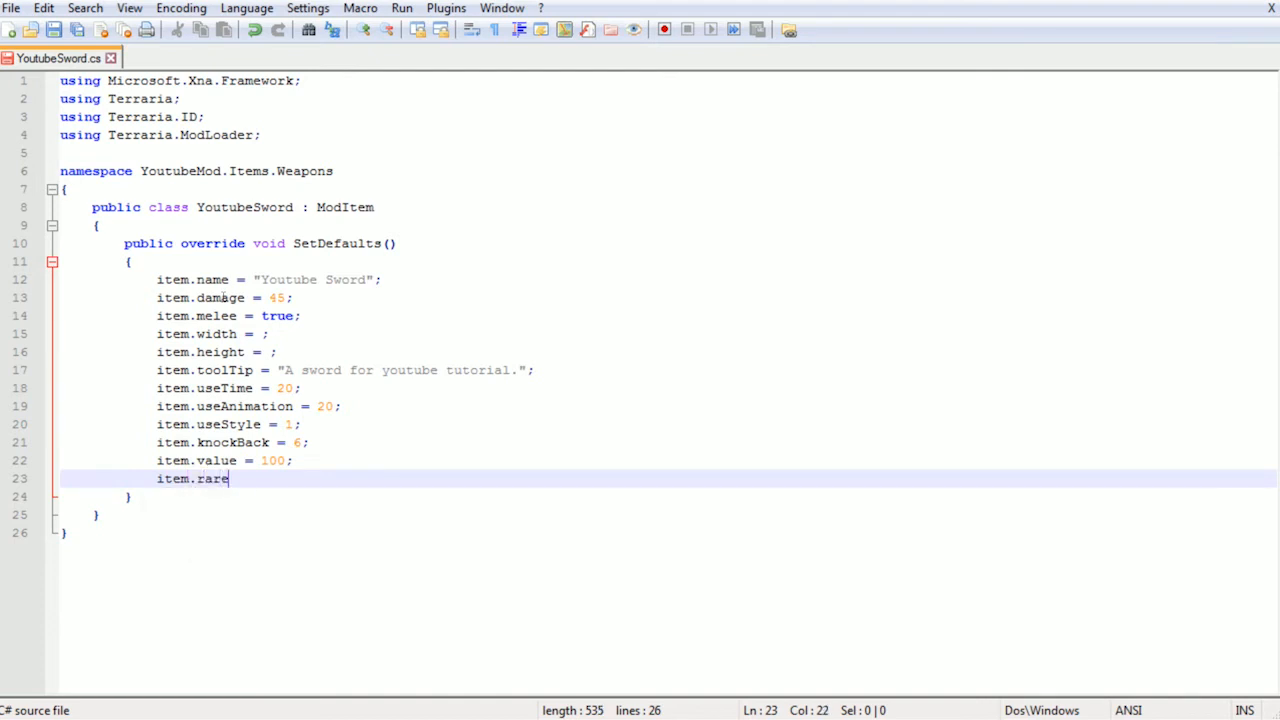
pyautogui.write('= 2')
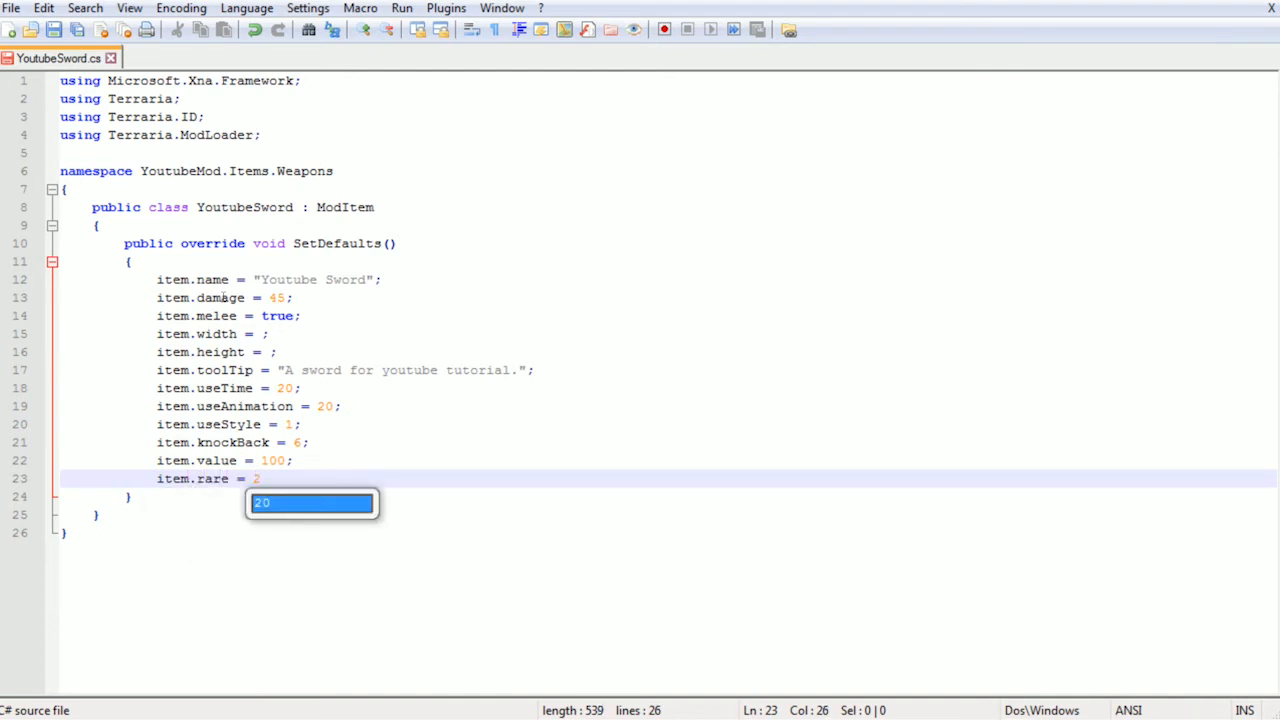
# Set item.useSound 1 and autoReuse true
pyautogui.write('i')
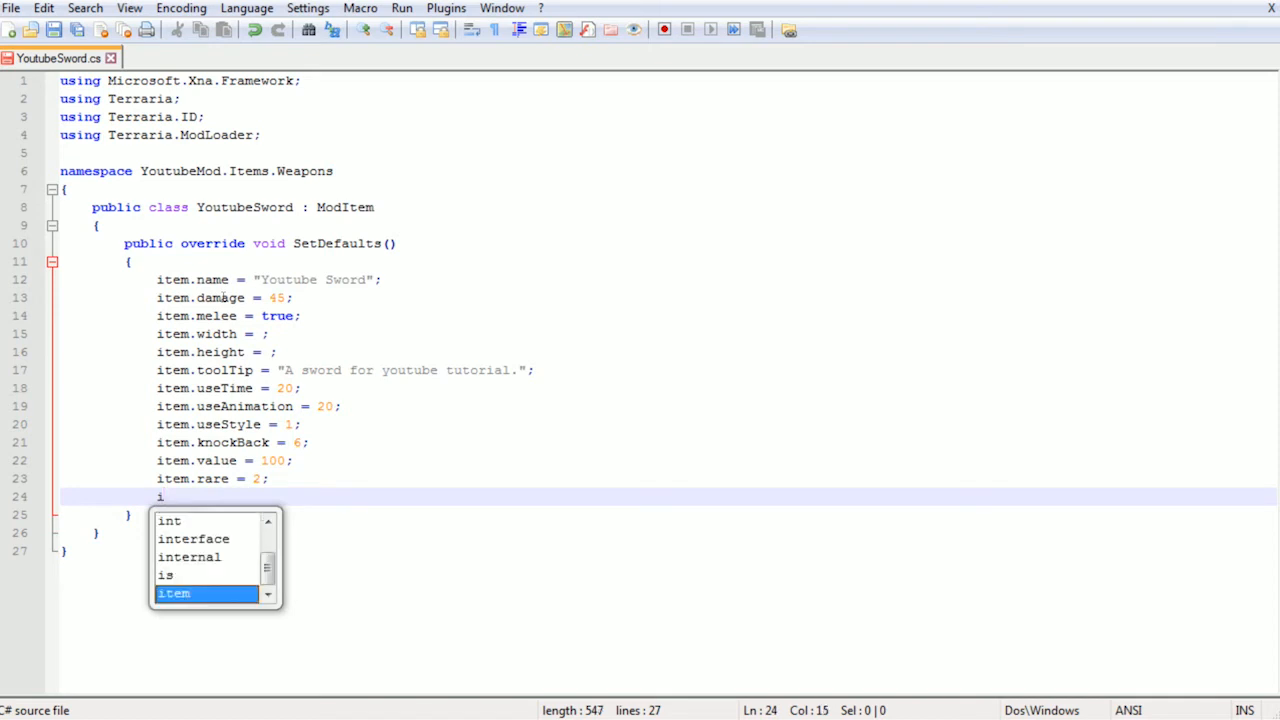
pyautogui.write('tem.useSound = 1;')
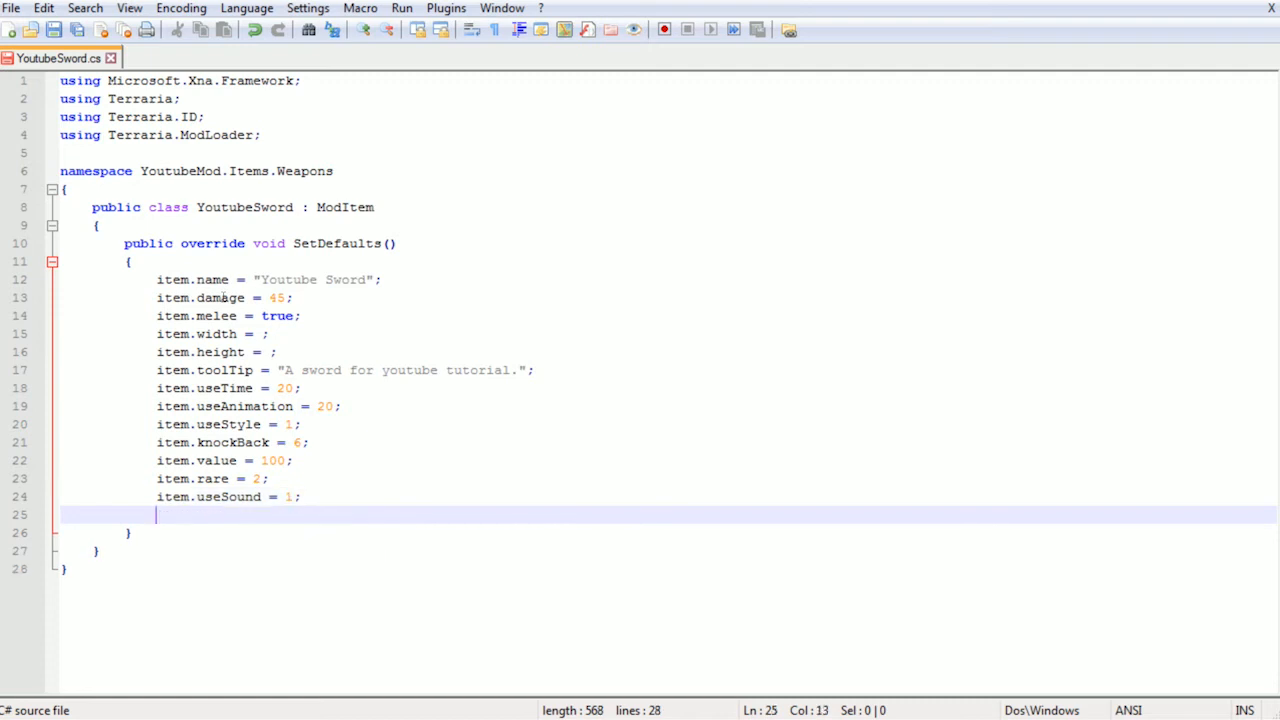
pyautogui.write('item.')
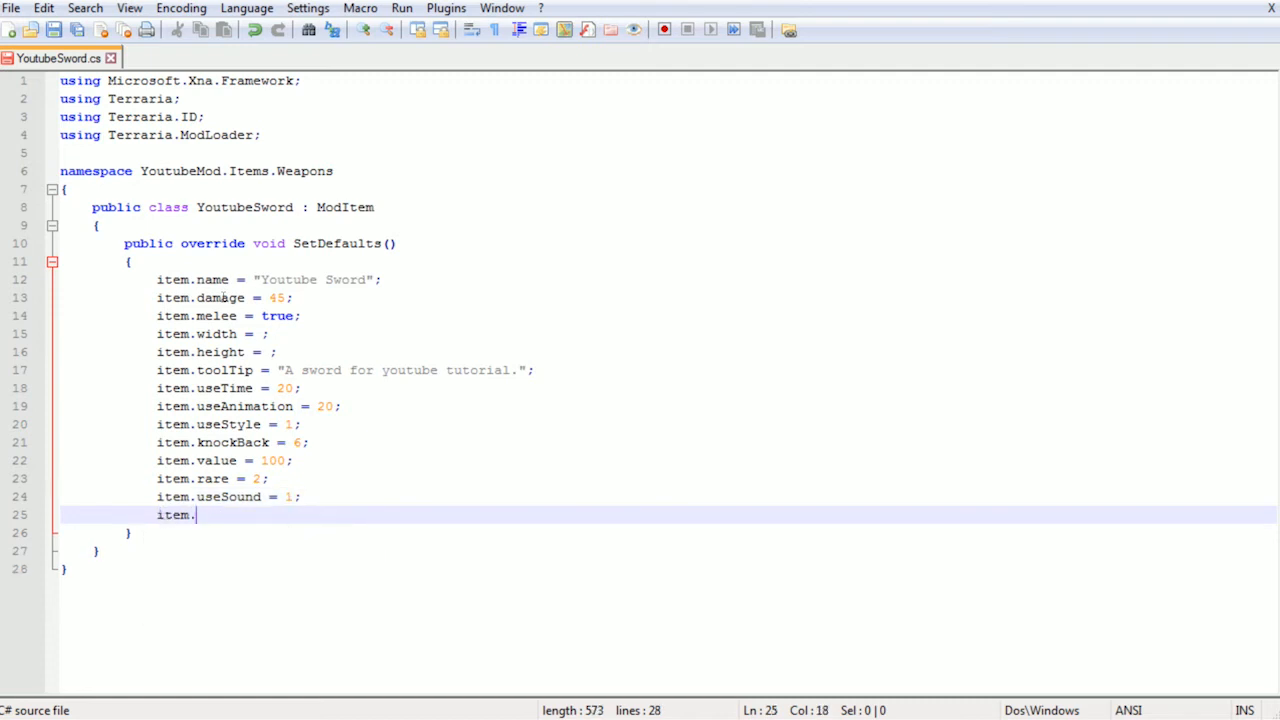
pyautogui.write('auteR')
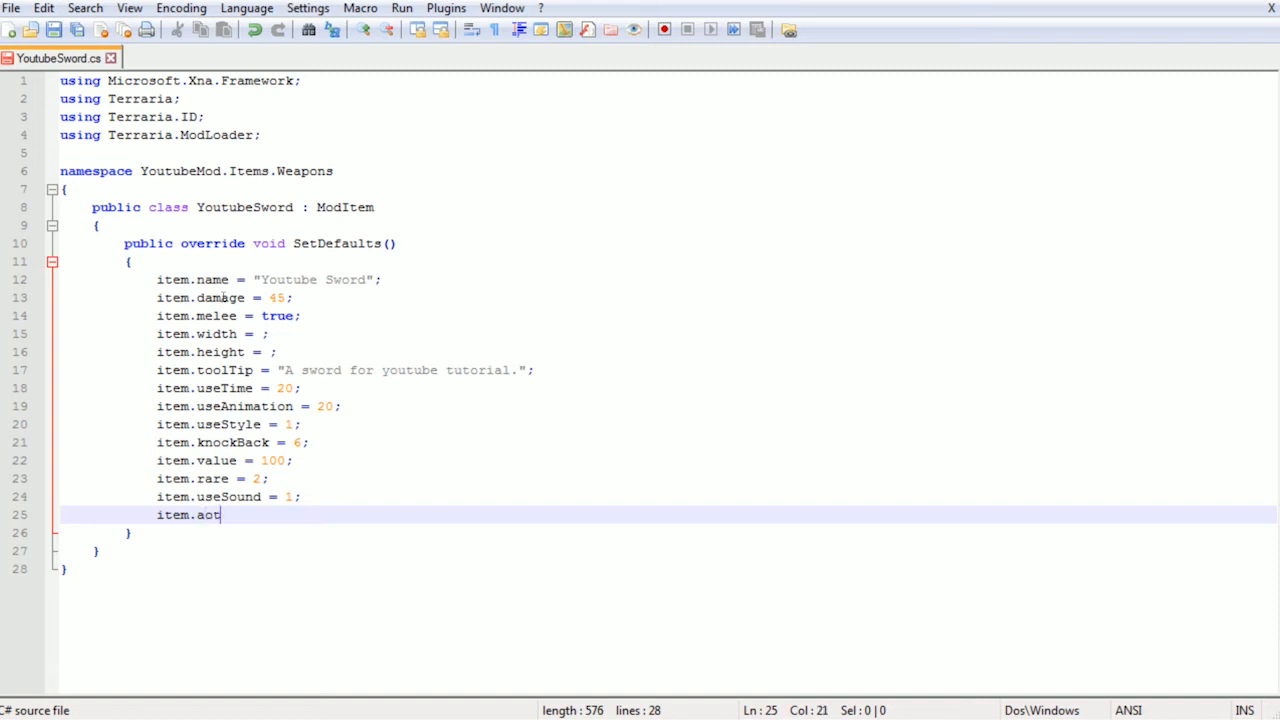
pyautogui.write('o')
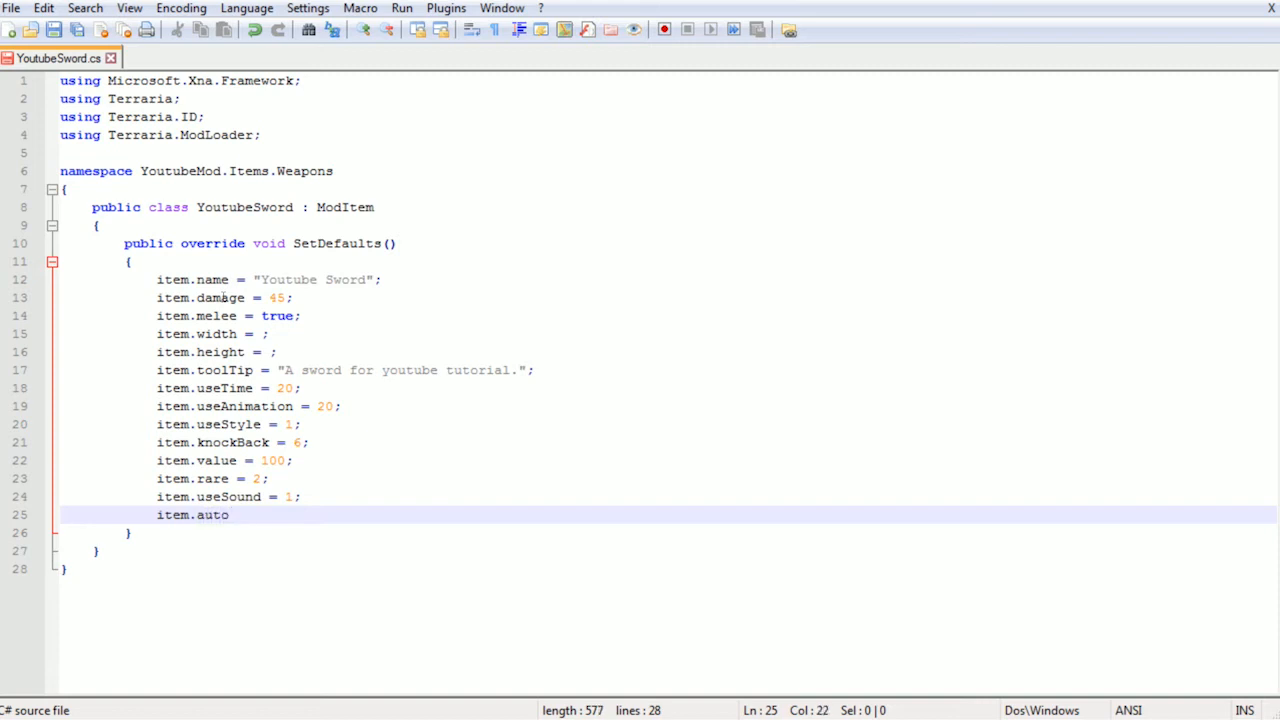
pyautogui.write('Reuse')
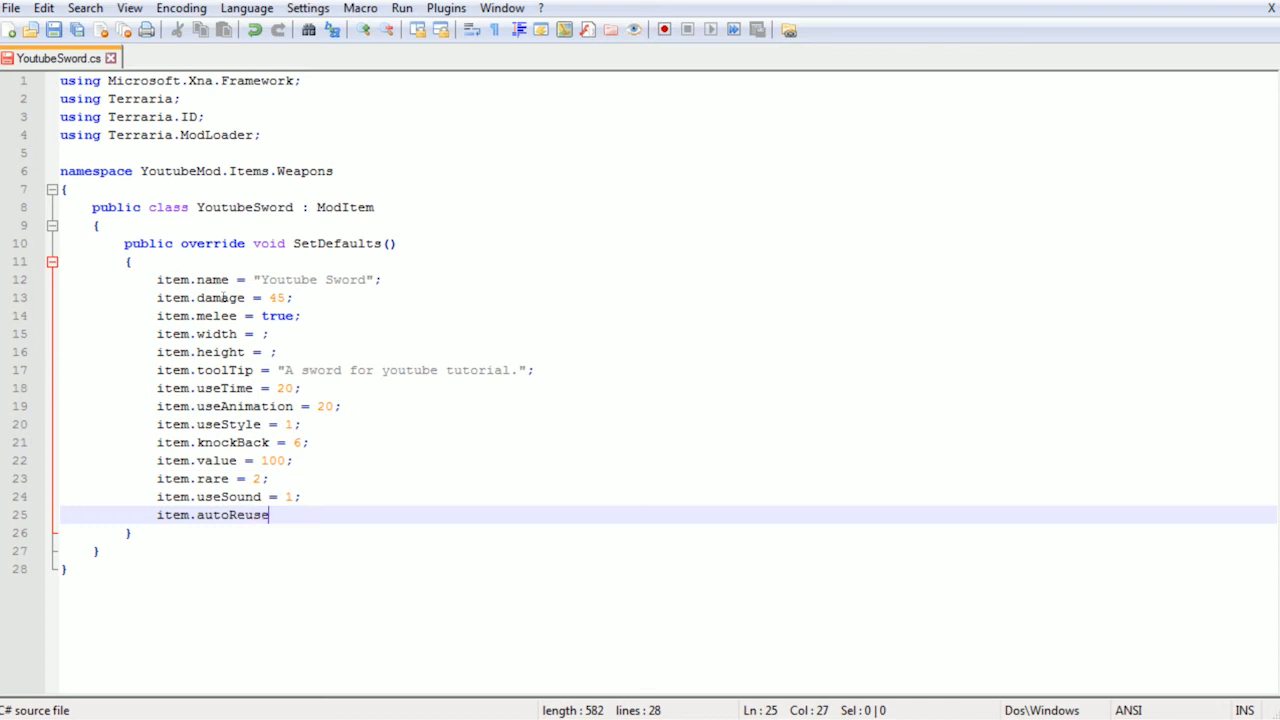
pyautogui.write('= true;')
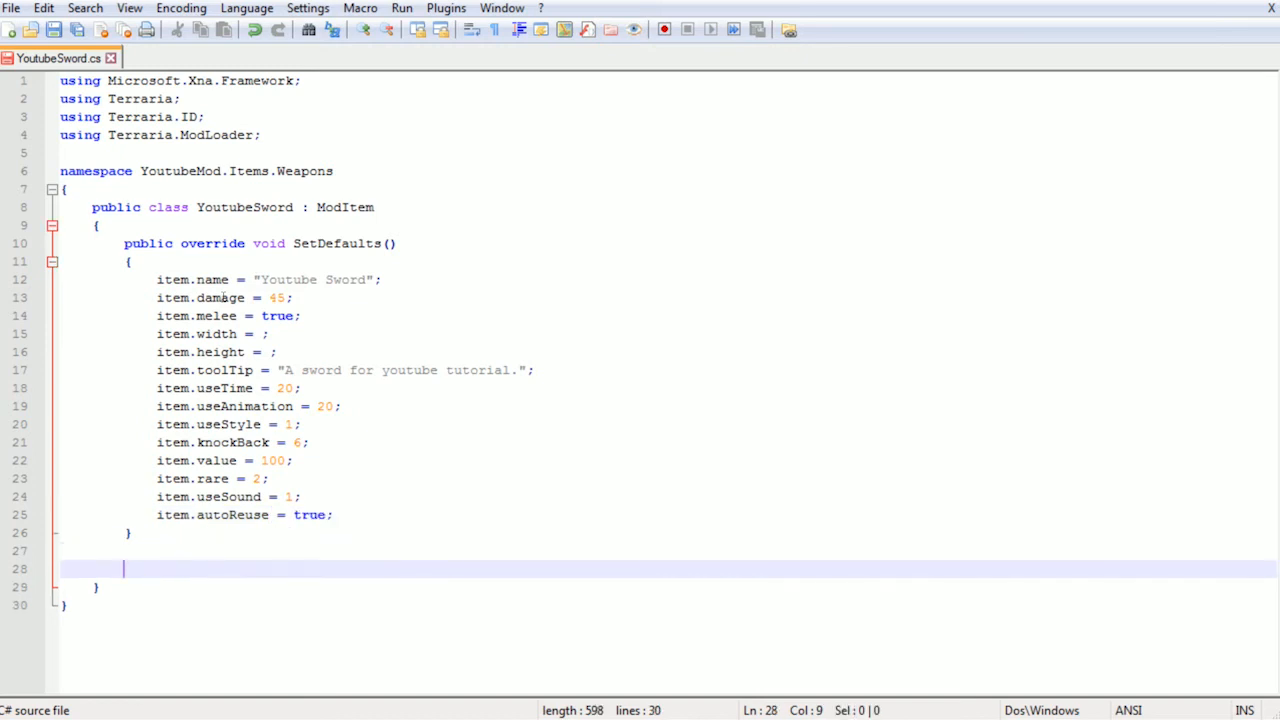
# Add an empty public override void AddRecipes() method below SetDefaults
pyautogui.write('publui')
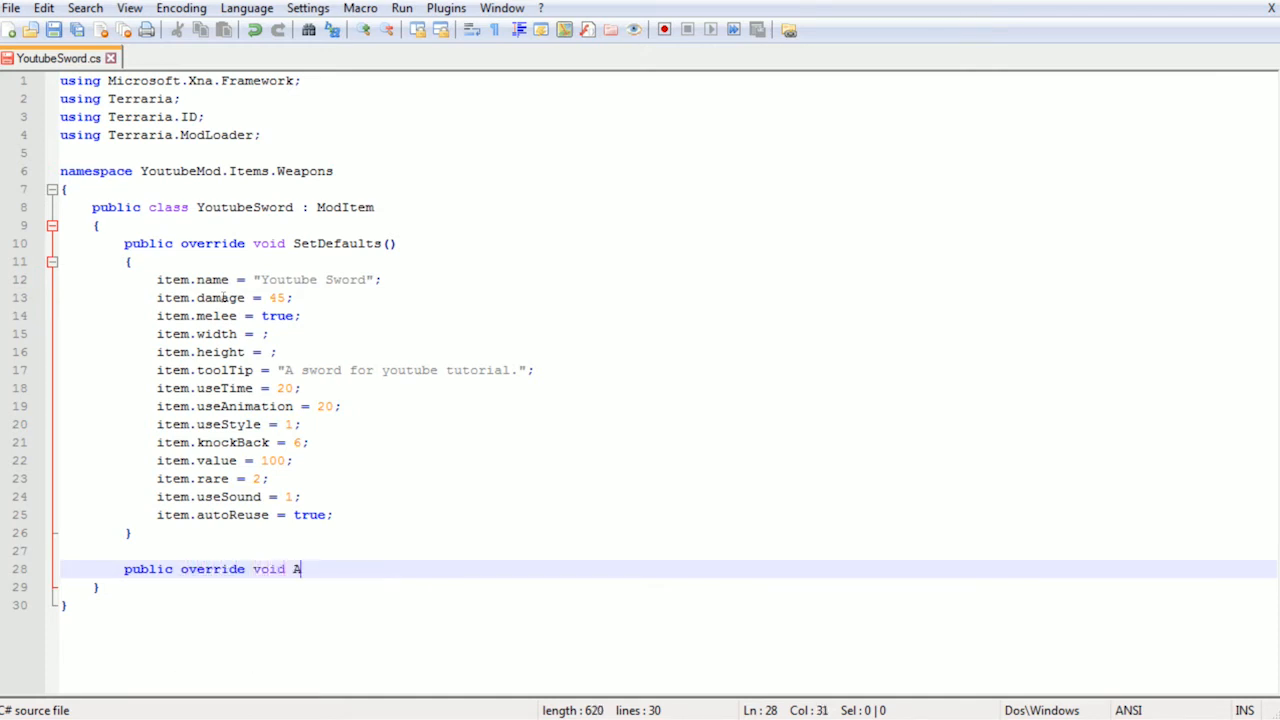
pyautogui.write('ddRecipes(')
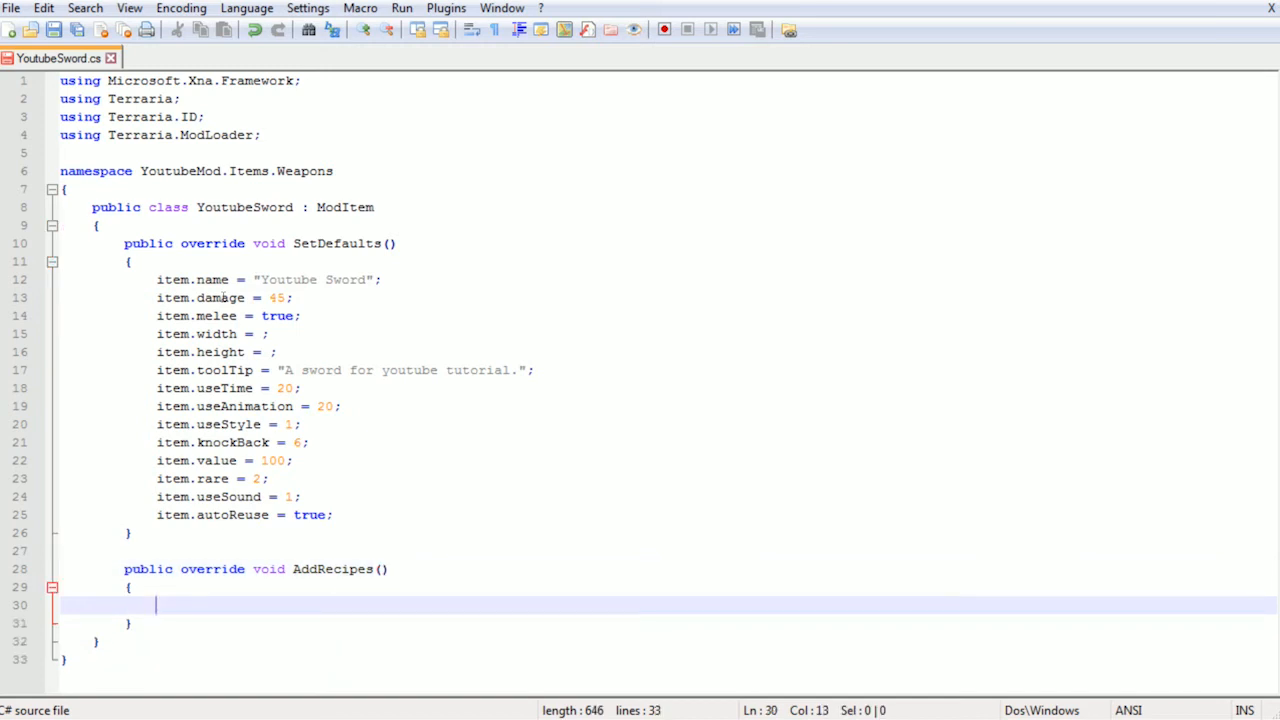
pyautogui.moveTo(308, 316)
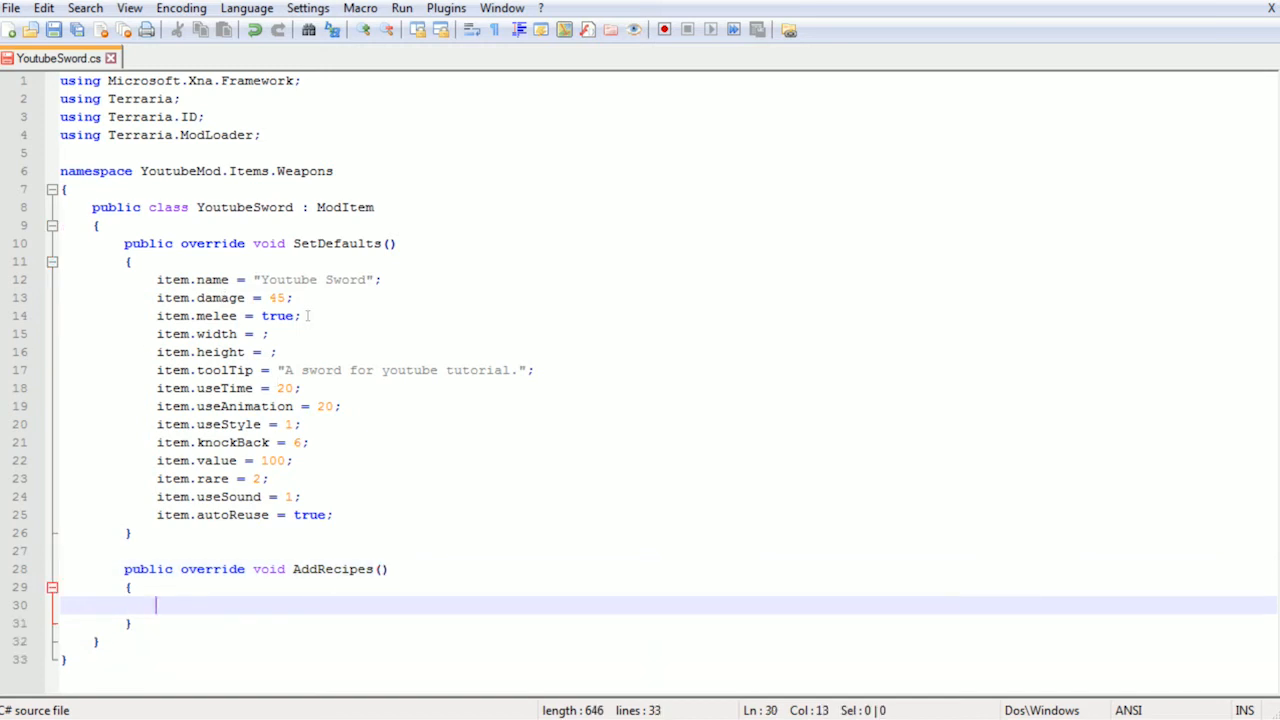
pyautogui.click(128, 532)
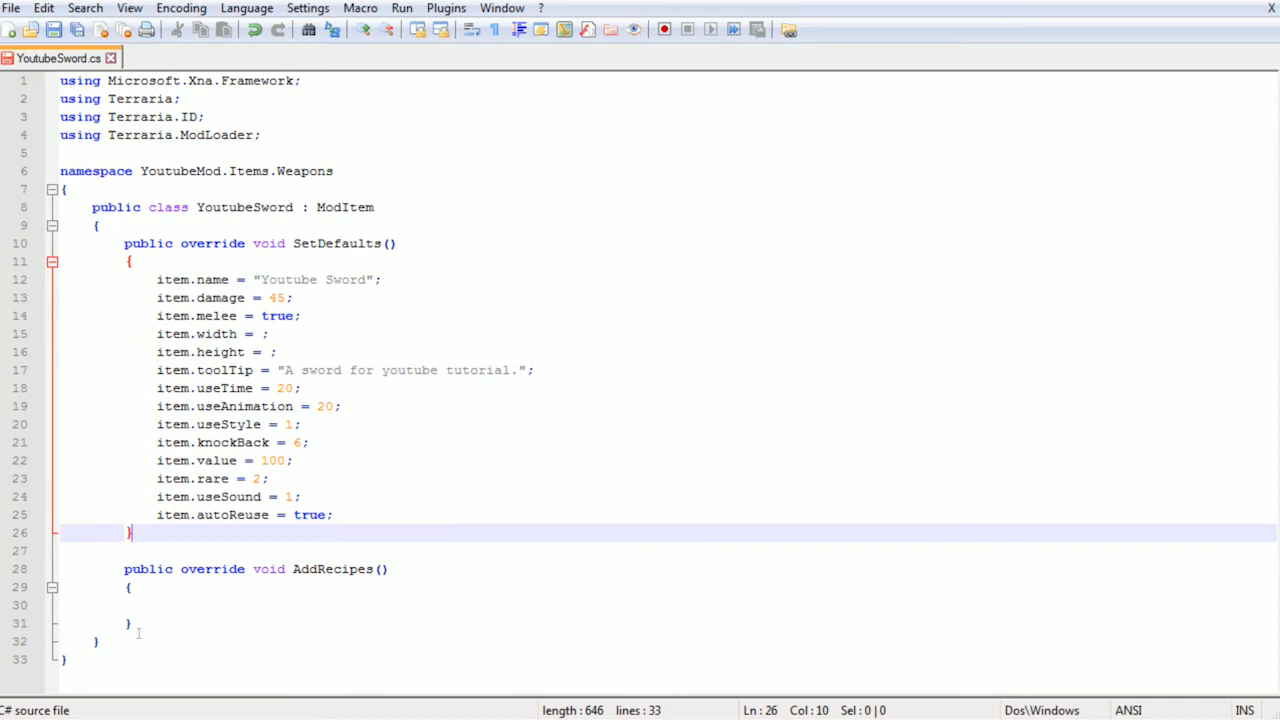
pyautogui.click(184, 604)
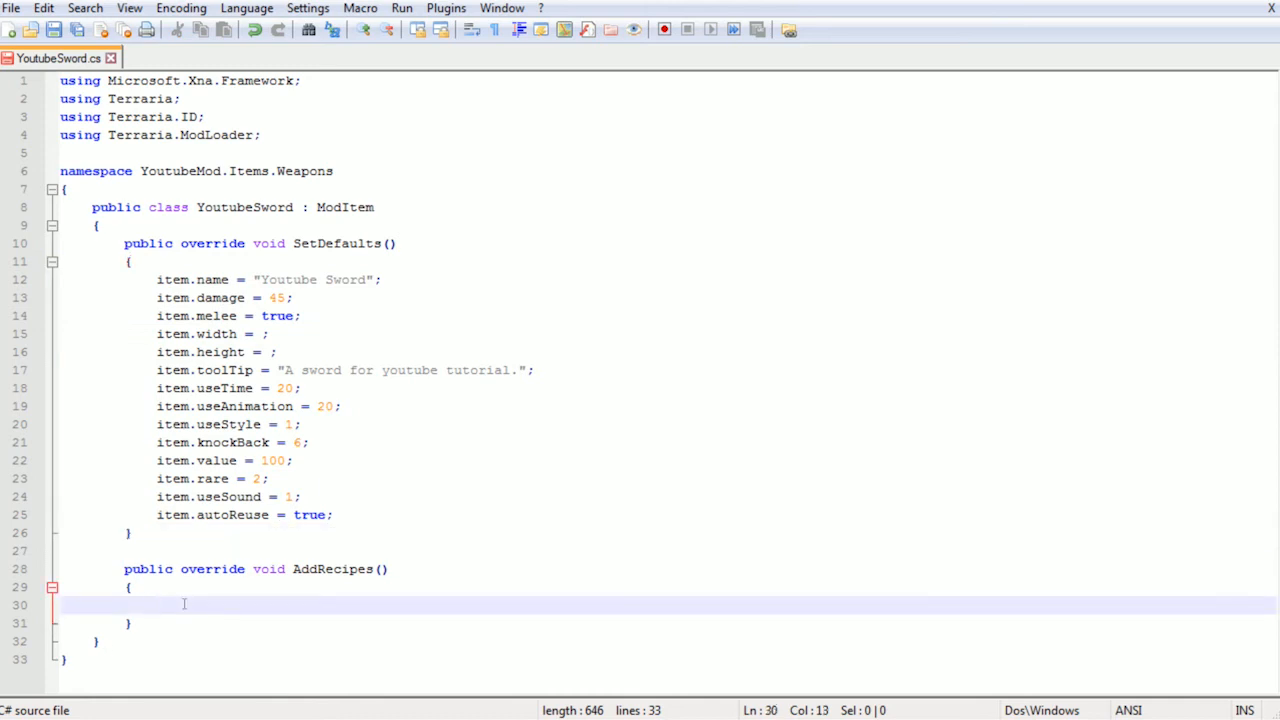
# Declare ModRecipe recipe = new ModRecipe(mod) at the start of AddRecipes
pyautogui.write('ModRecip')
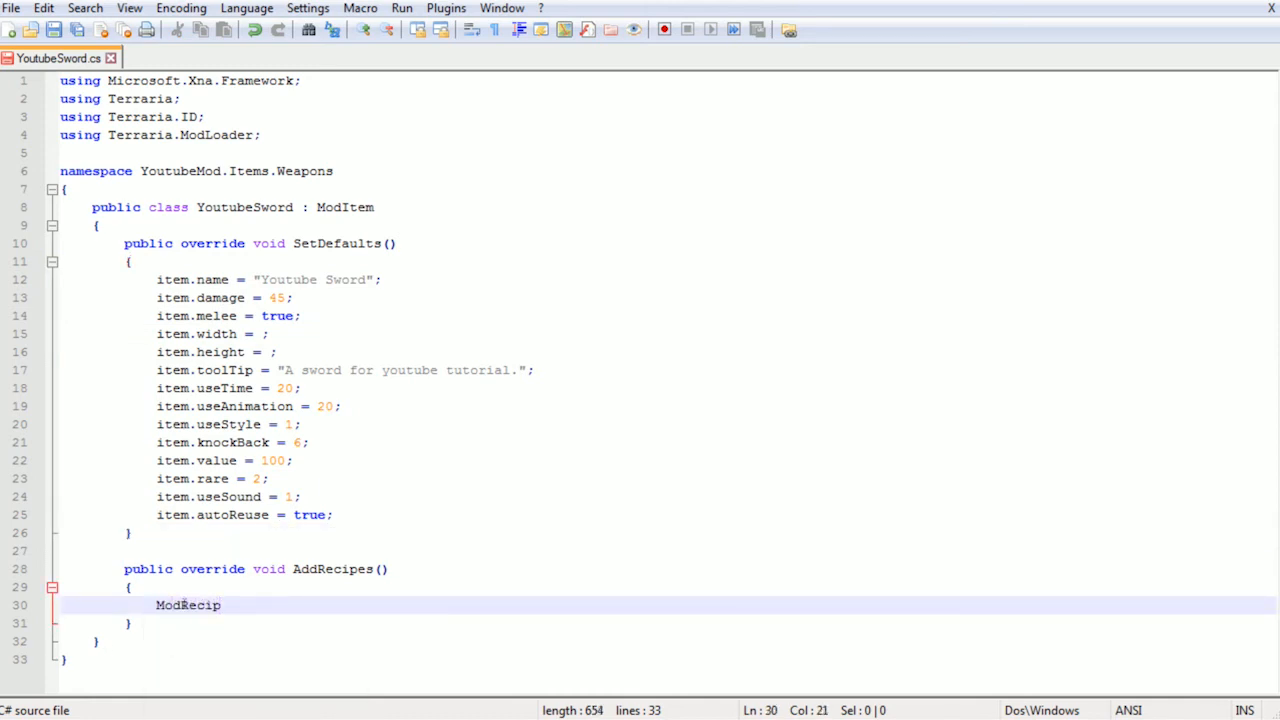
pyautogui.write('e recipe')
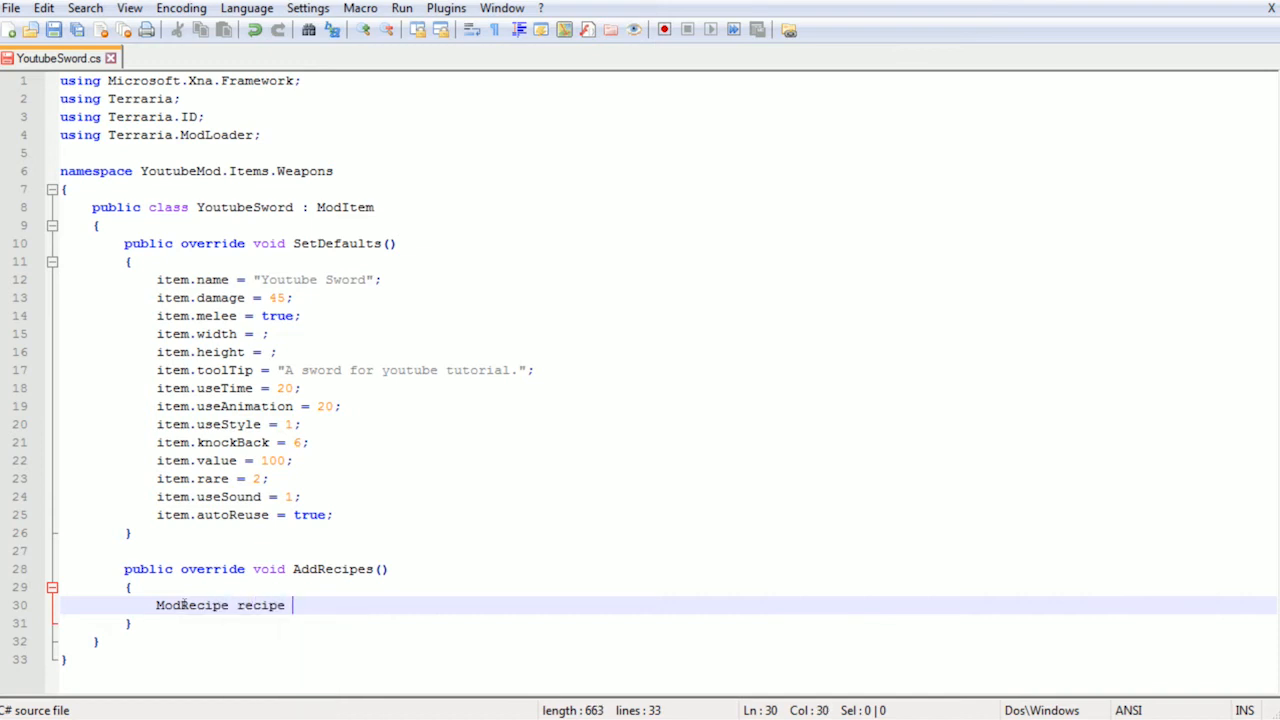
pyautogui.write('= new ModRecipe(mod')
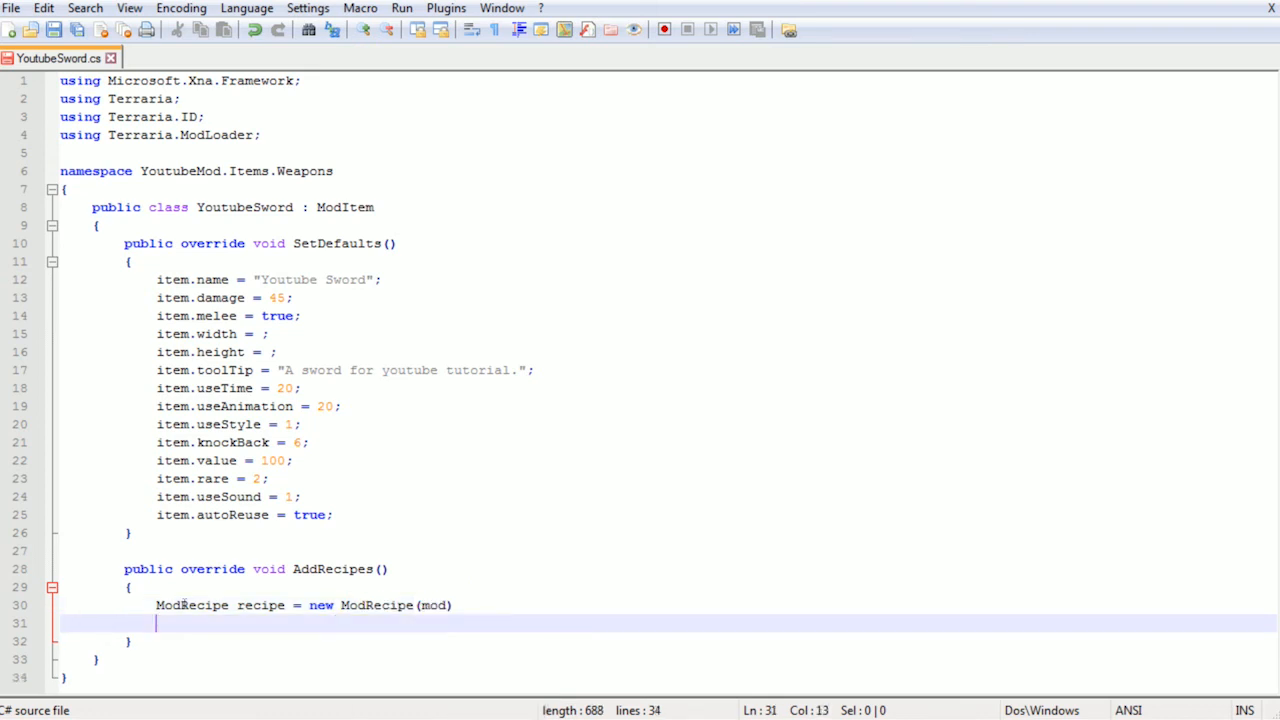
# Add recipe.AddIngredient(Terraria.ID.ItemID.DirtBlock, 1) and return to the ModRecipe line to end it
pyautogui.write('recipe.')
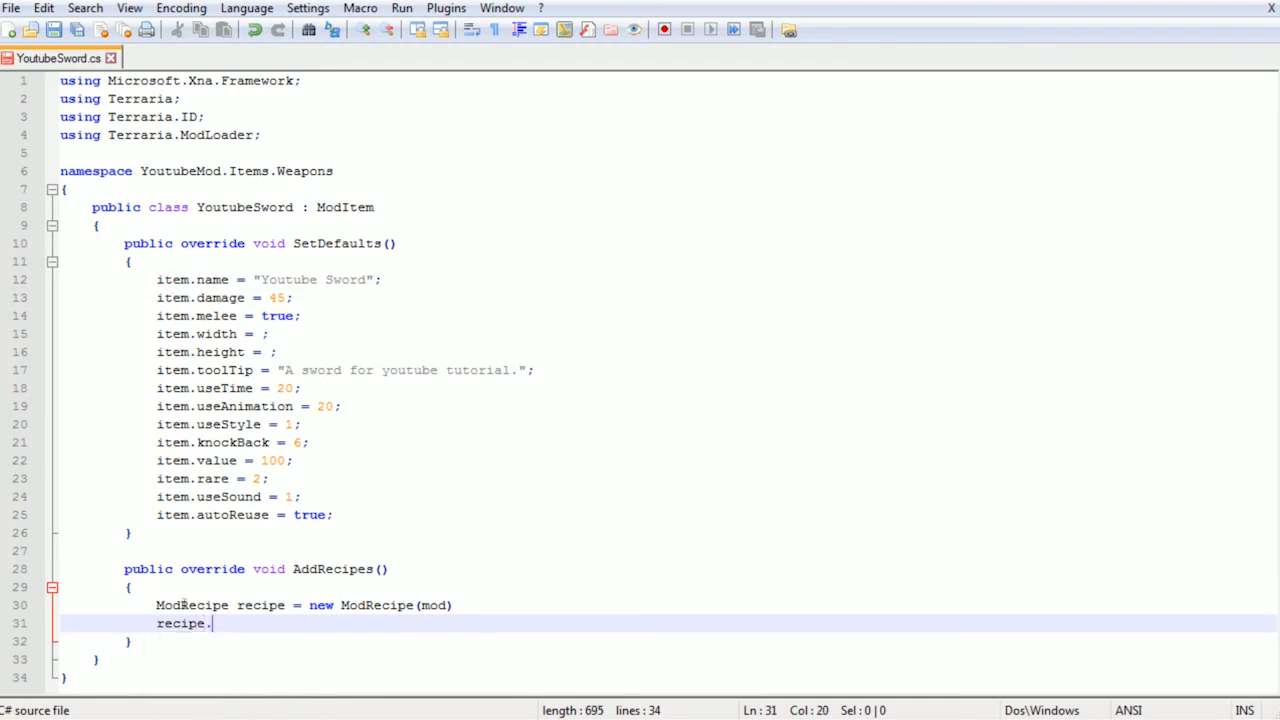
pyautogui.write('AddI')
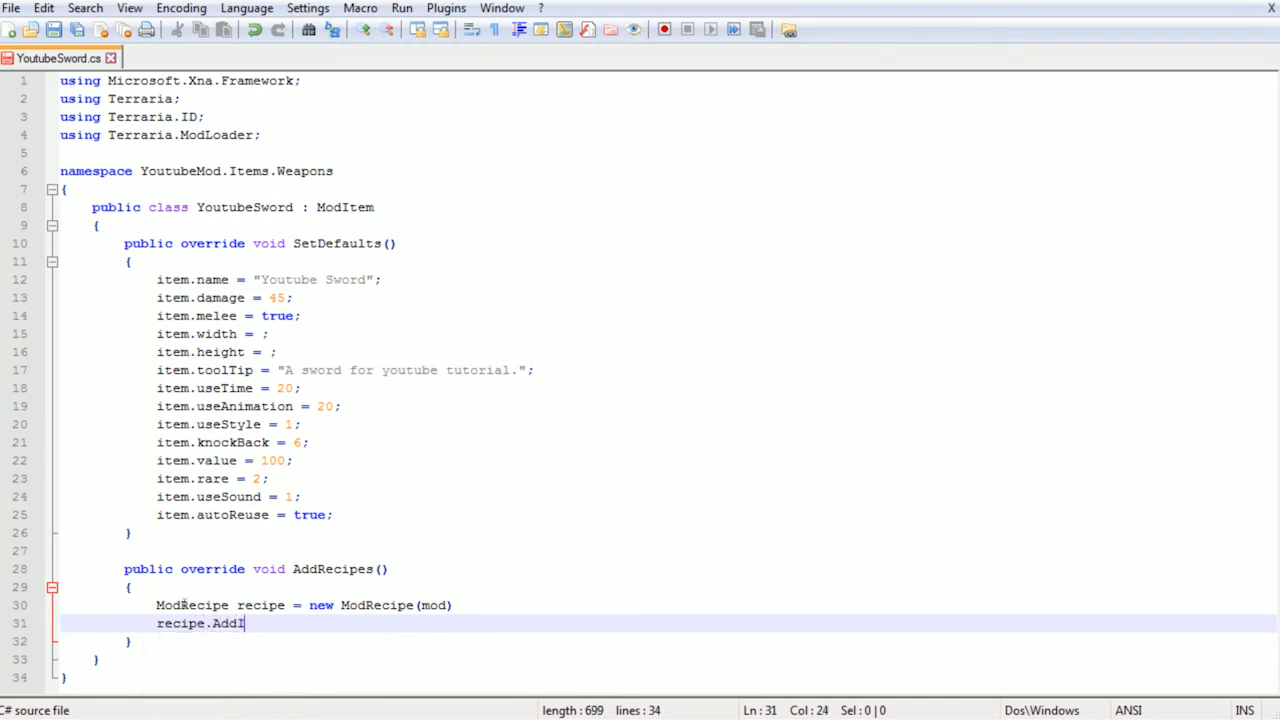
pyautogui.write('ngredient')
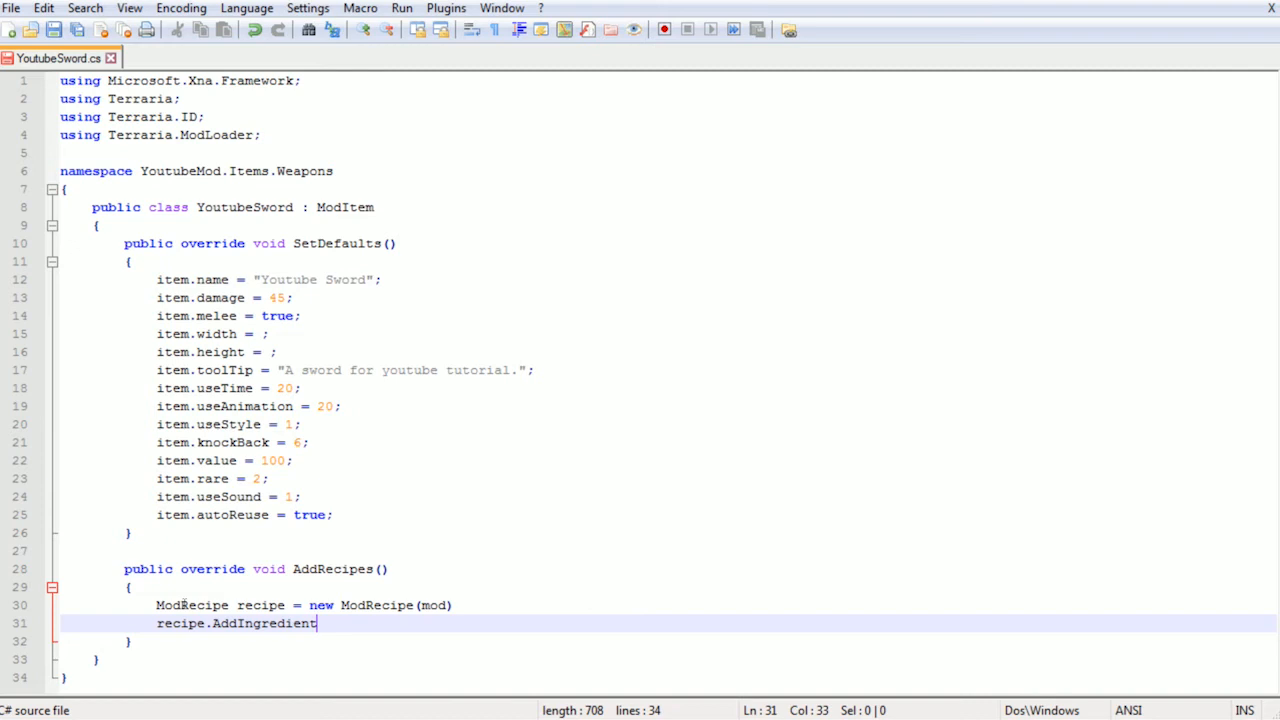
pyautogui.write('()')
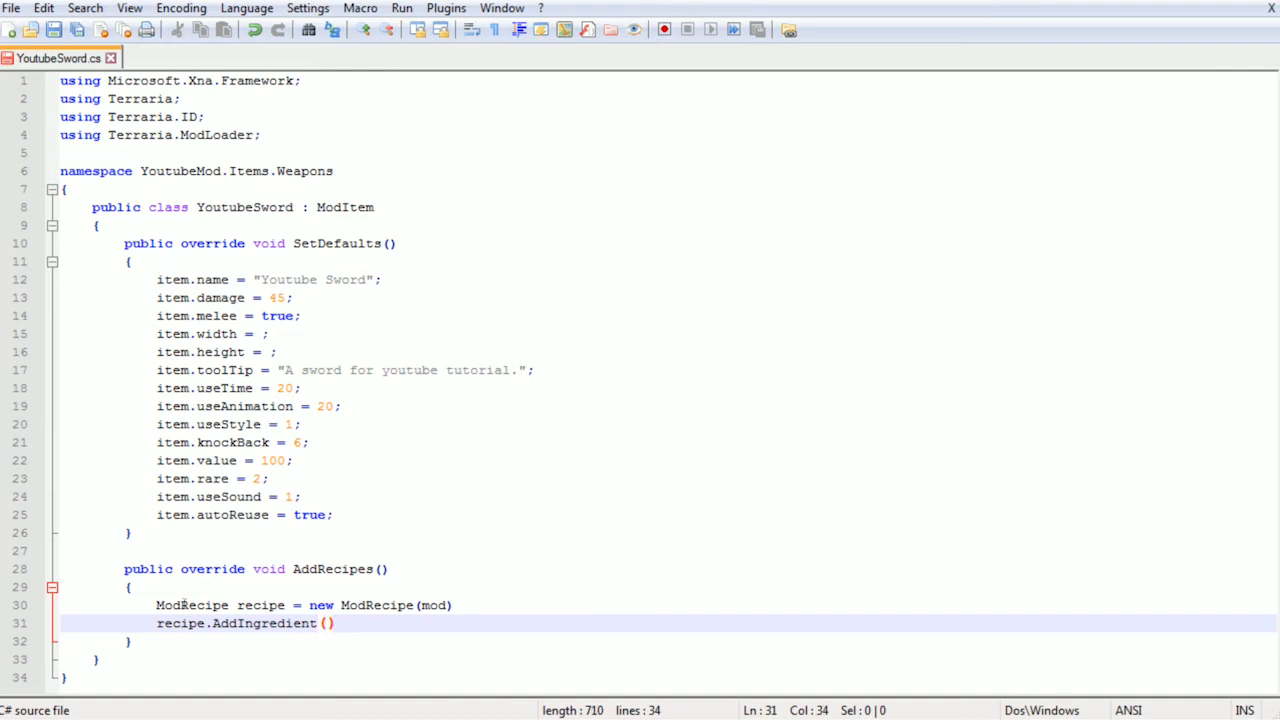
pyautogui.write('Terraria.ID.')
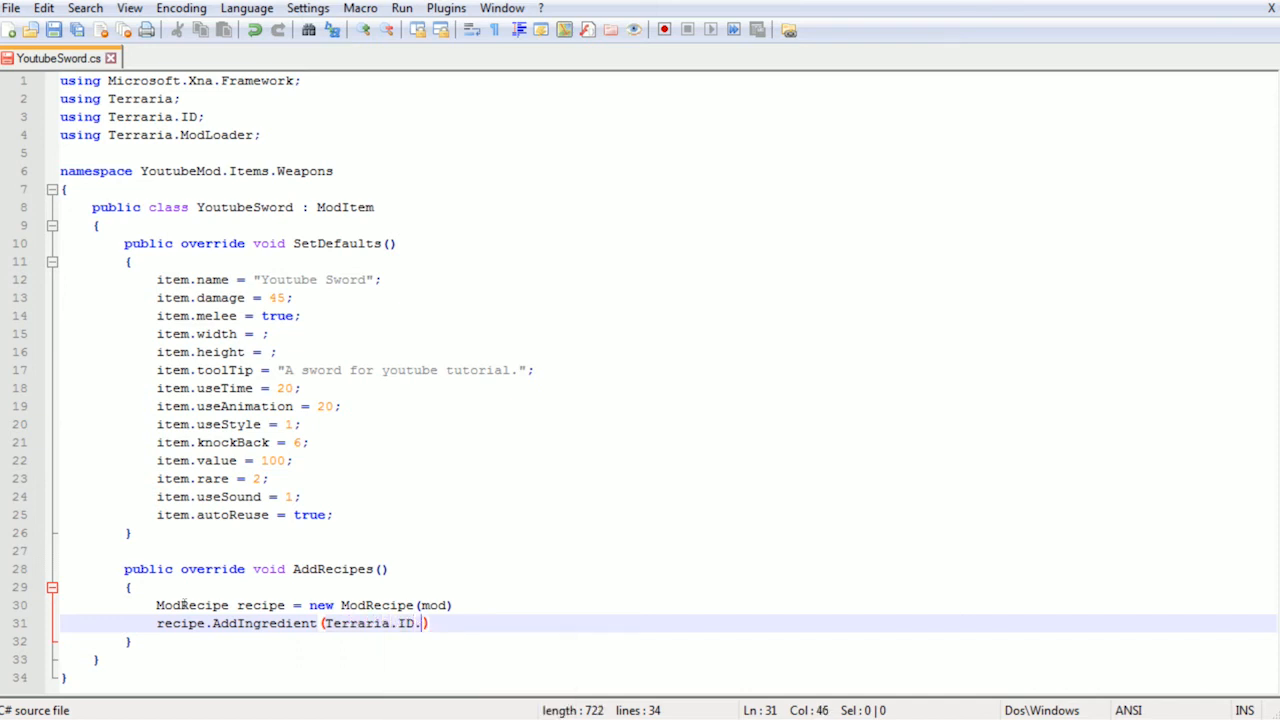
pyautogui.write('ItemID')
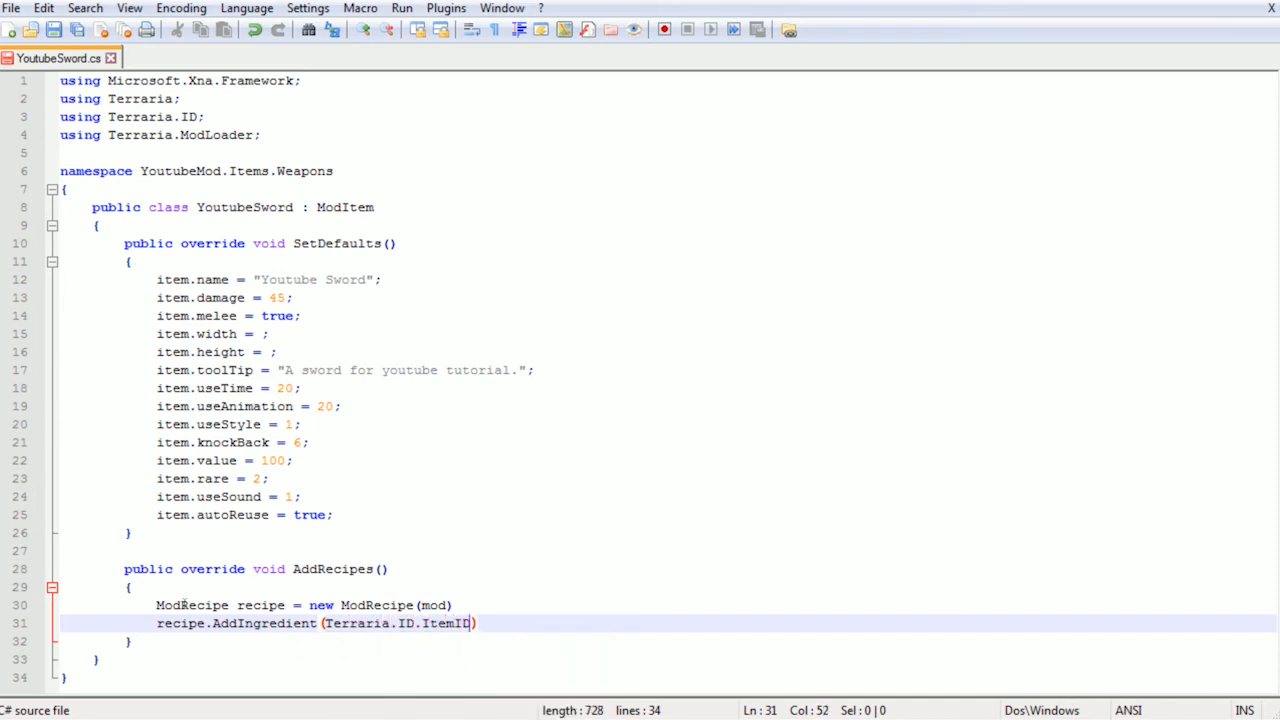
pyautogui.write('DirtB')
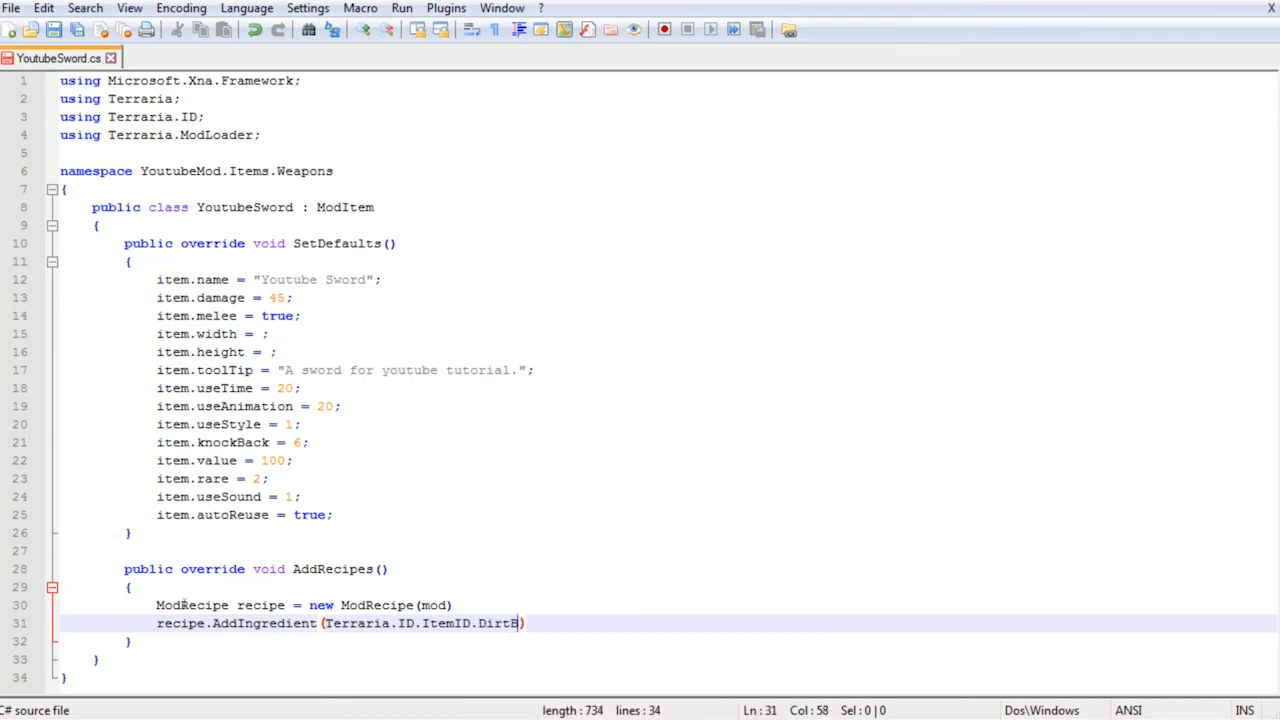
pyautogui.write('lock, 1')
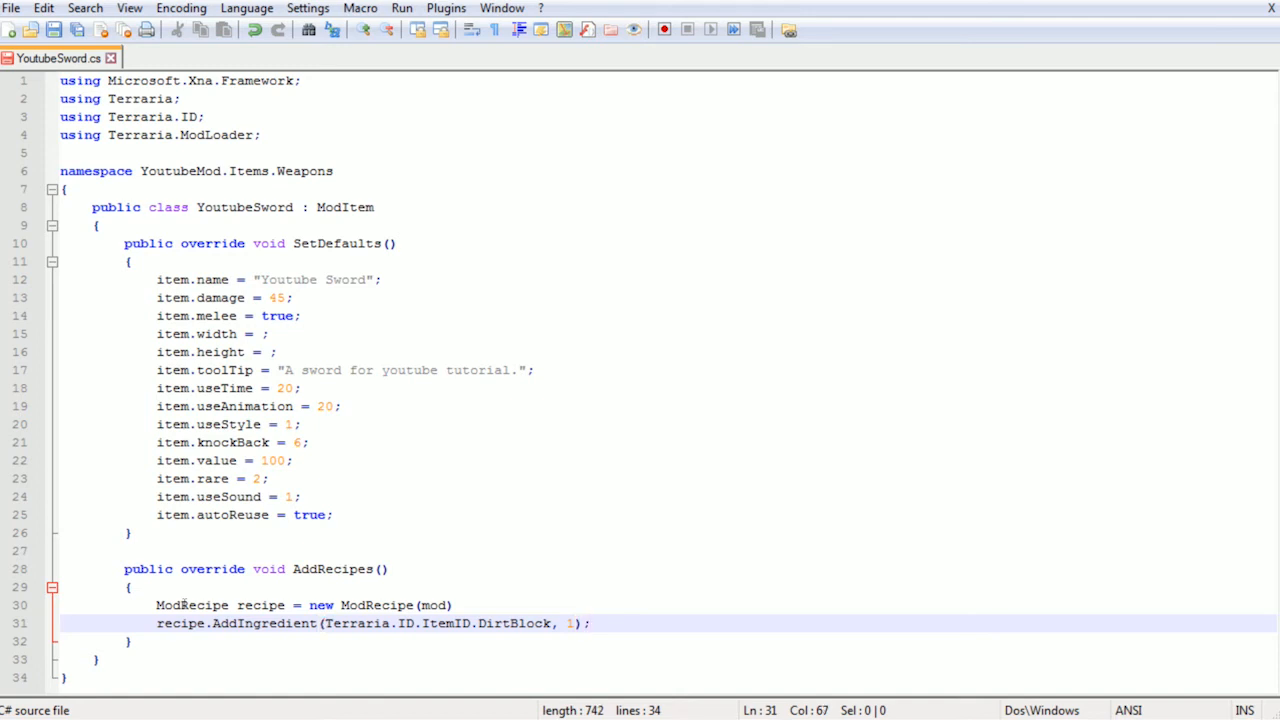
pyautogui.press('Return')
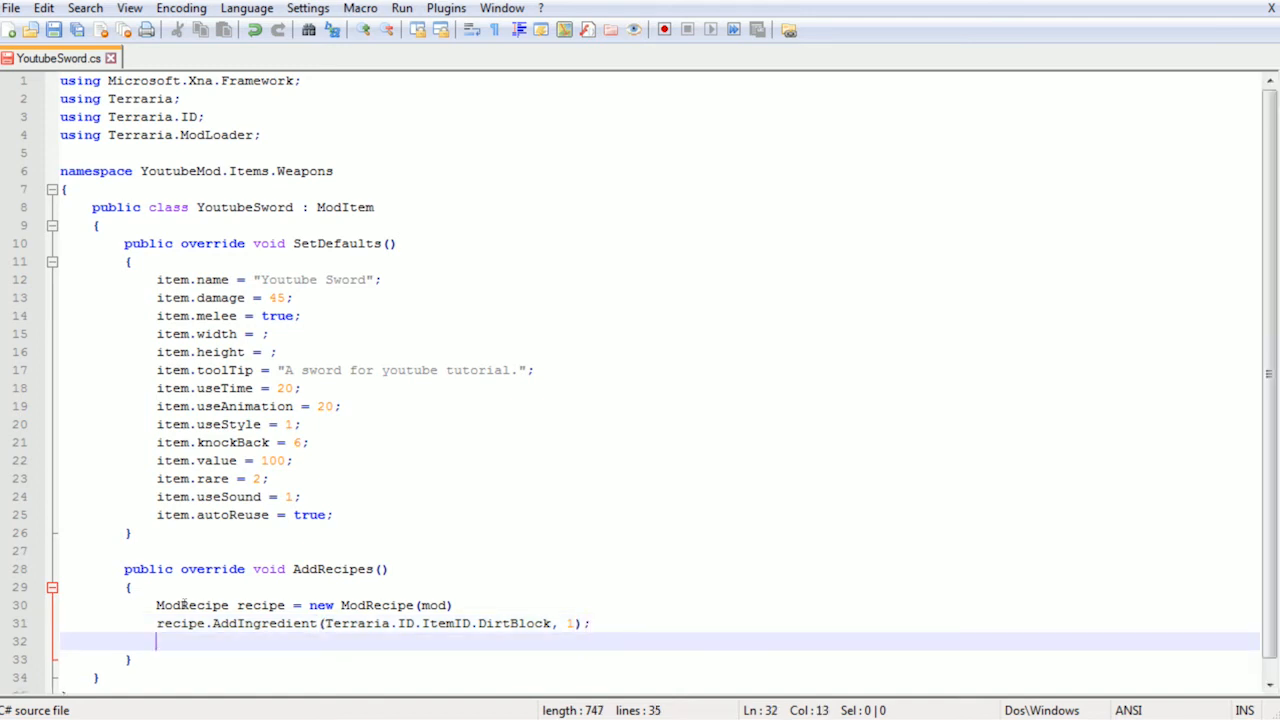
pyautogui.click(452, 604)
pyautogui.write(';')
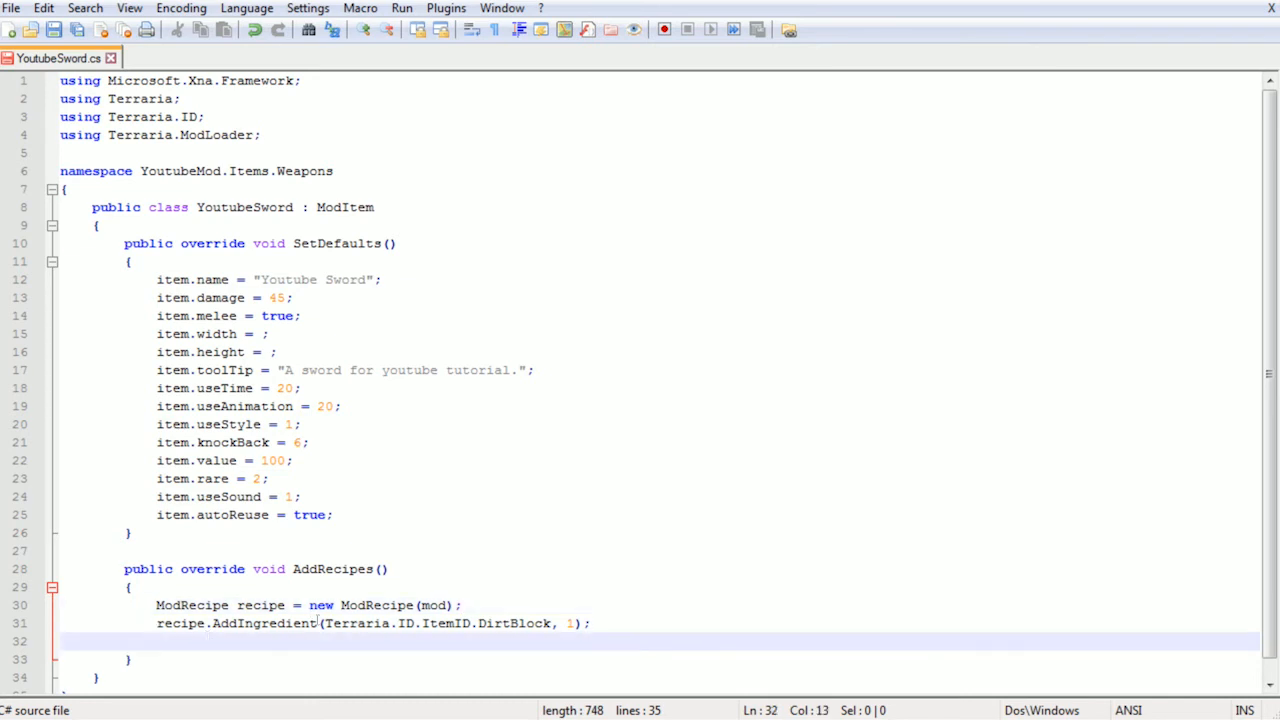
# Add recipe.AddTile(Terraria.ID.TileID.WorkBenches) as the required crafting station, with a new line below
pyautogui.write('recipe.')
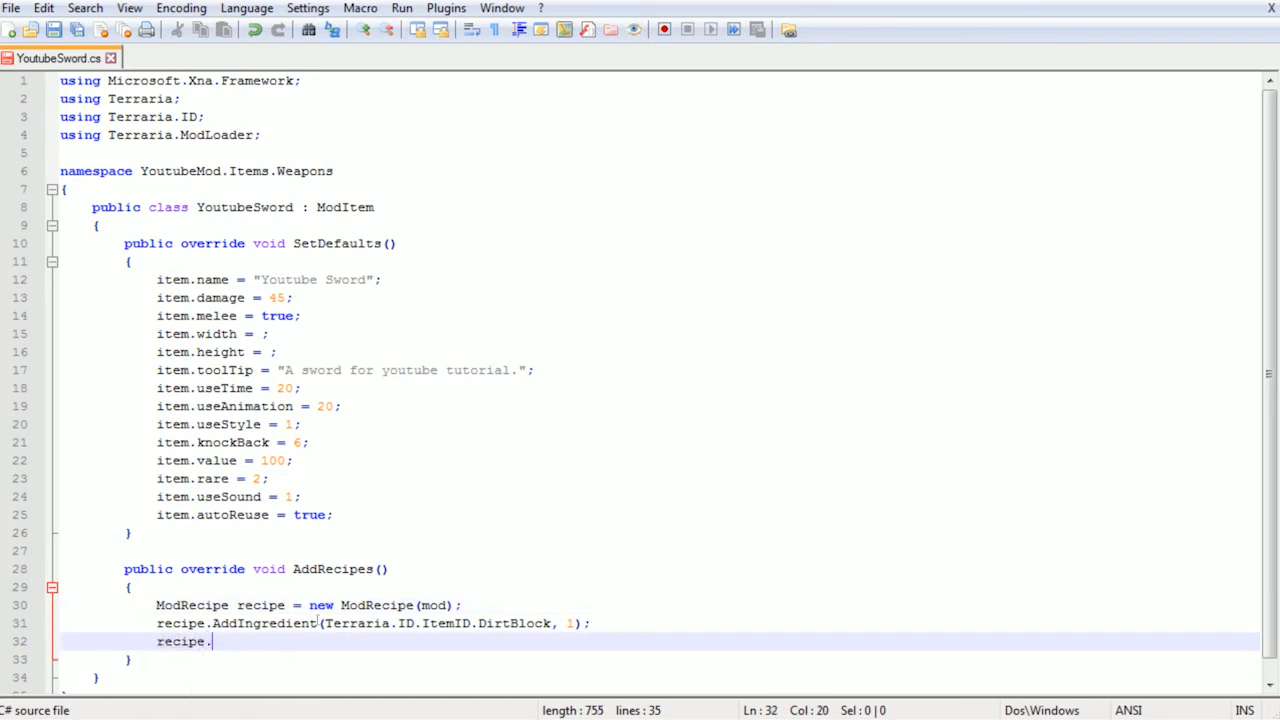
pyautogui.write('AddT')
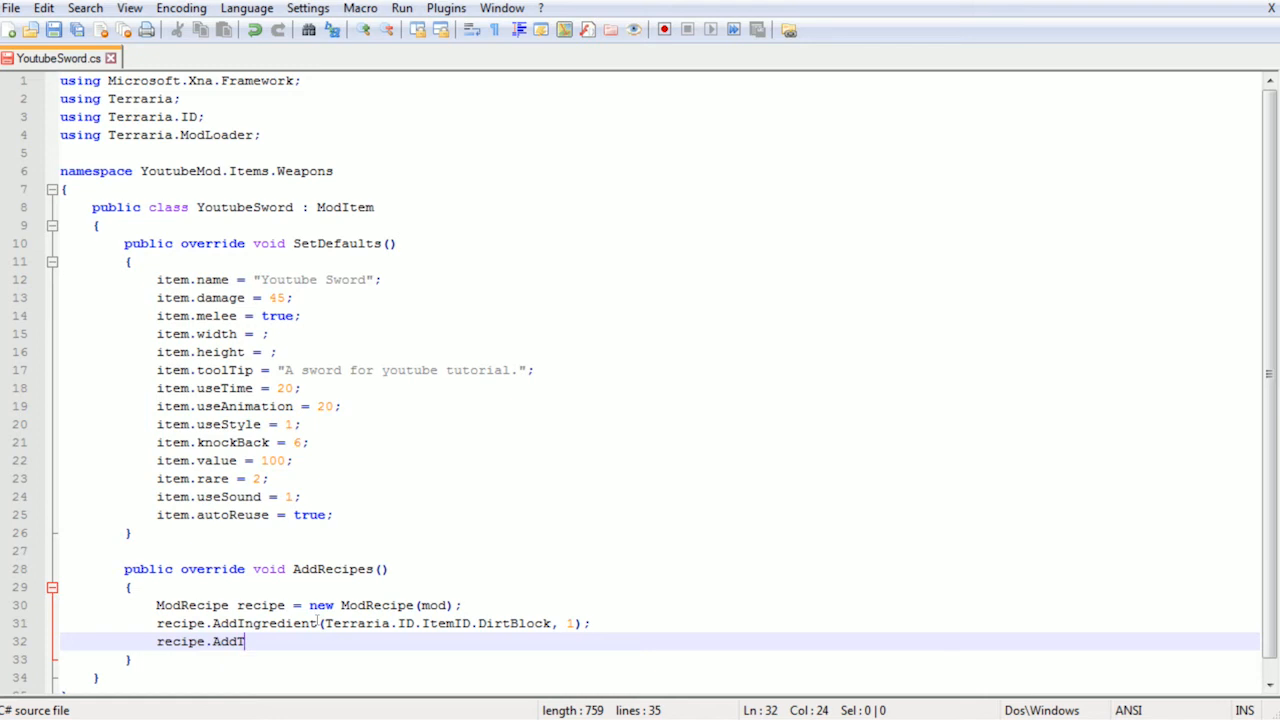
pyautogui.write('ile ()')
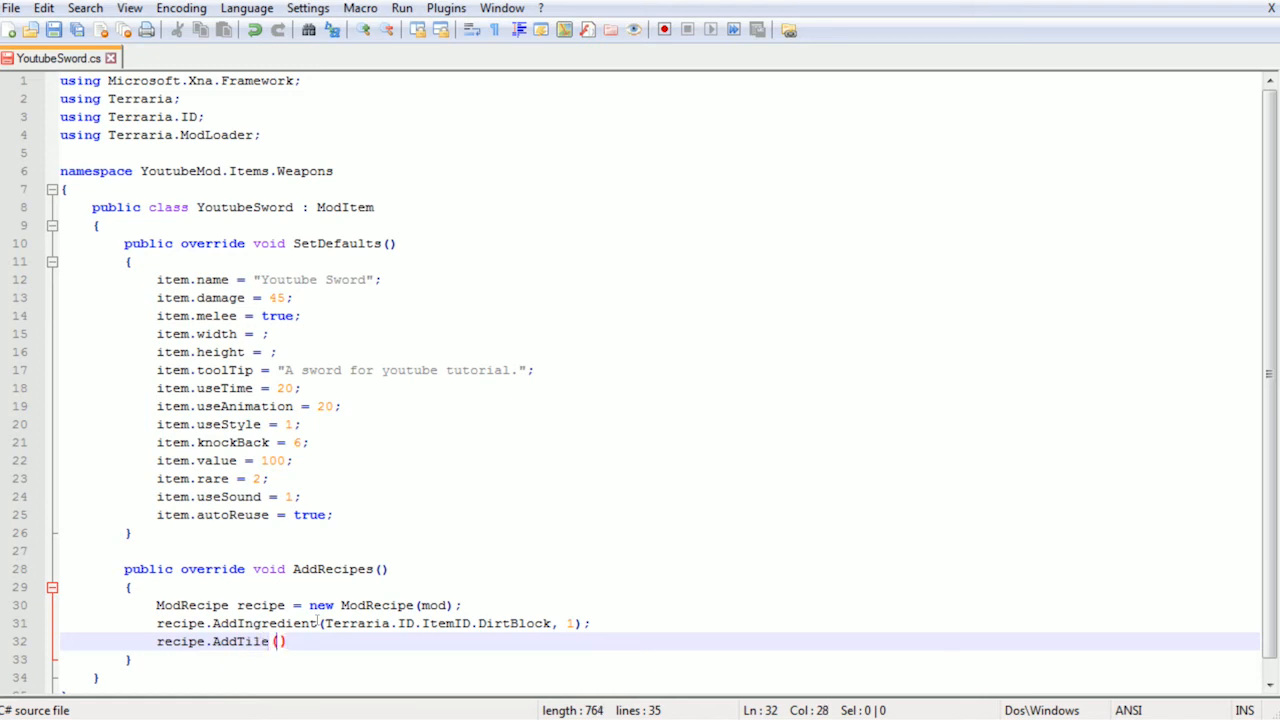
pyautogui.write('Terraria.ID.Ti')
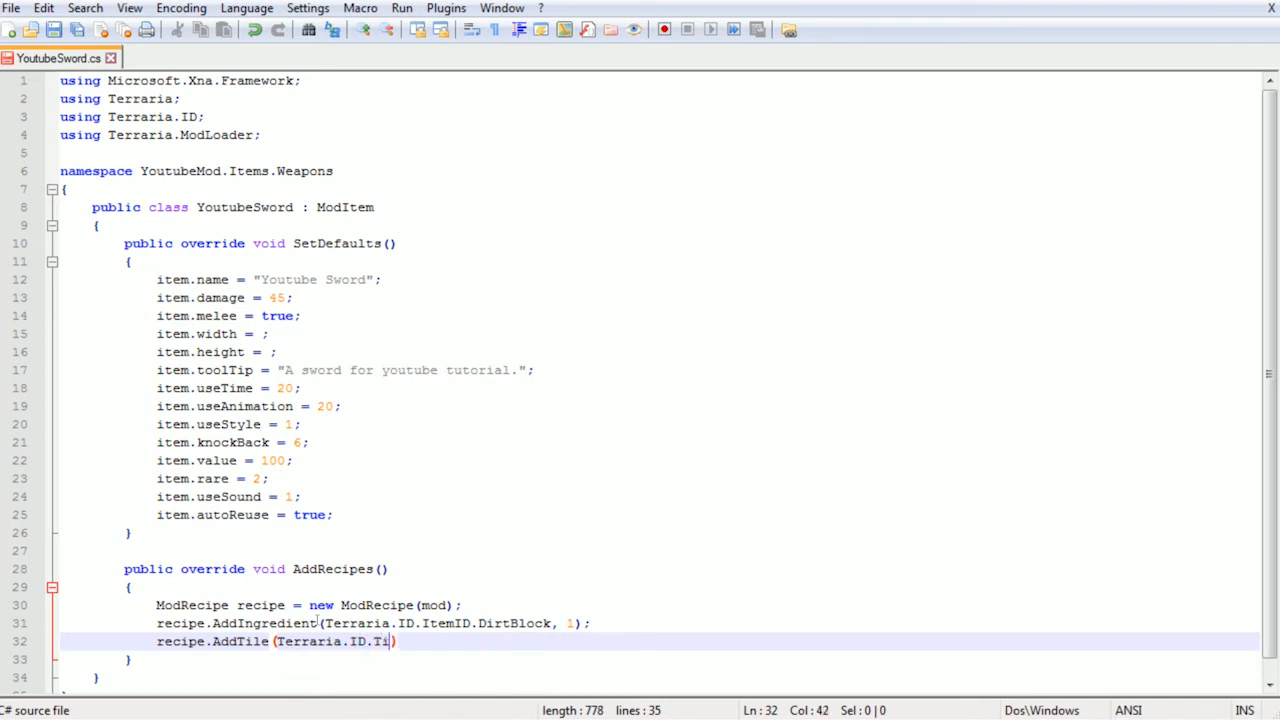
pyautogui.write('leID.')
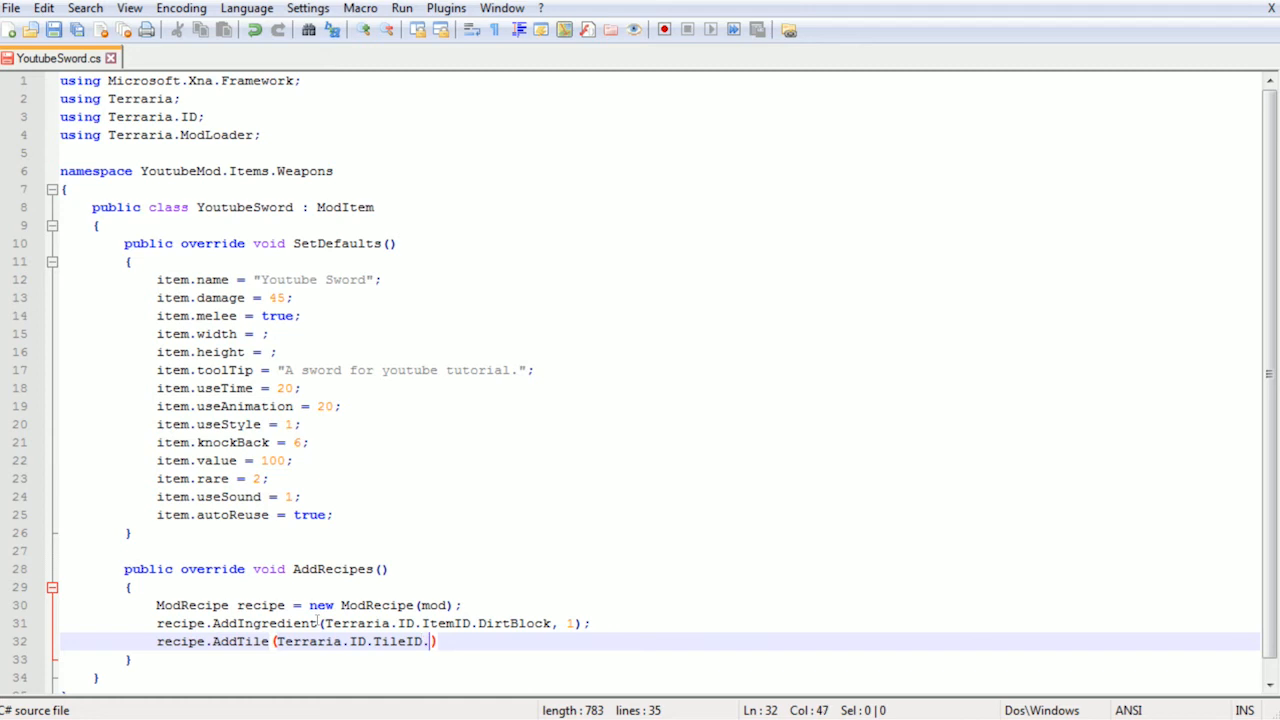
pyautogui.write('WorkBe')
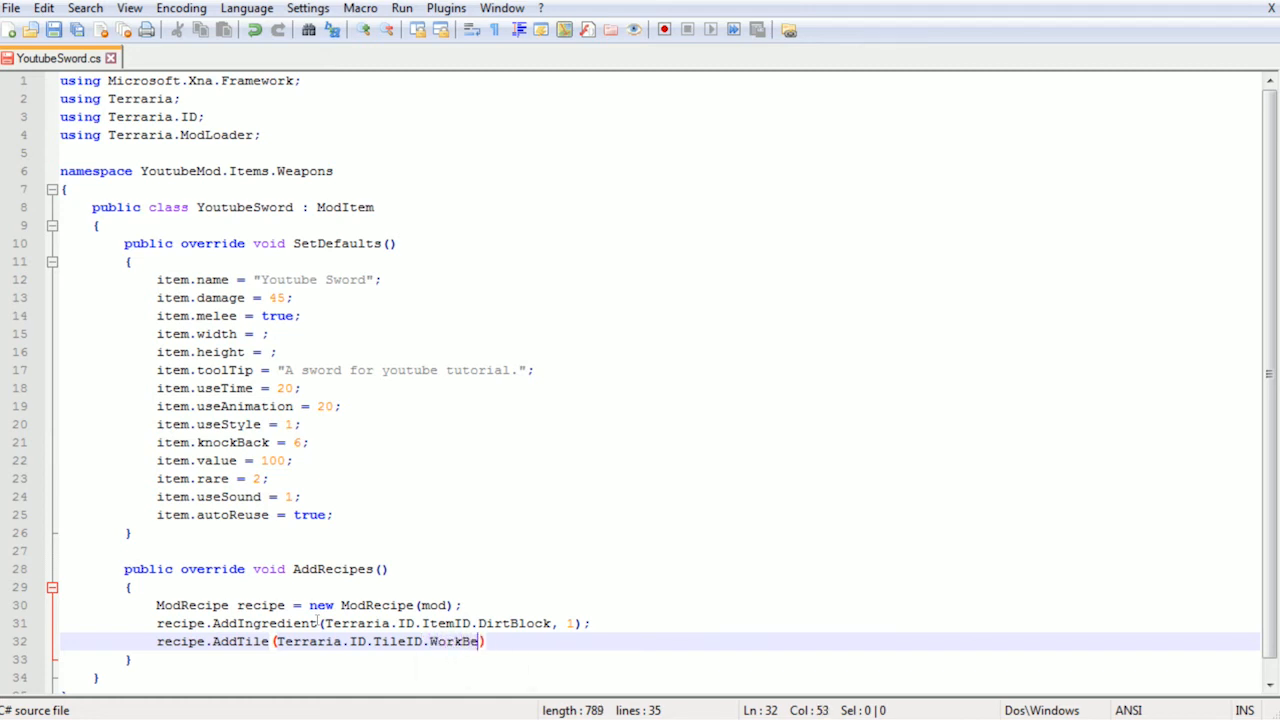
pyautogui.write('nches')
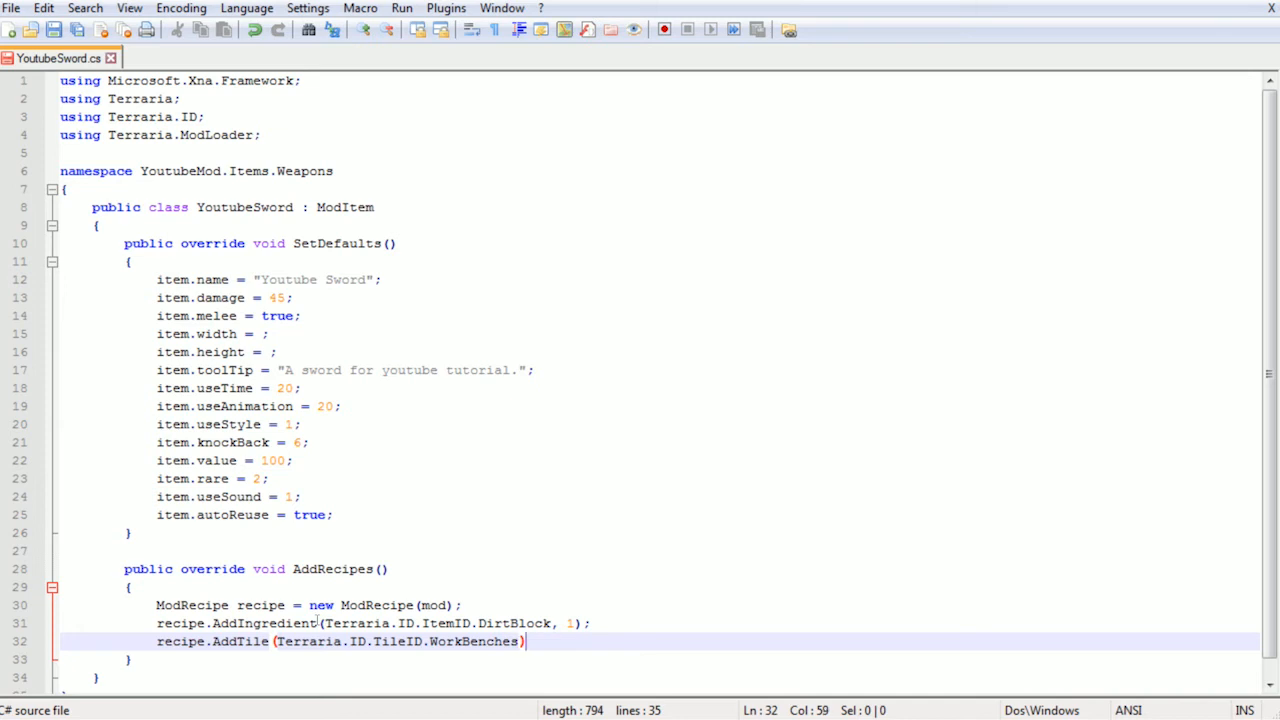
pyautogui.write(';')
pyautogui.press('Return')
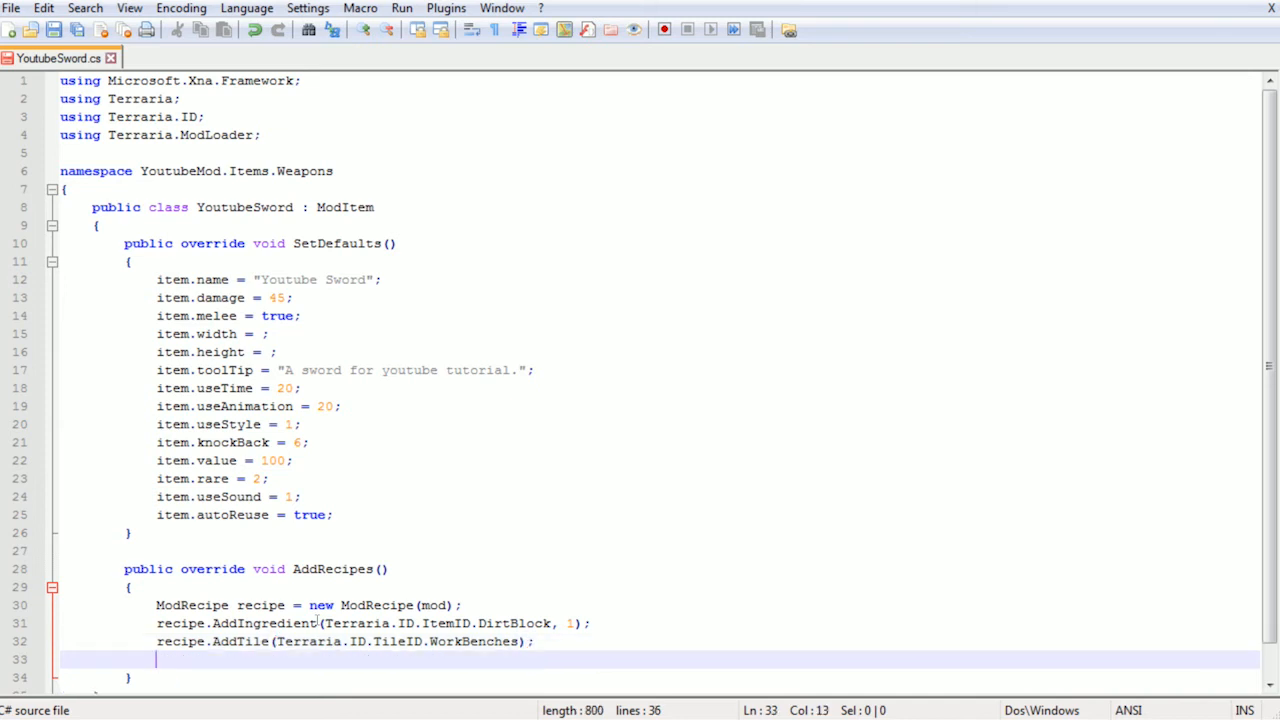
# Write recipe.SetResult(this) so the recipe yields this sword, and begin the AddRecipe line
pyautogui.write('recipe')
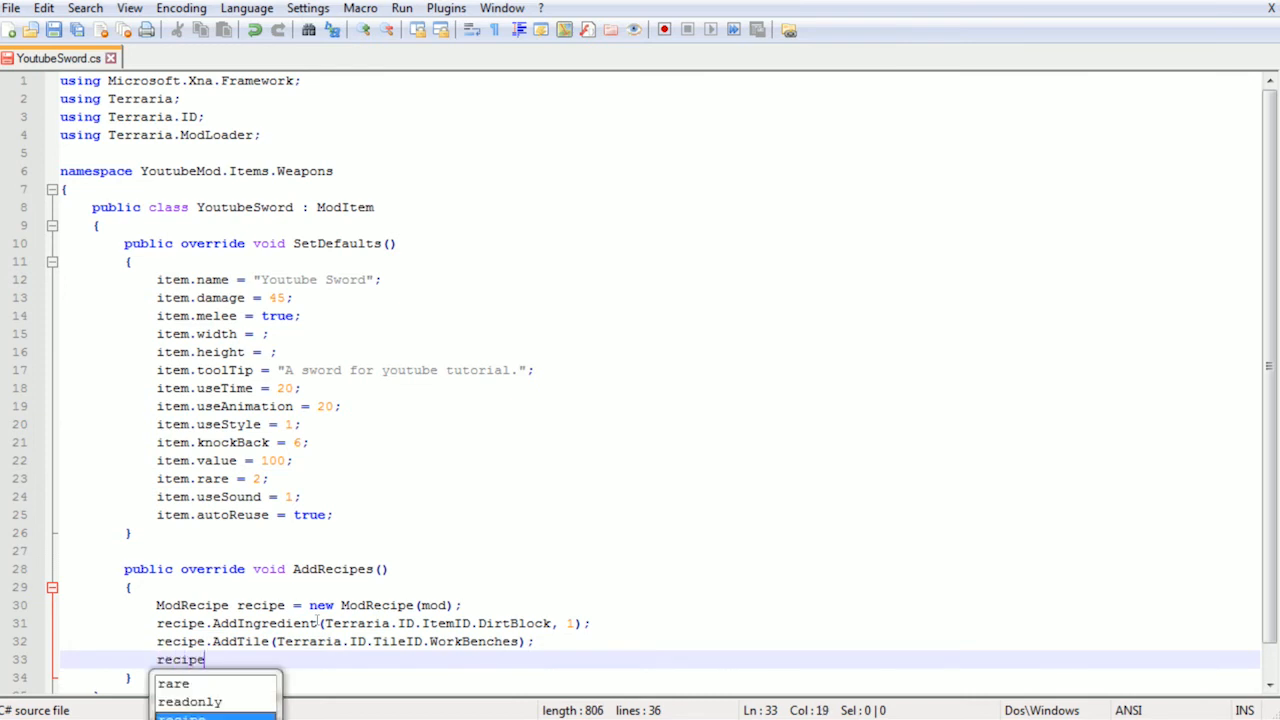
pyautogui.write('.SetResul')
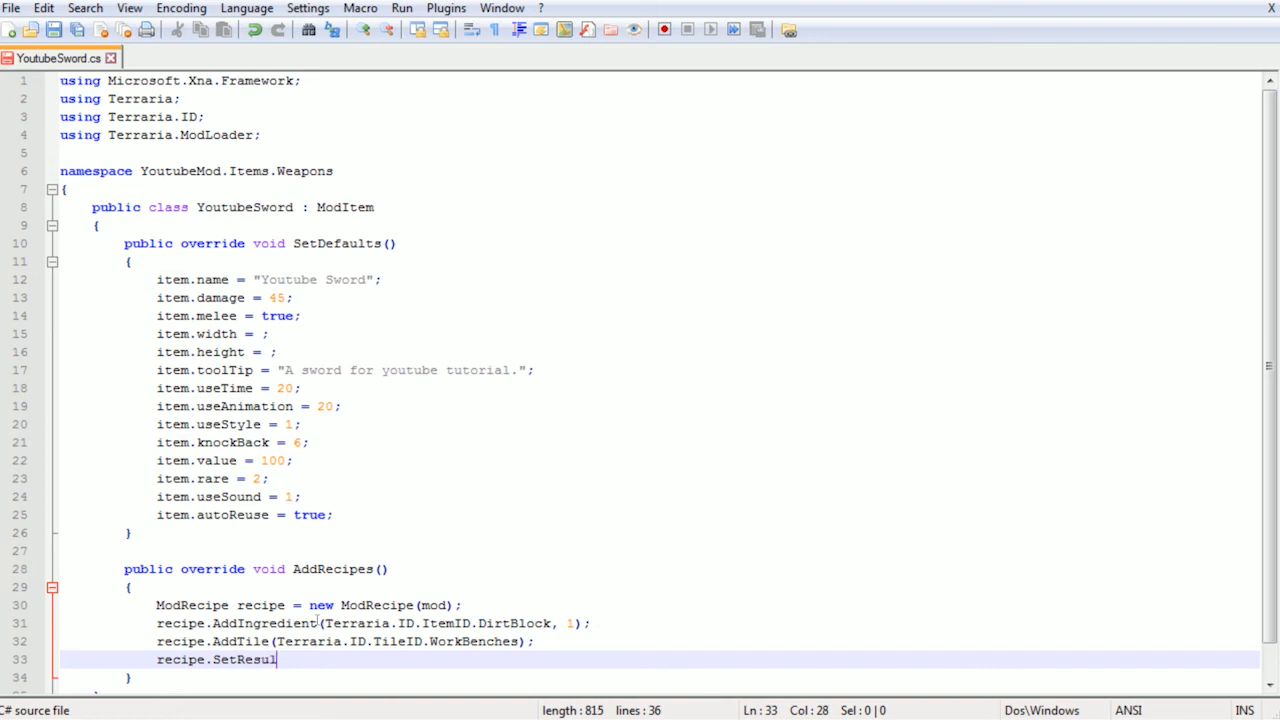
pyautogui.write('t()')
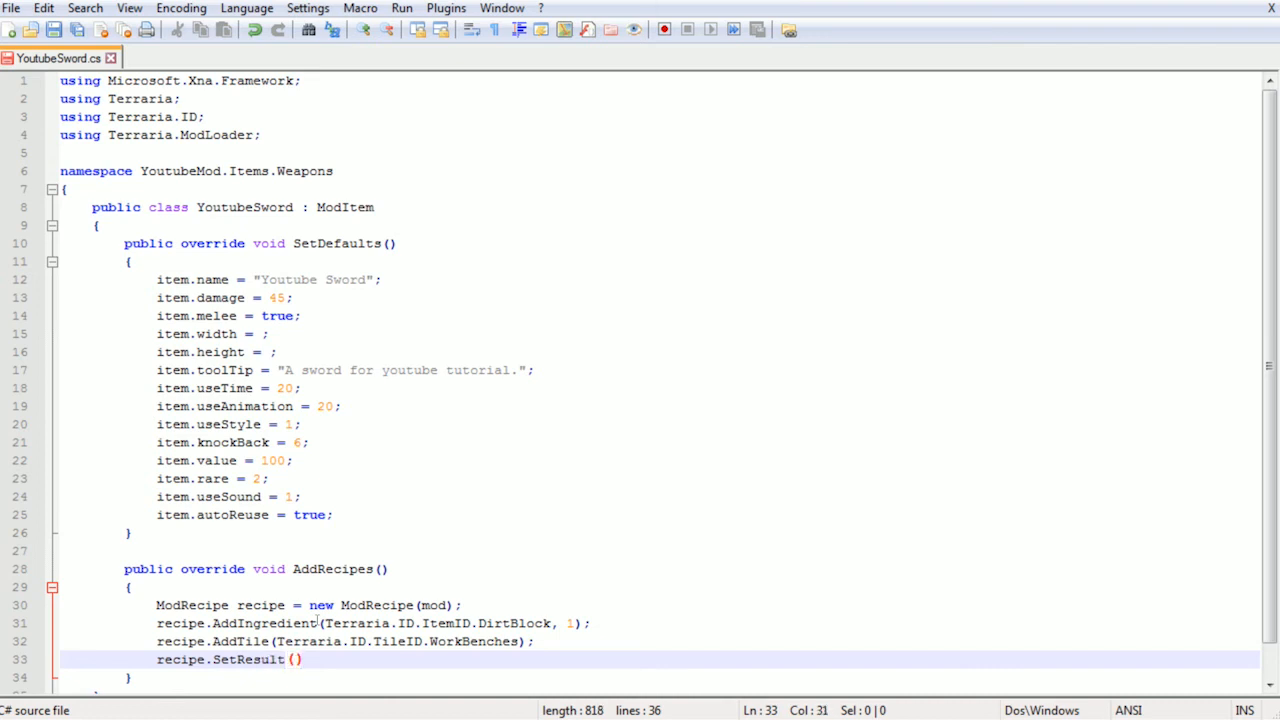
pyautogui.write('this')
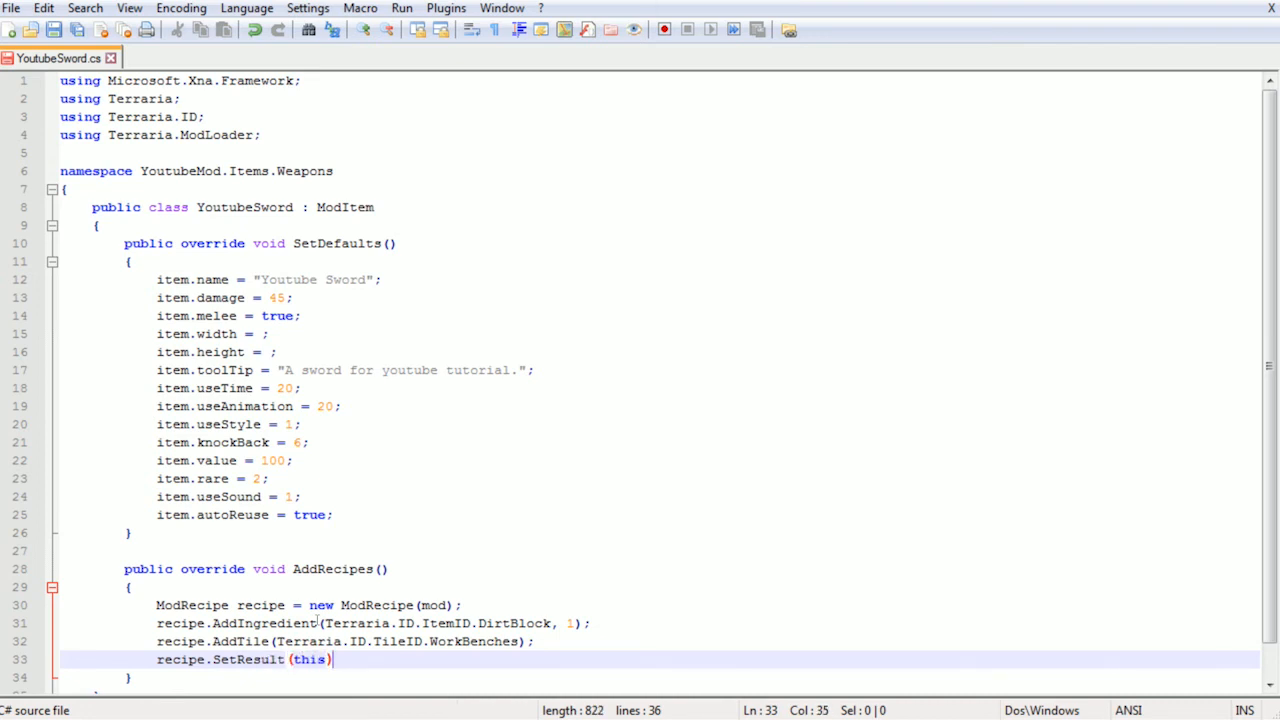
pyautogui.write('recipe.AddRecipe(')
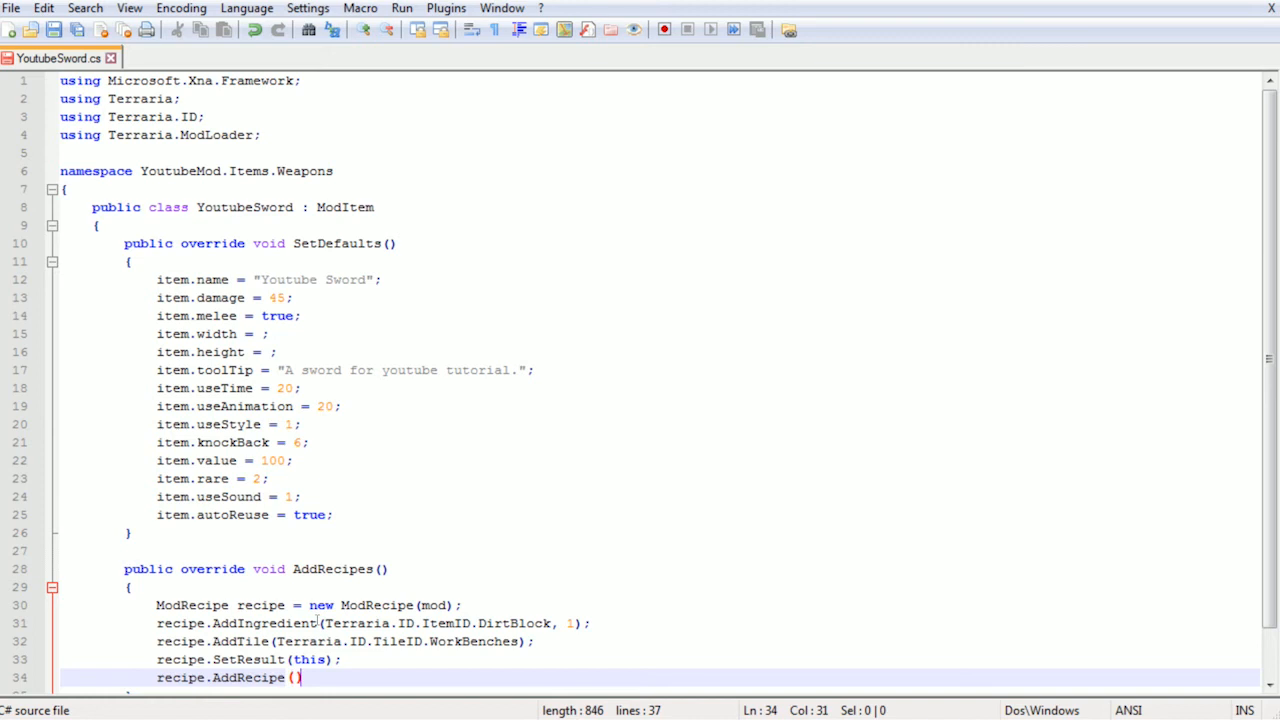
# Complete recipe.AddRecipe() to register the recipe at the end of AddRecipes
pyautogui.write(')')
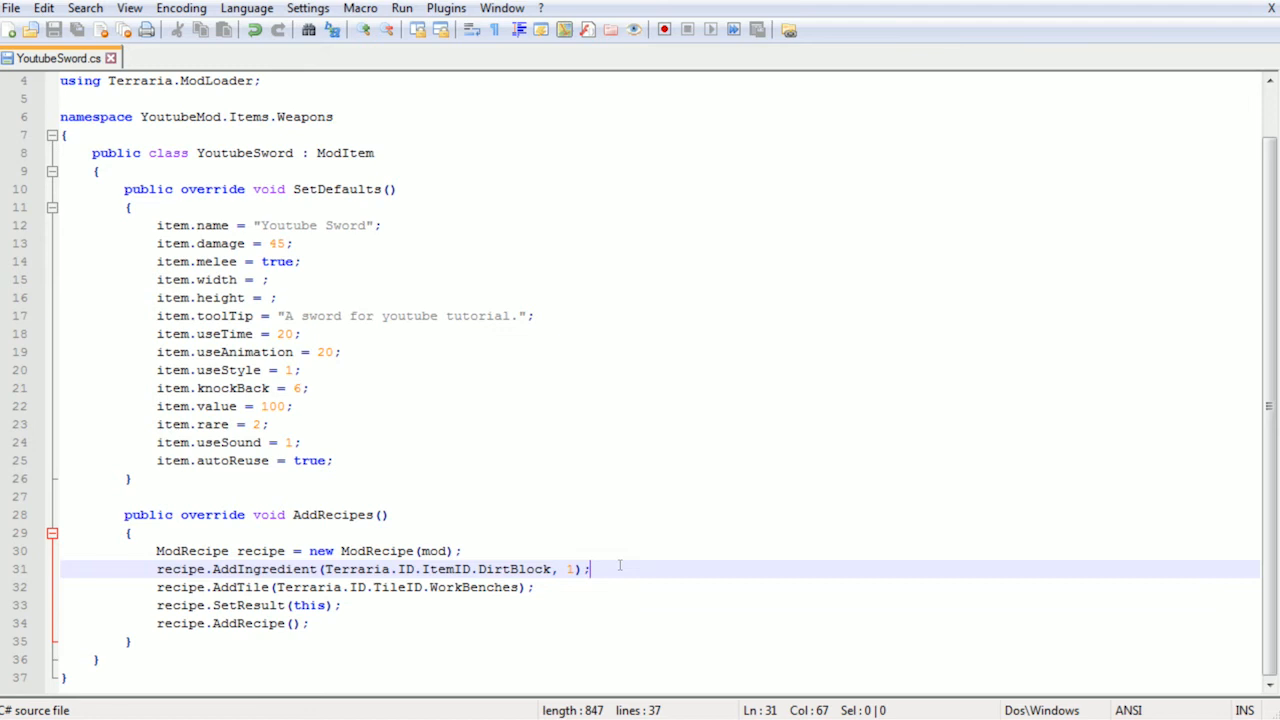
# Add null and empty quotes after the DirtBlock ingredient call and place the cursor between the quotes
pyautogui.write('null,')
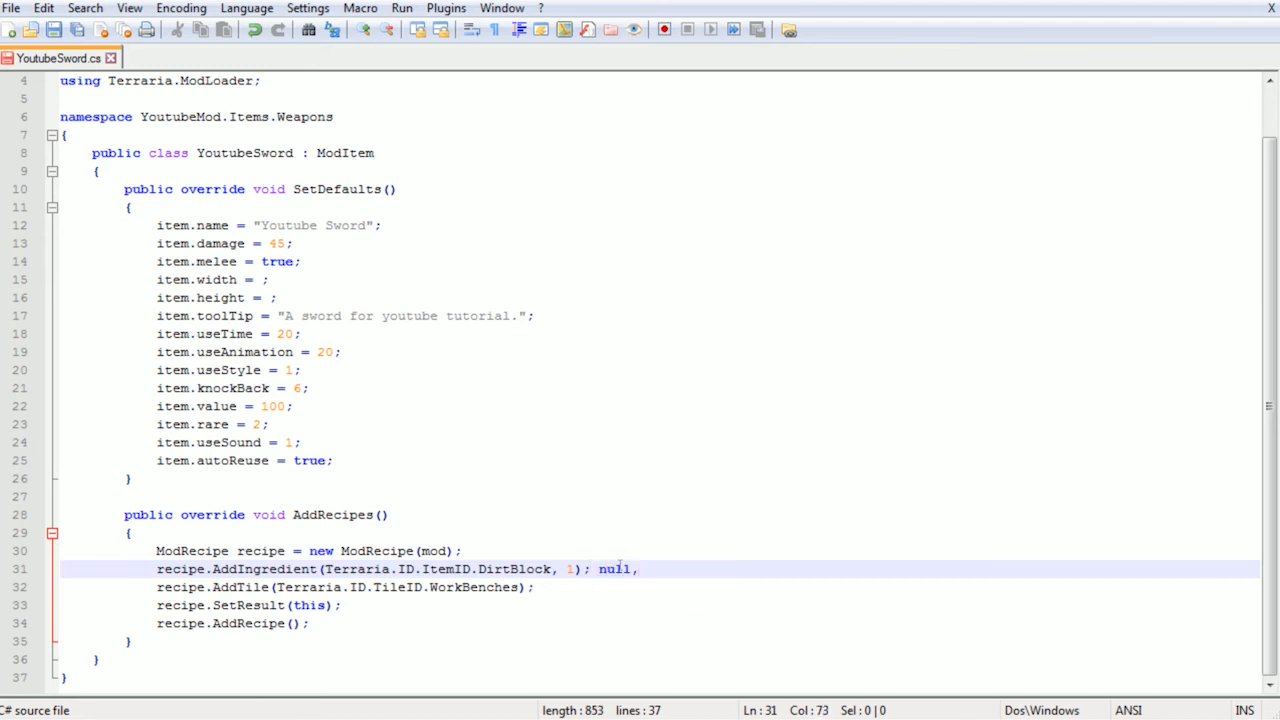
pyautogui.write('""')
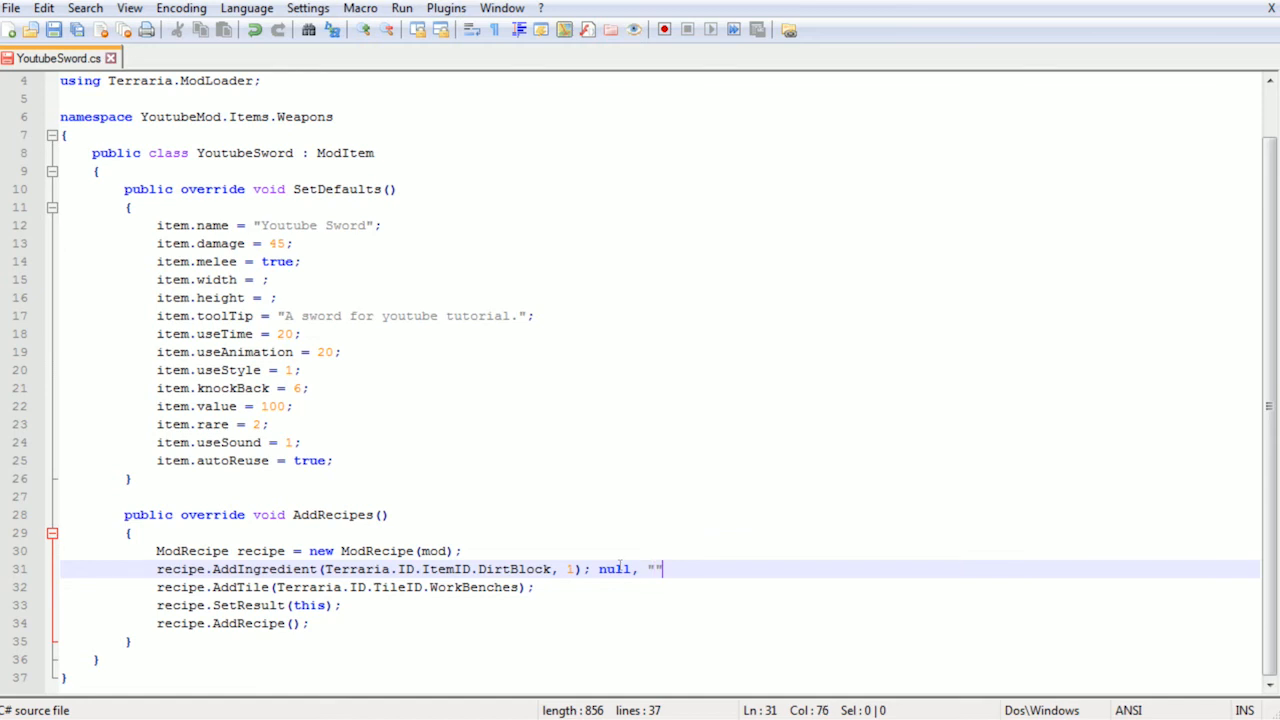
pyautogui.press('Left')
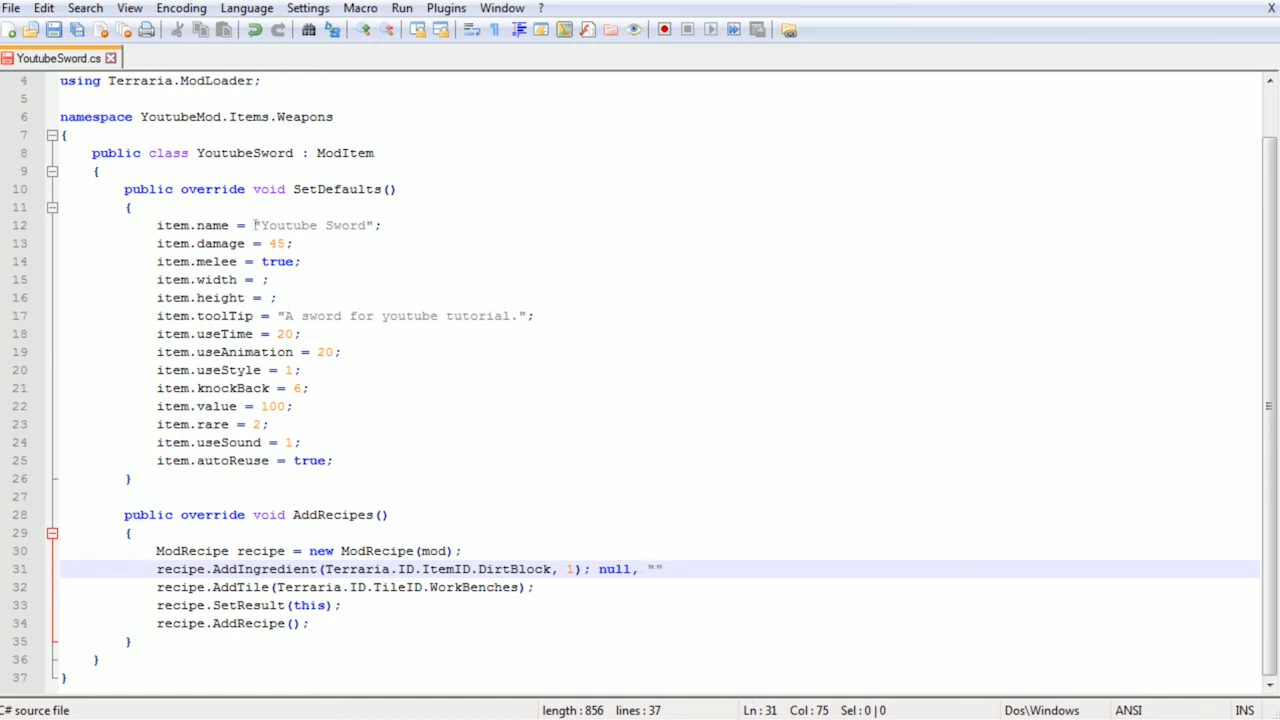
pyautogui.click(380, 224)
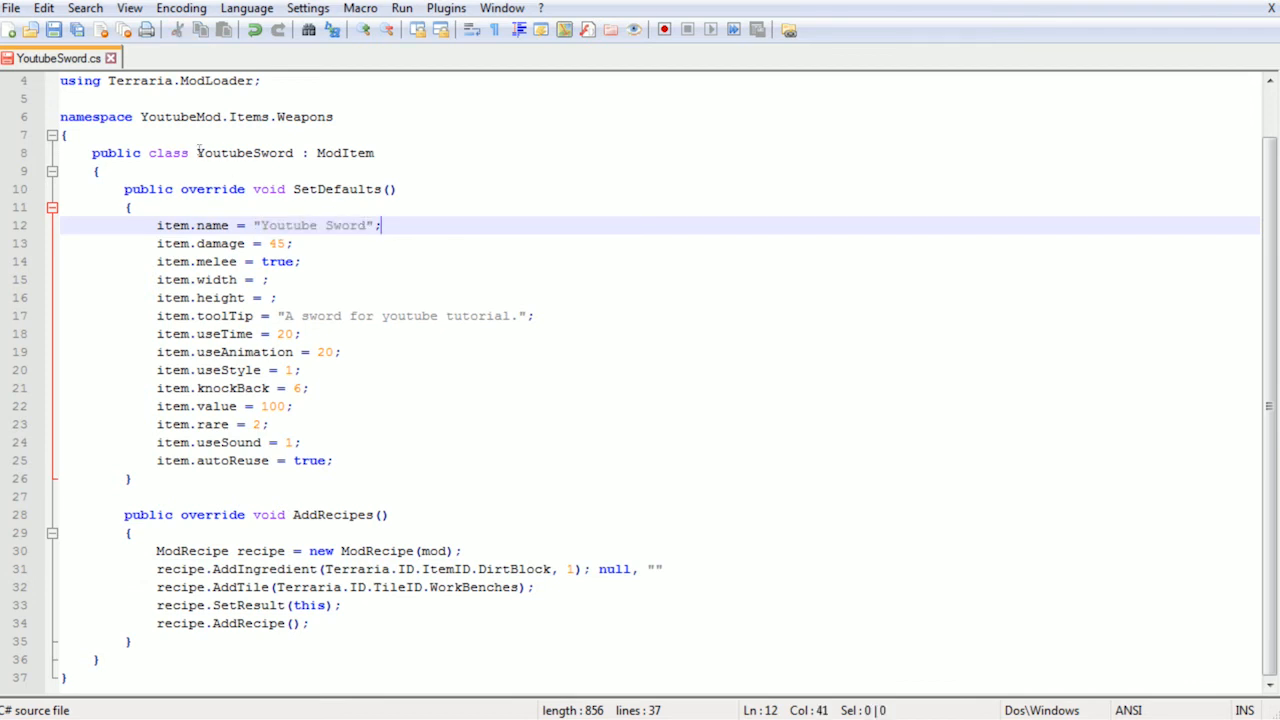
pyautogui.doubleClick(244, 152)
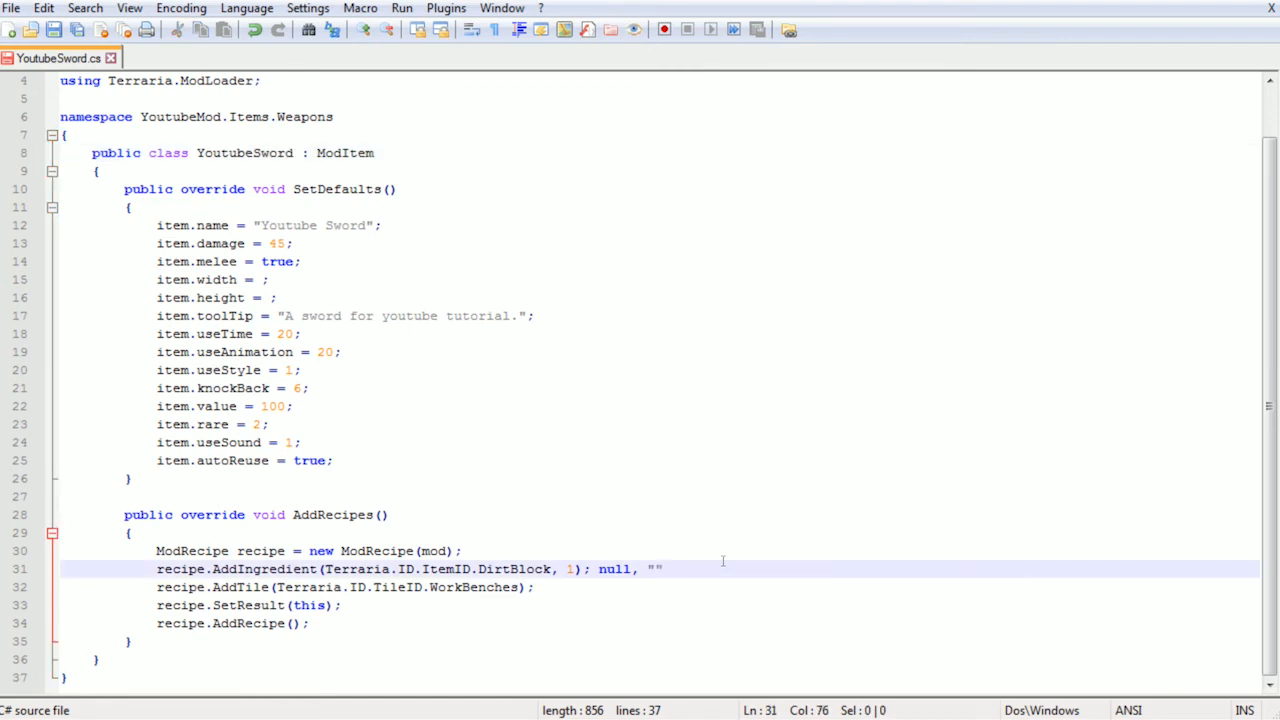
# Write SteelIngot inside the quotes, then begin removing the extra text again
pyautogui.write('Steel')
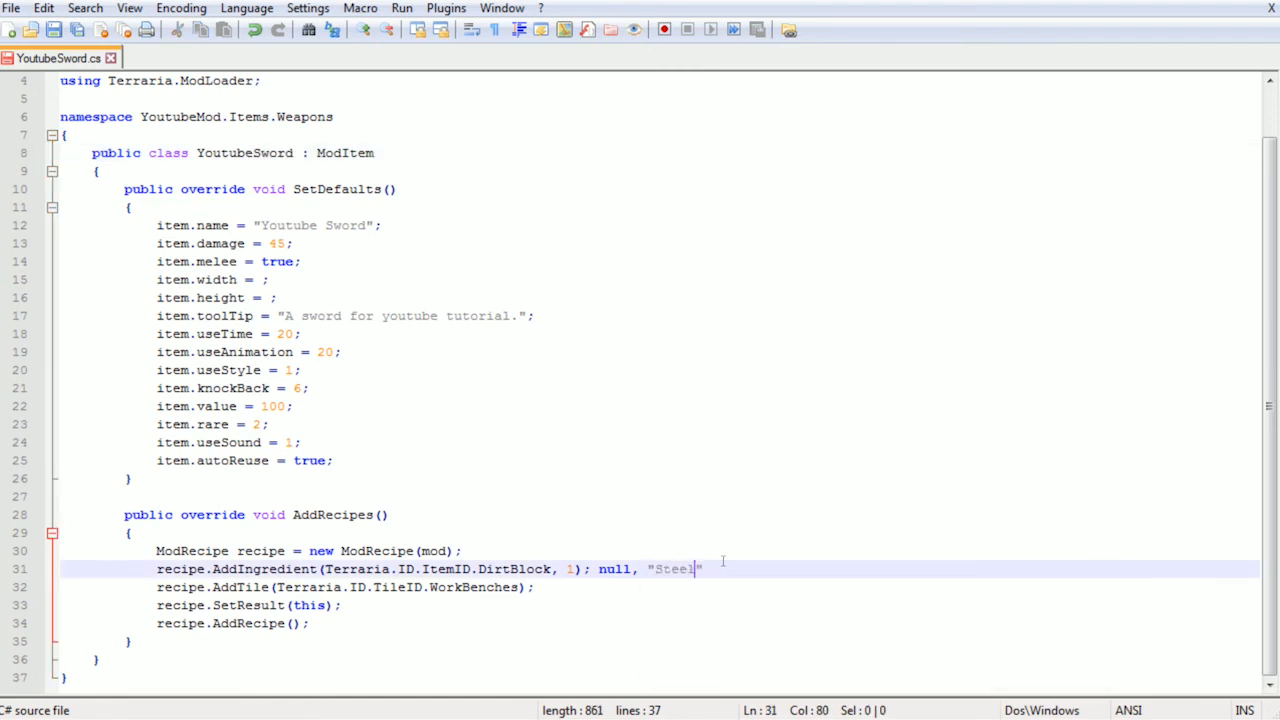
pyautogui.write('Ingot')
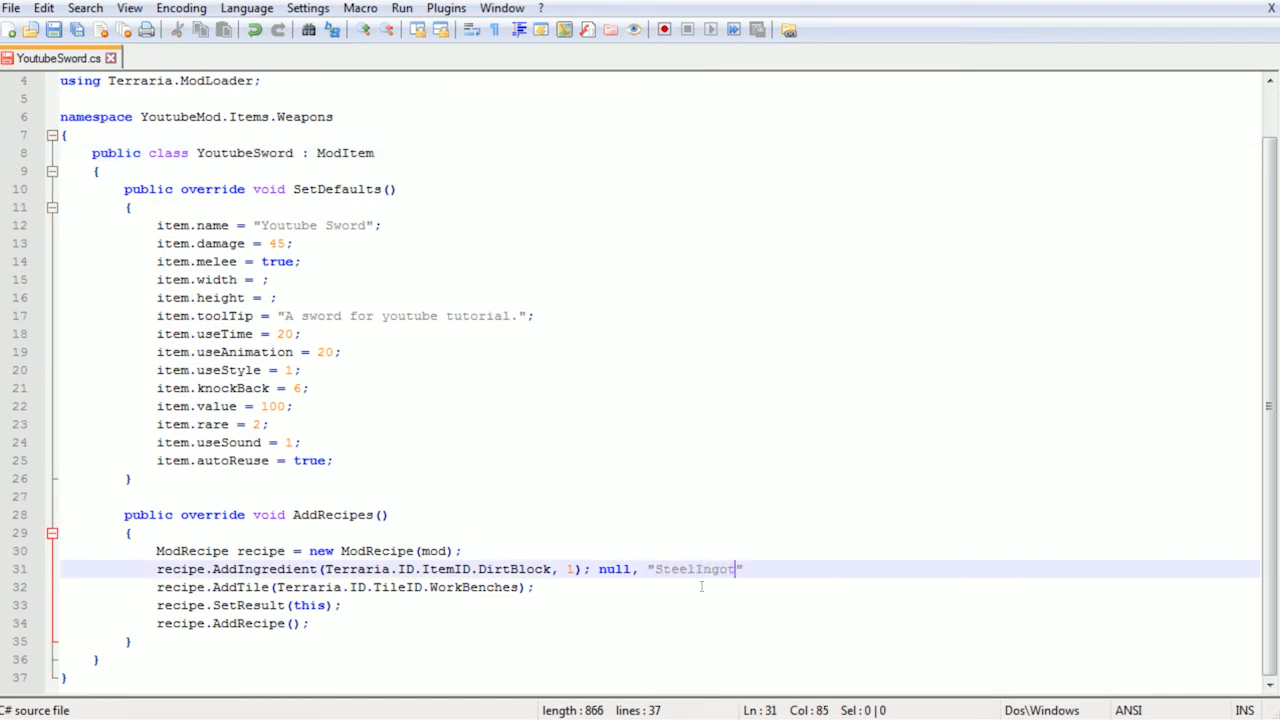
pyautogui.write(',')
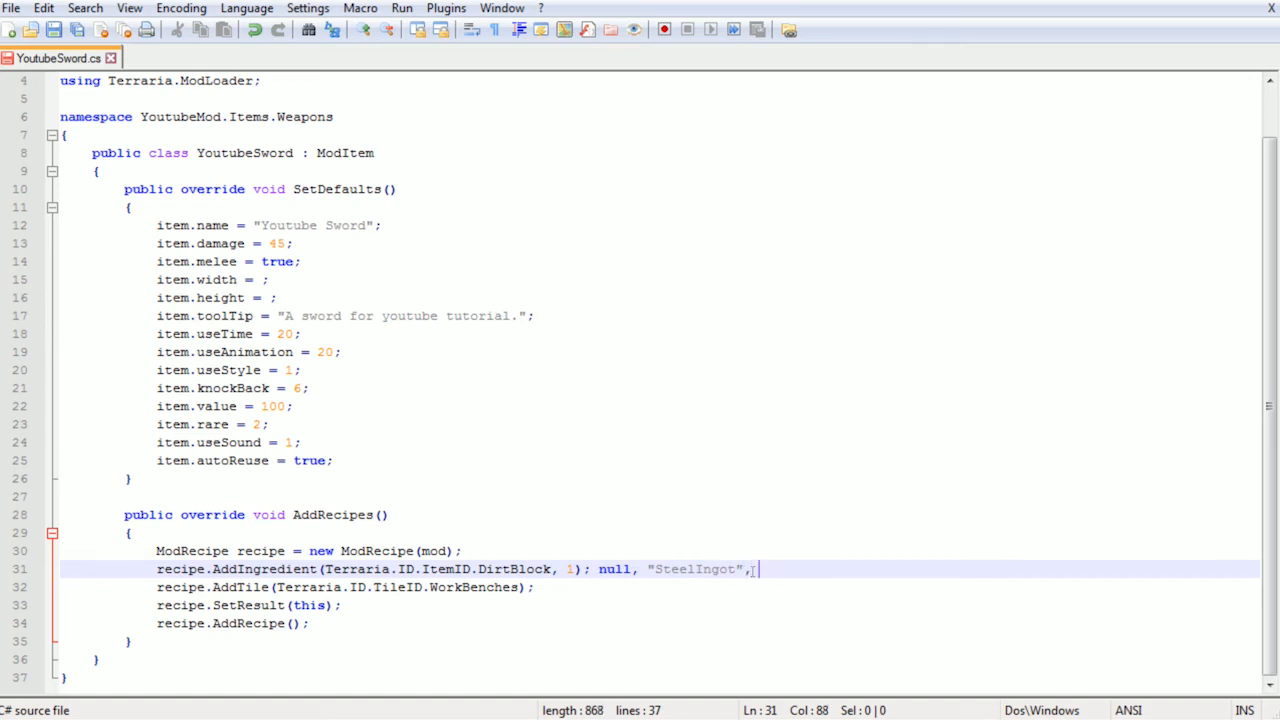
pyautogui.press('Backspace')
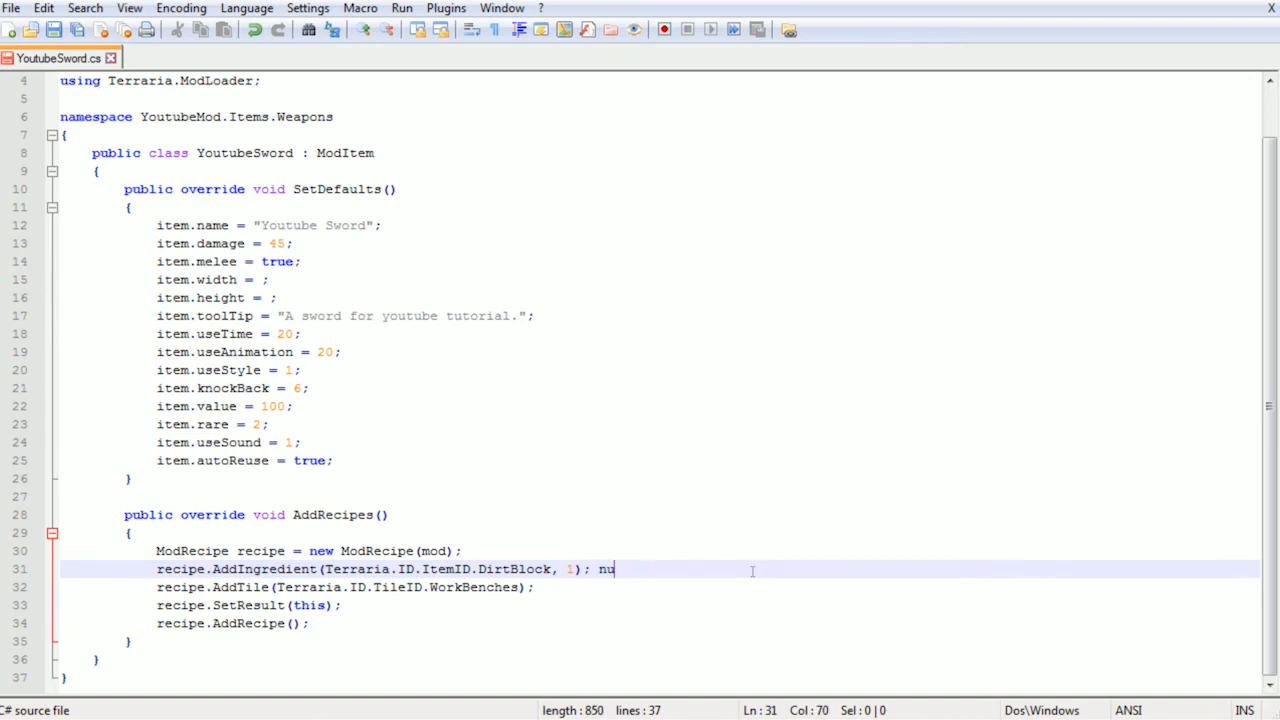
# Clean the ingredient line and start public override void OnHitNPC()
pyautogui.press('BackSpace')
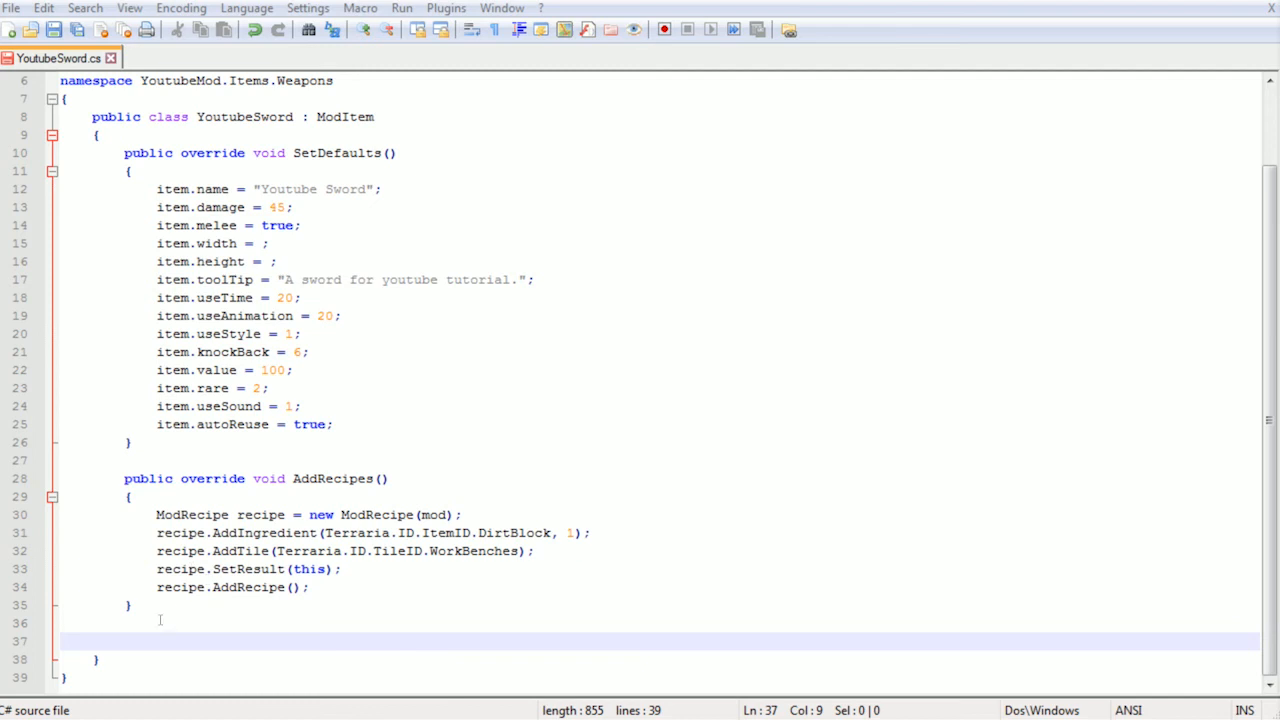
pyautogui.write('public overrid')
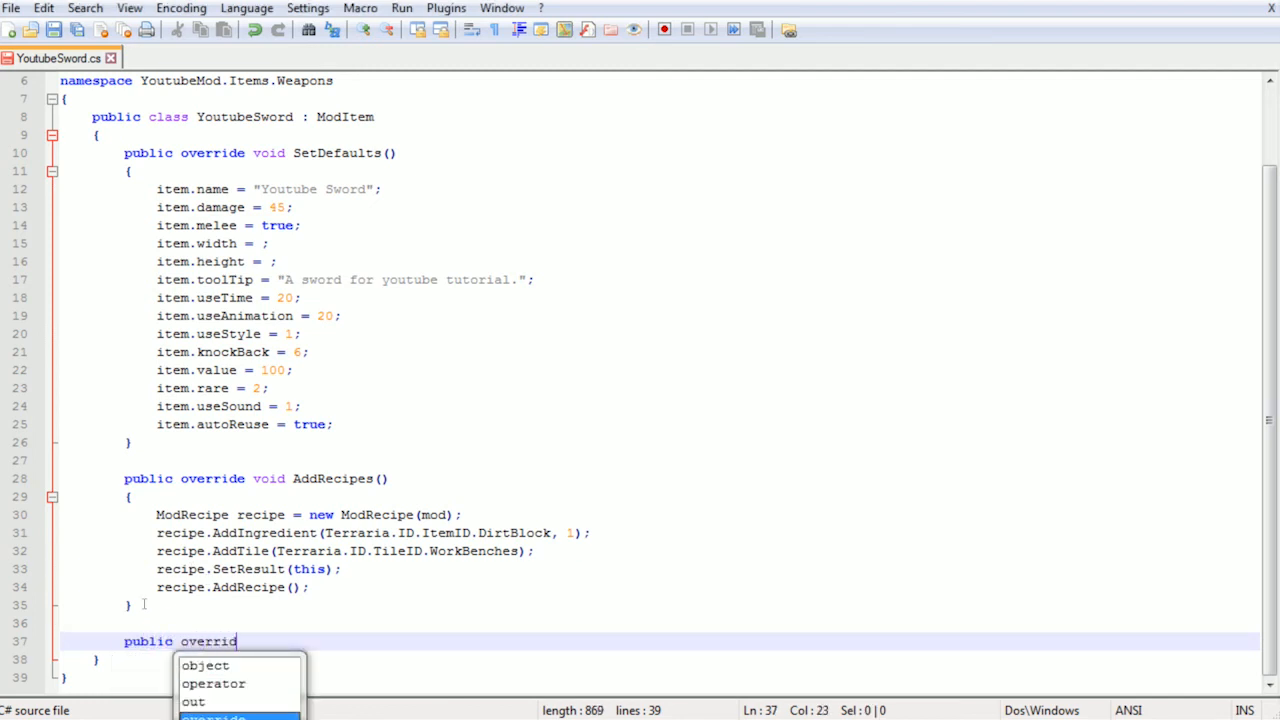
pyautogui.write('void OnHi')
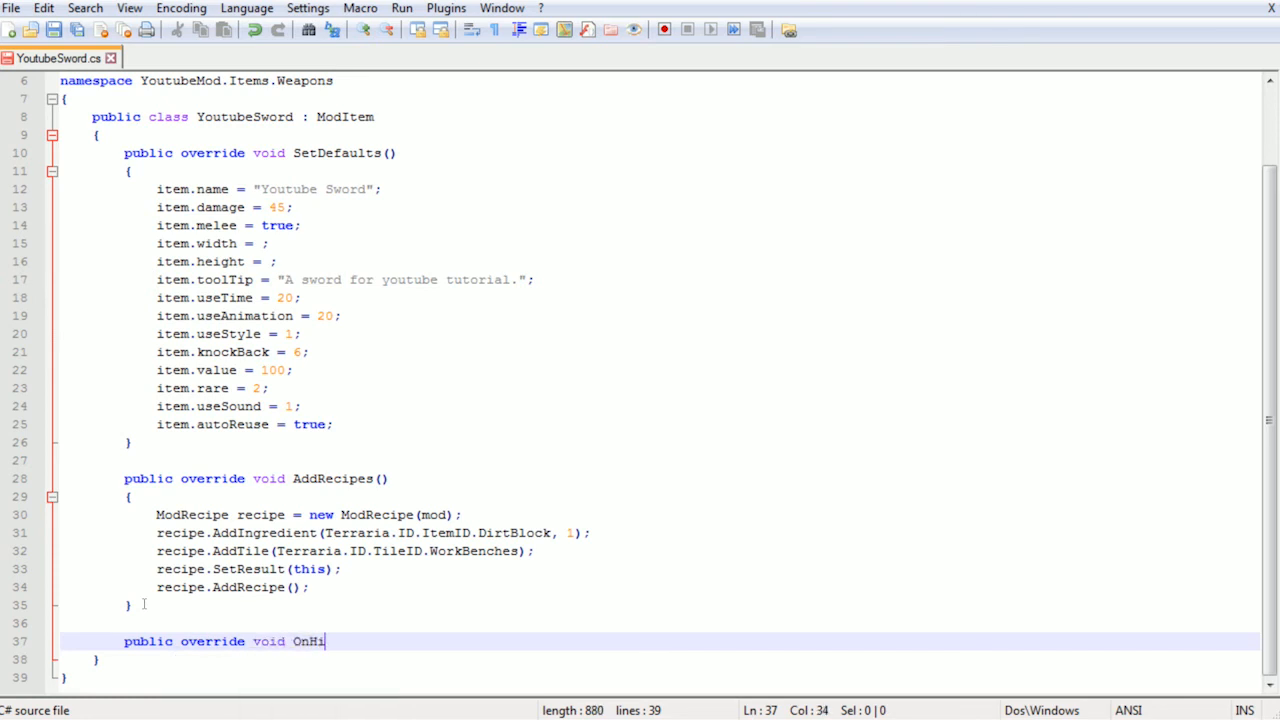
pyautogui.write('tNPC()')
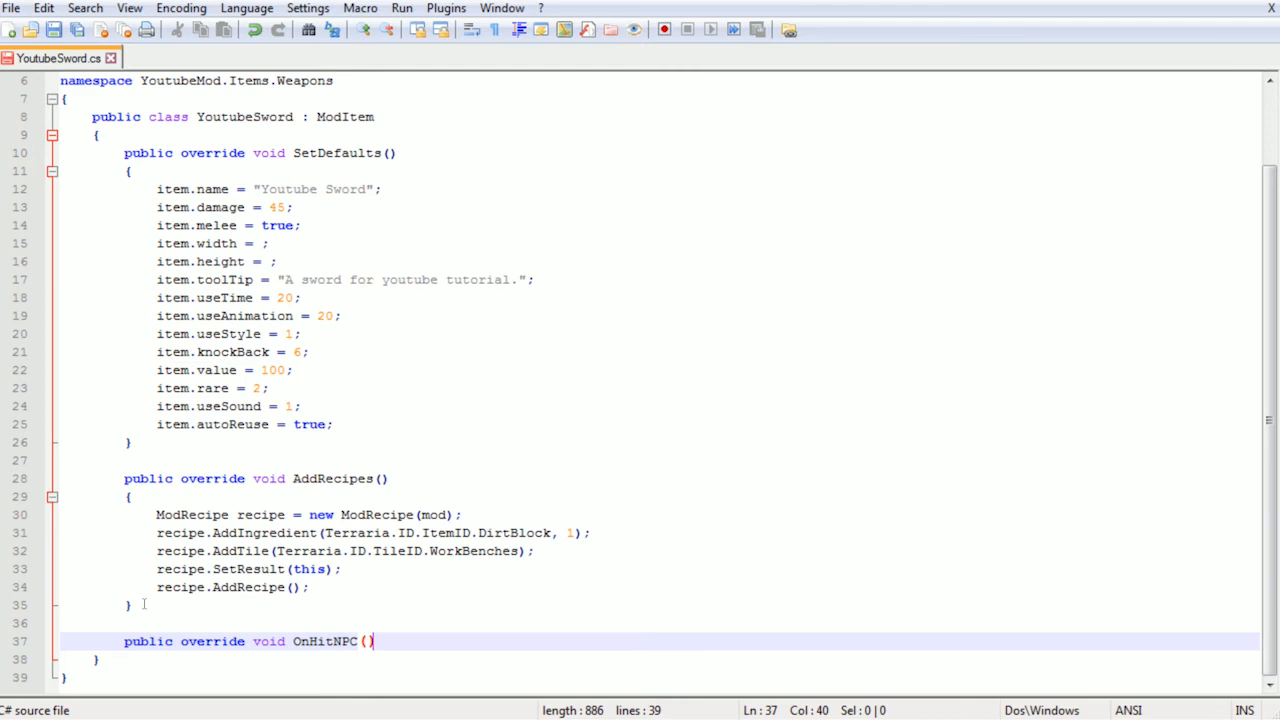
# Give OnHitNPC its parameters Player player, NPC target, int damage, float knockBack
pyautogui.write('P')
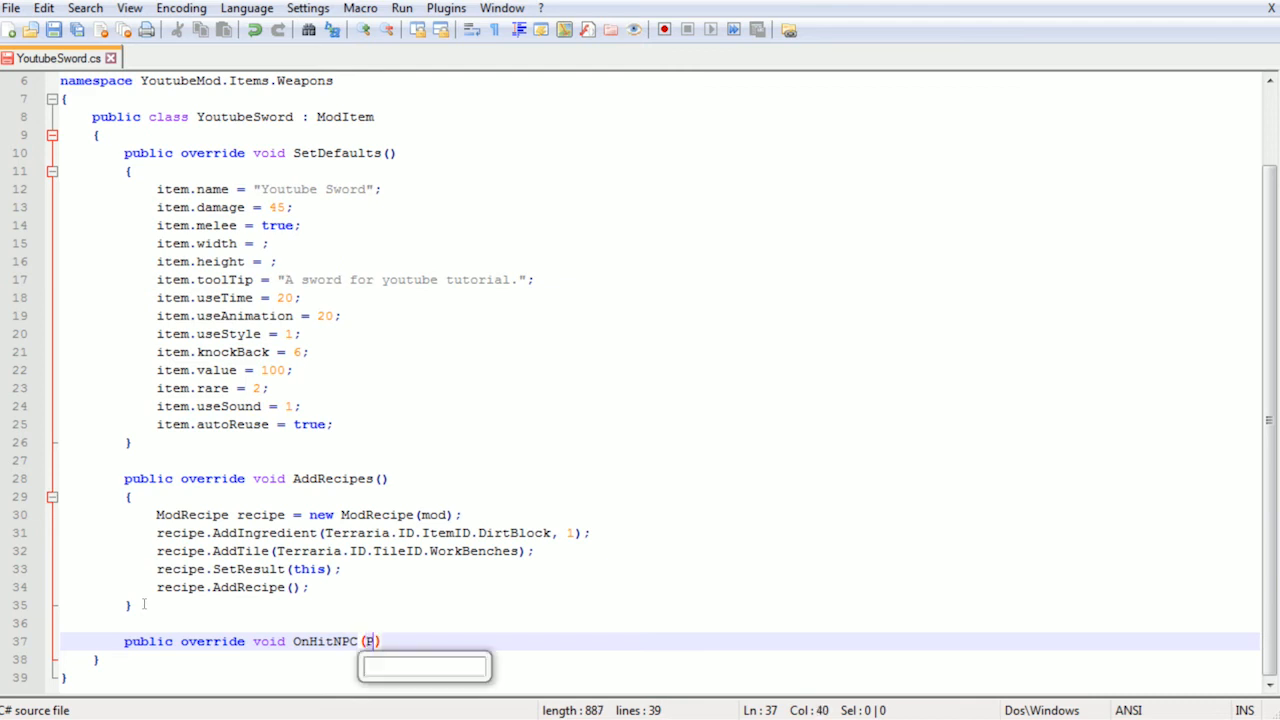
pyautogui.write('layer player, NPC')
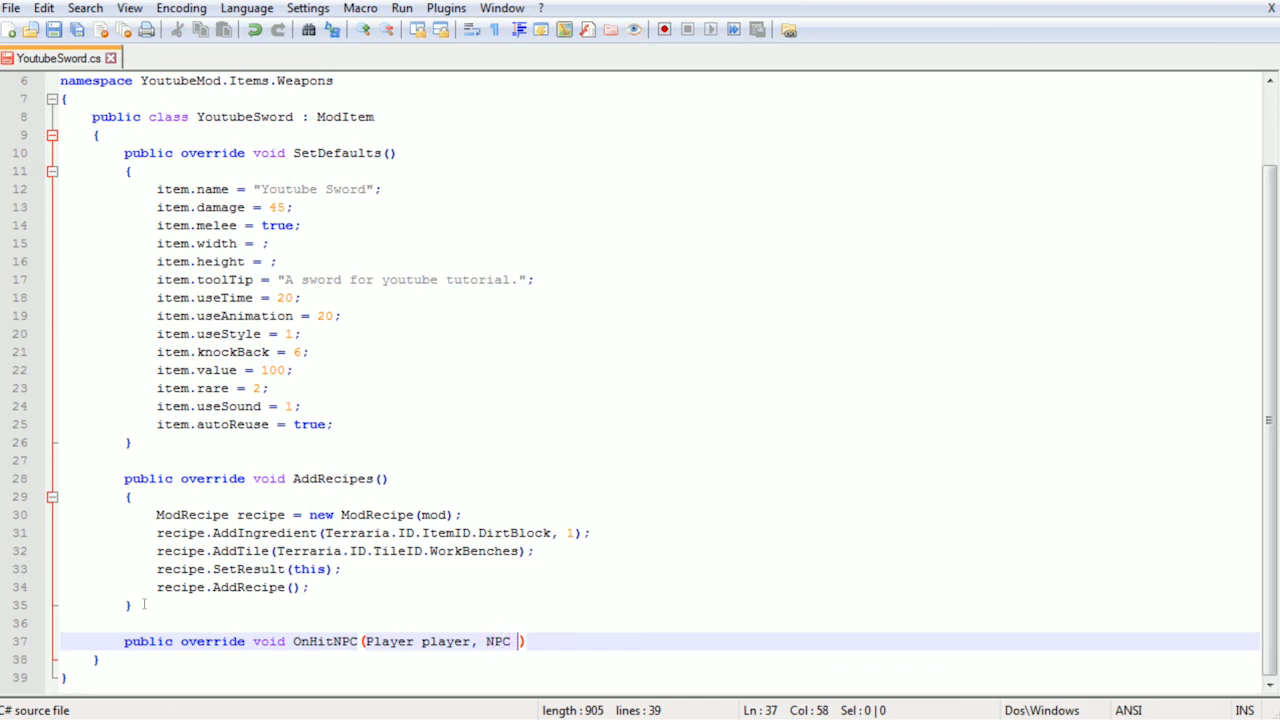
pyautogui.write('target, int damage')
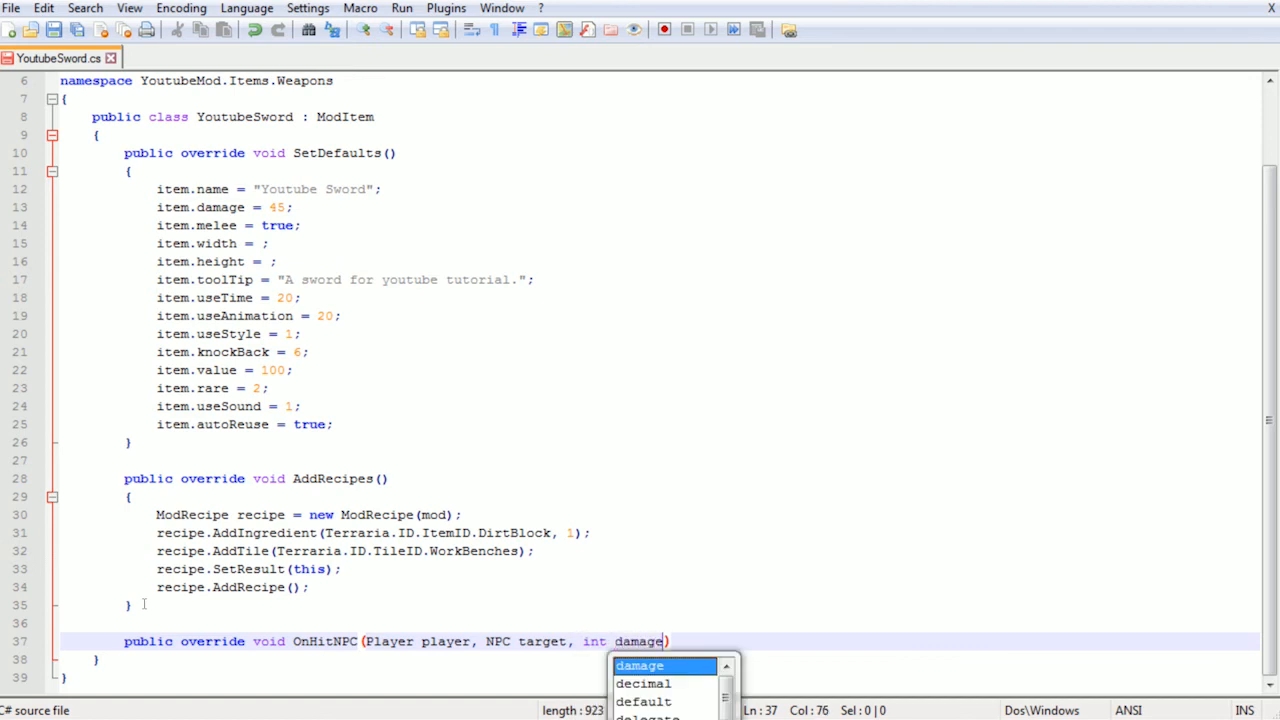
pyautogui.write(', float knd')
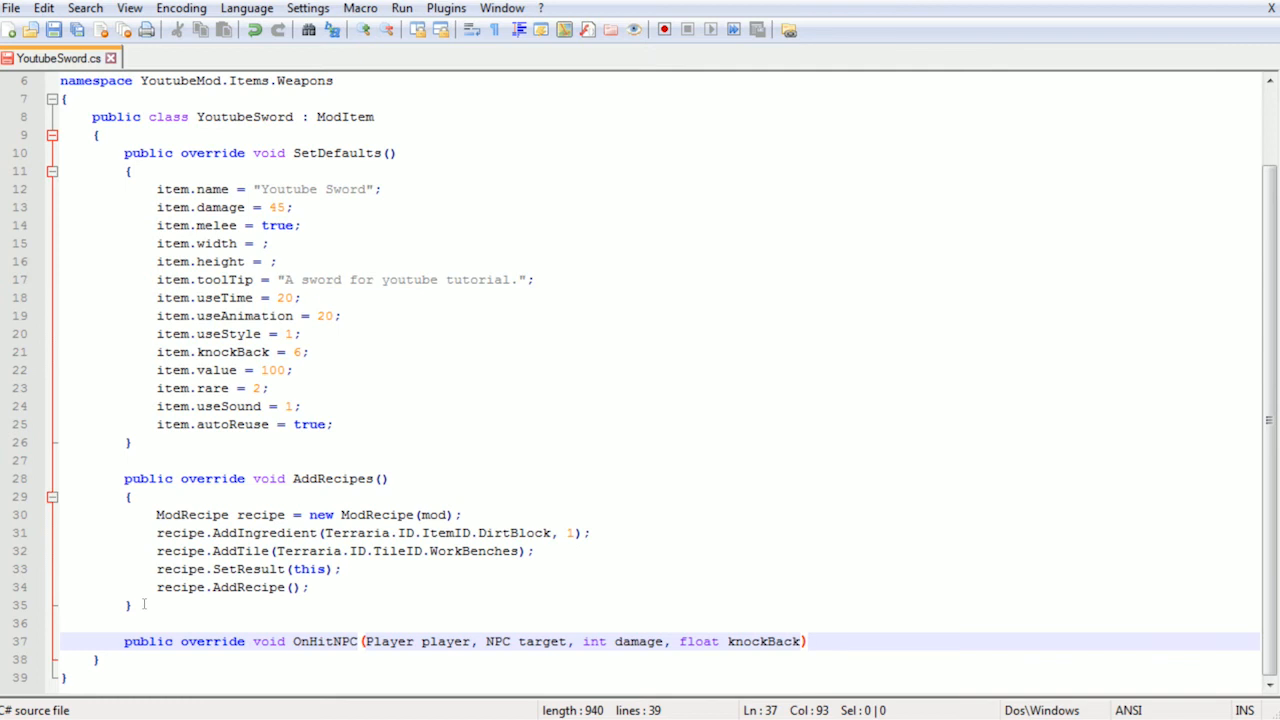
pyautogui.press('BackSpace')
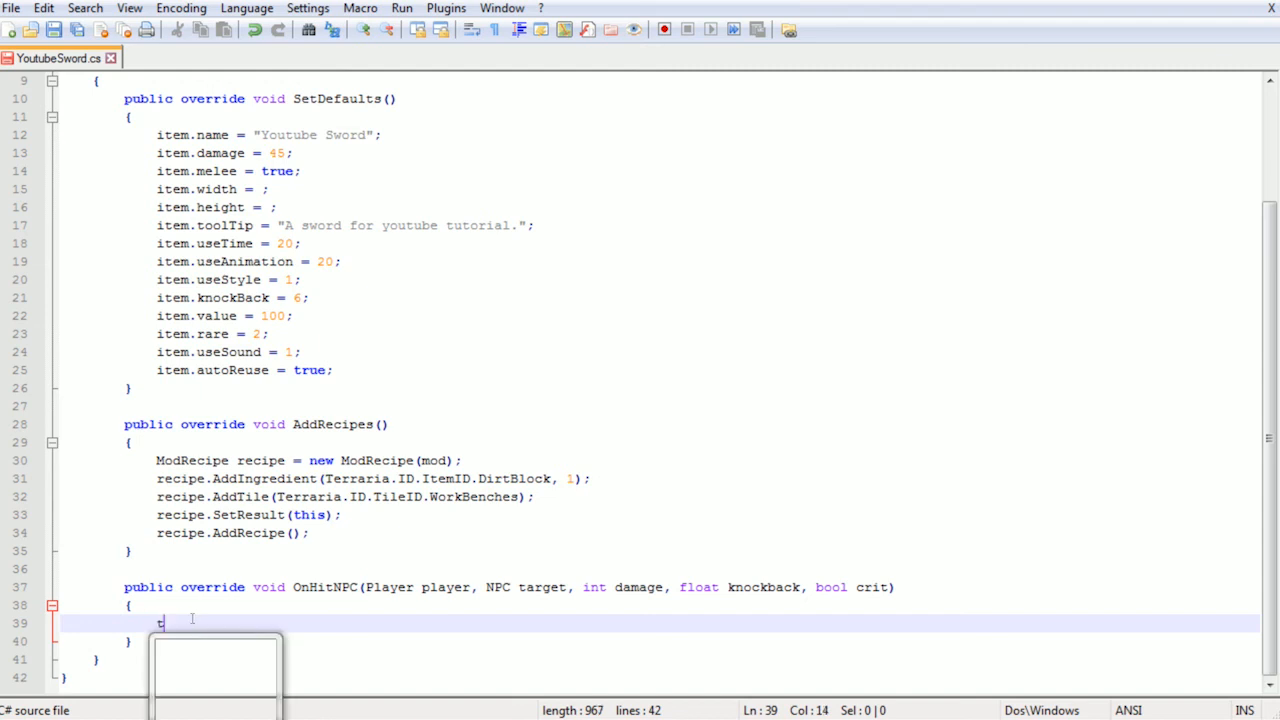
# Inside OnHitNPC write target.AddBuff(BuffID.OnFire, 60) to set hit NPCs on fire
pyautogui.write('target')
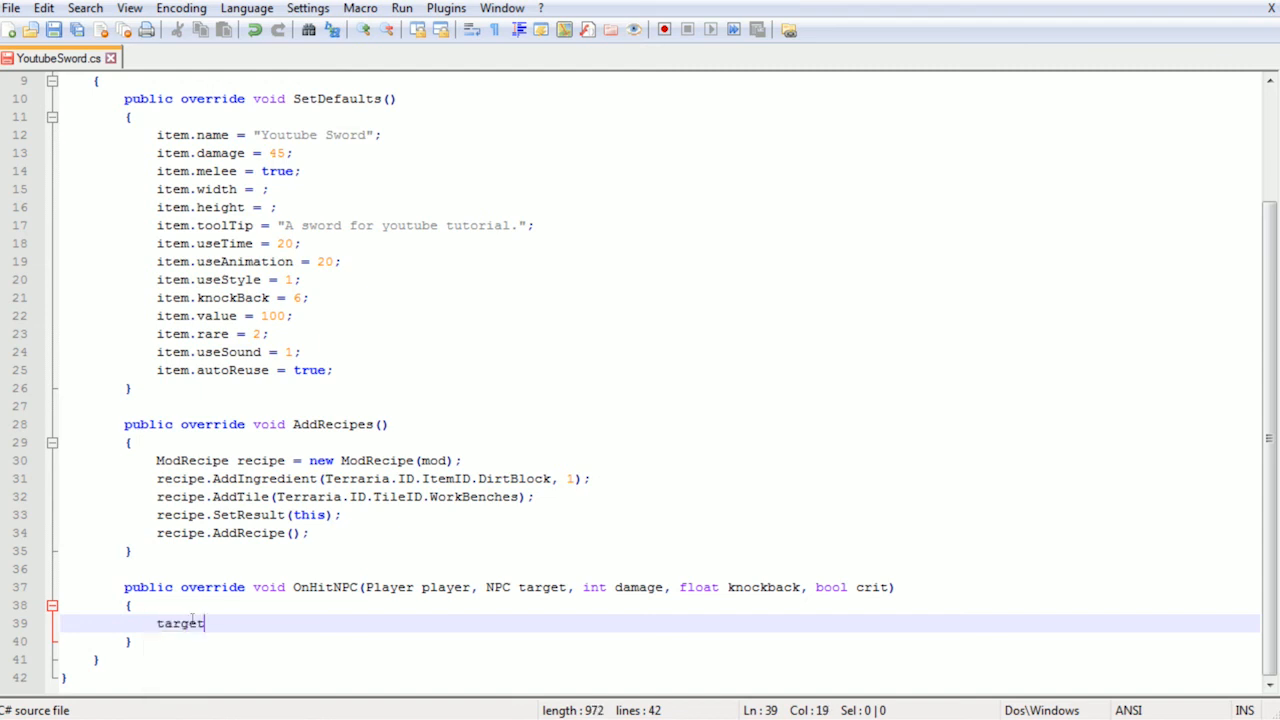
pyautogui.write('.AddBu')
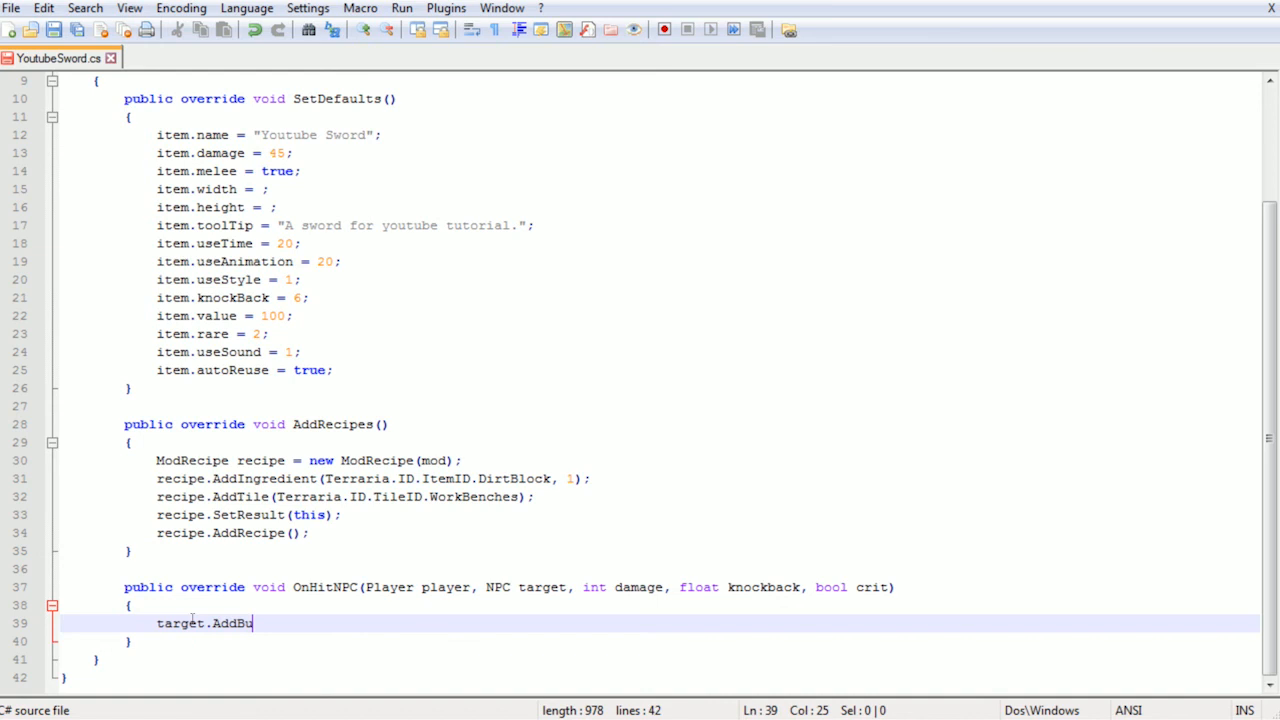
pyautogui.write('ff()')
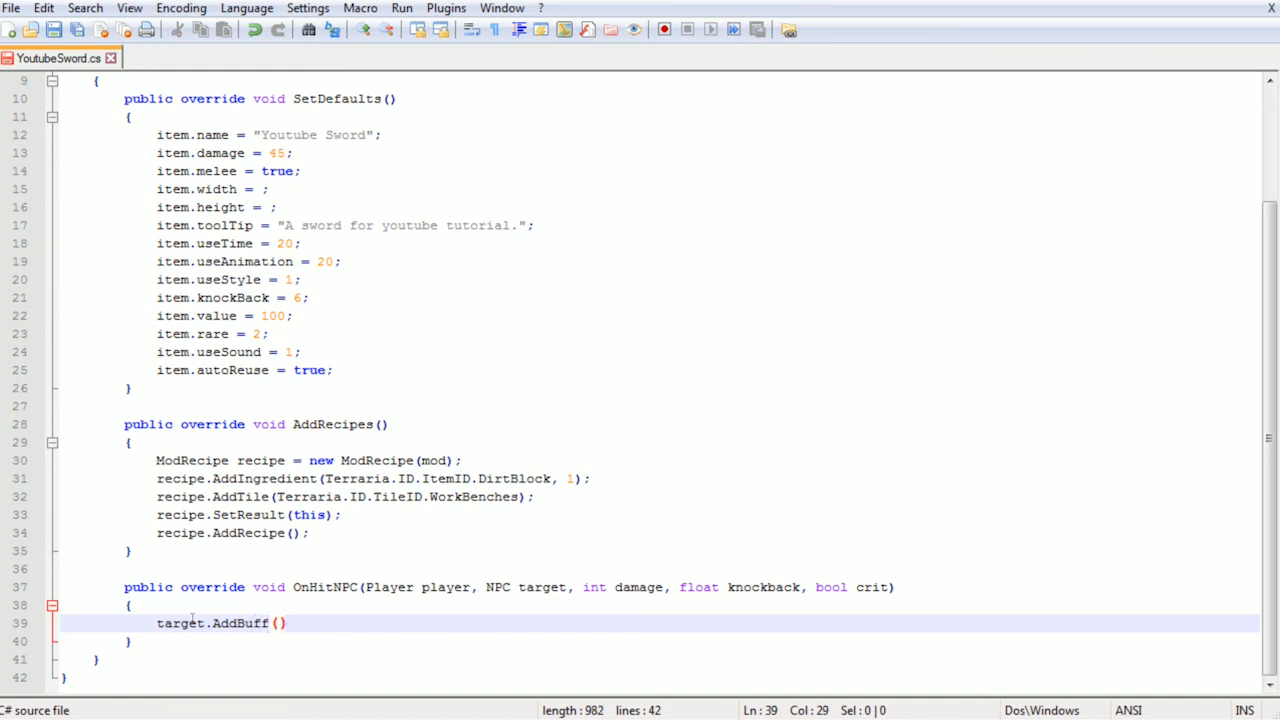
pyautogui.write('BuffID.OnFire')
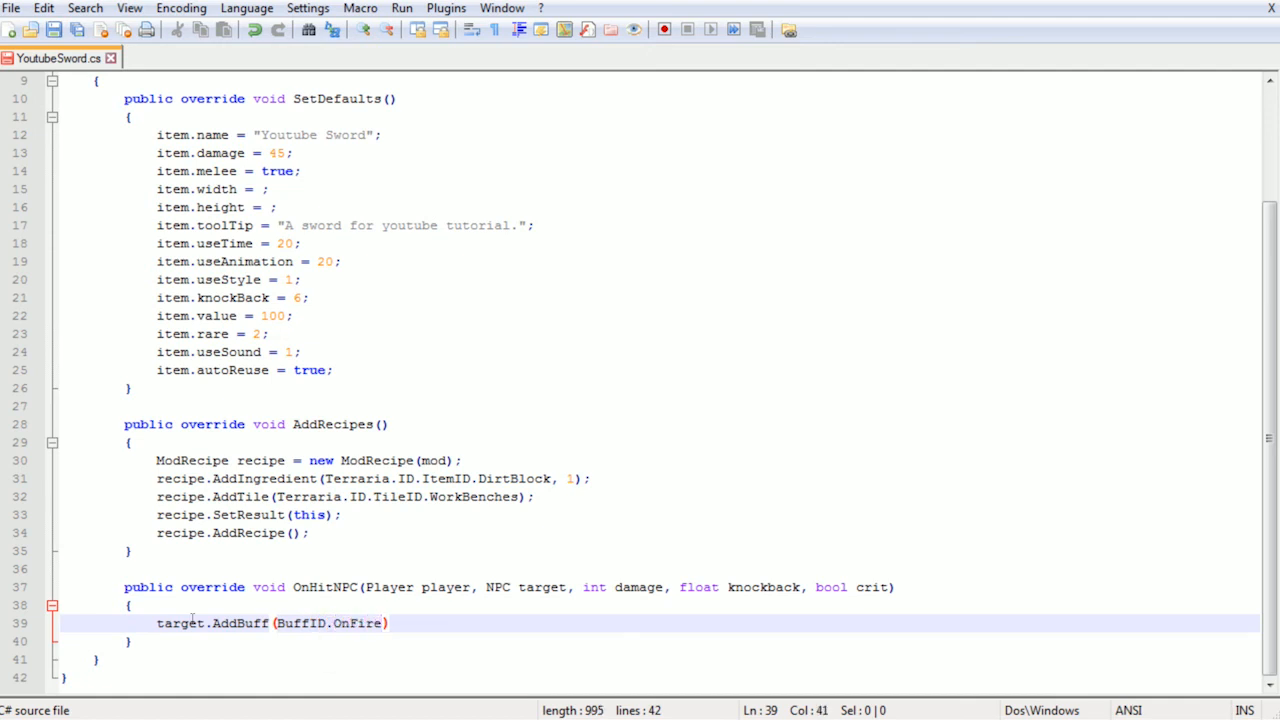
pyautogui.write(',')
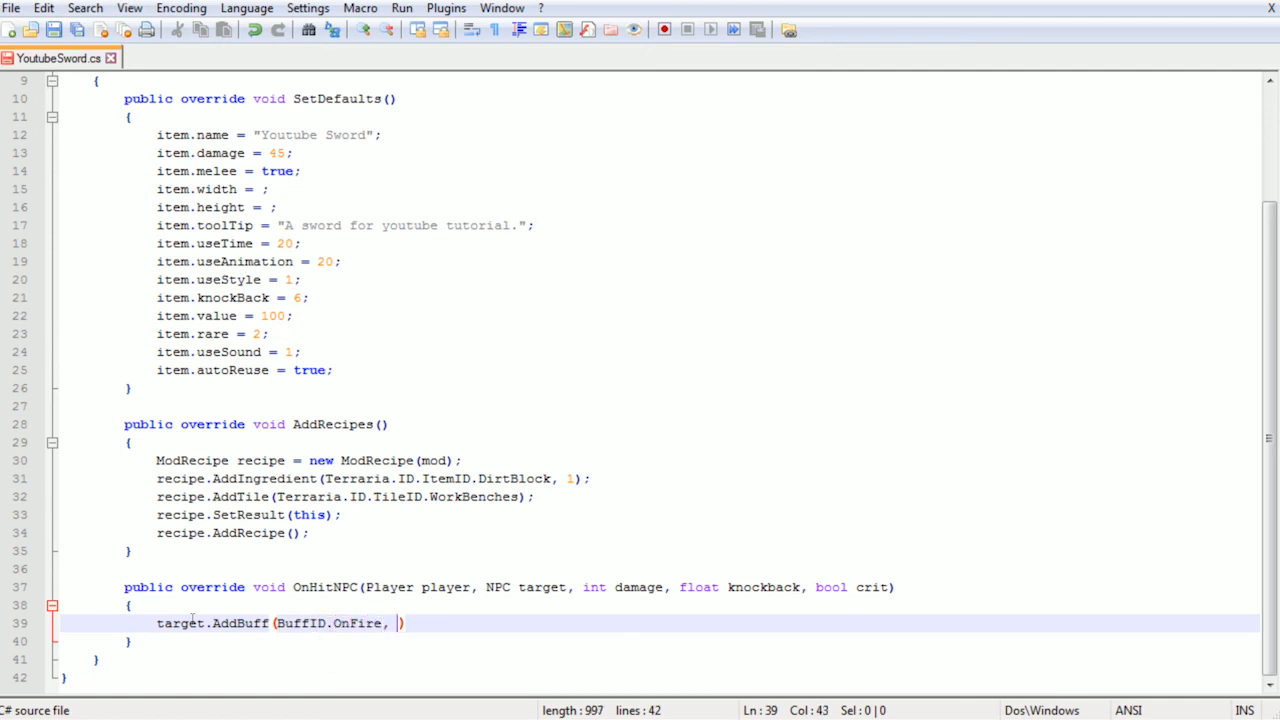
pyautogui.write('60')
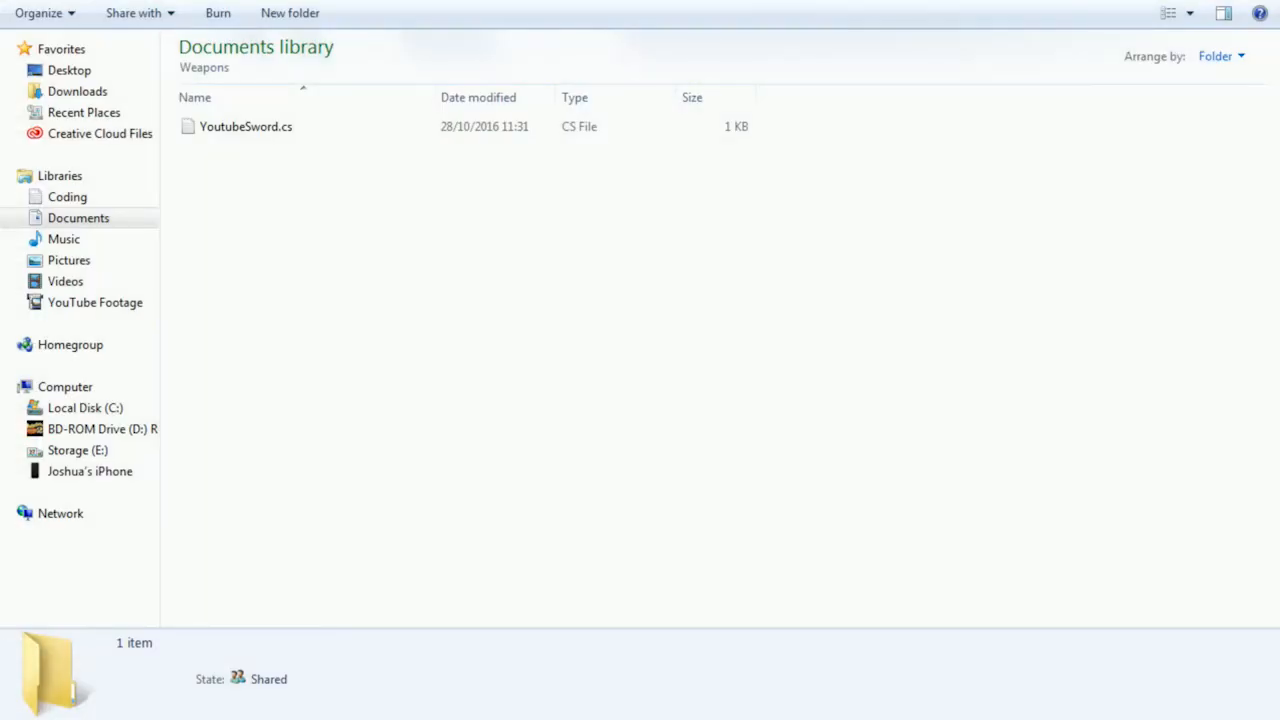
# Rename the pasted sprite to YoutubeSword.png in Weapons and view it in the image editor
pyautogui.click(246, 126)
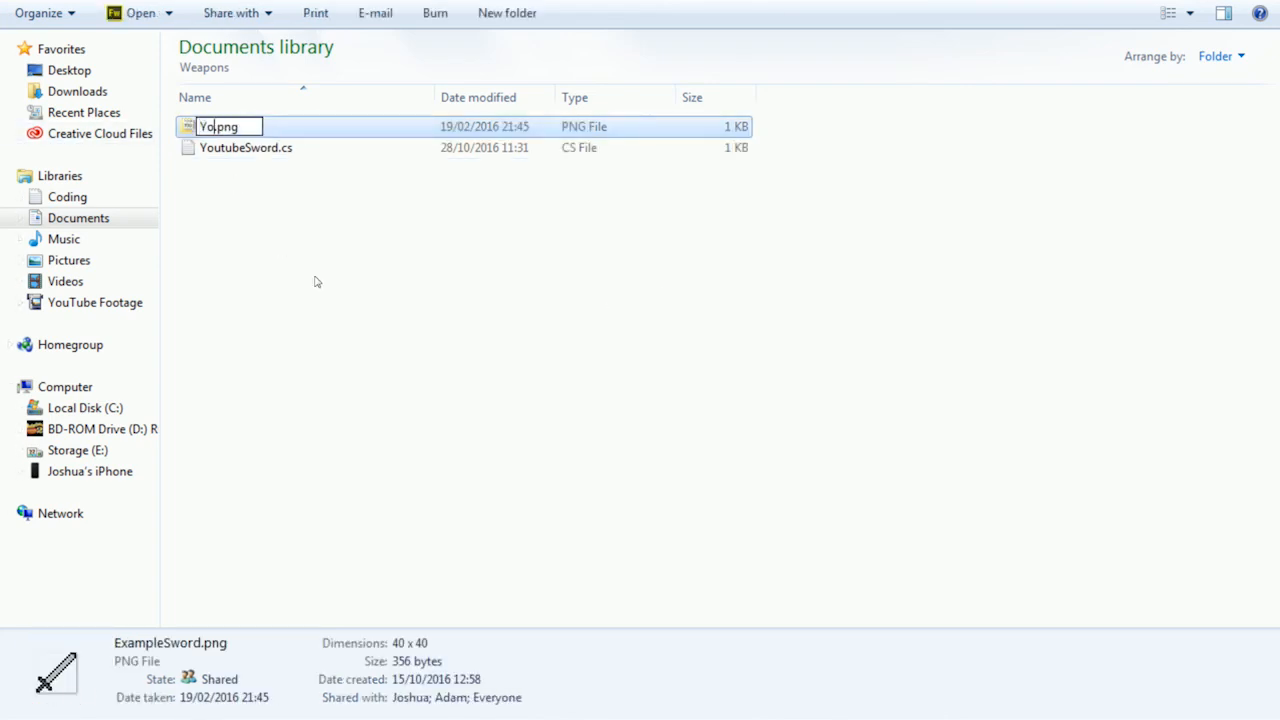
pyautogui.press('Return')
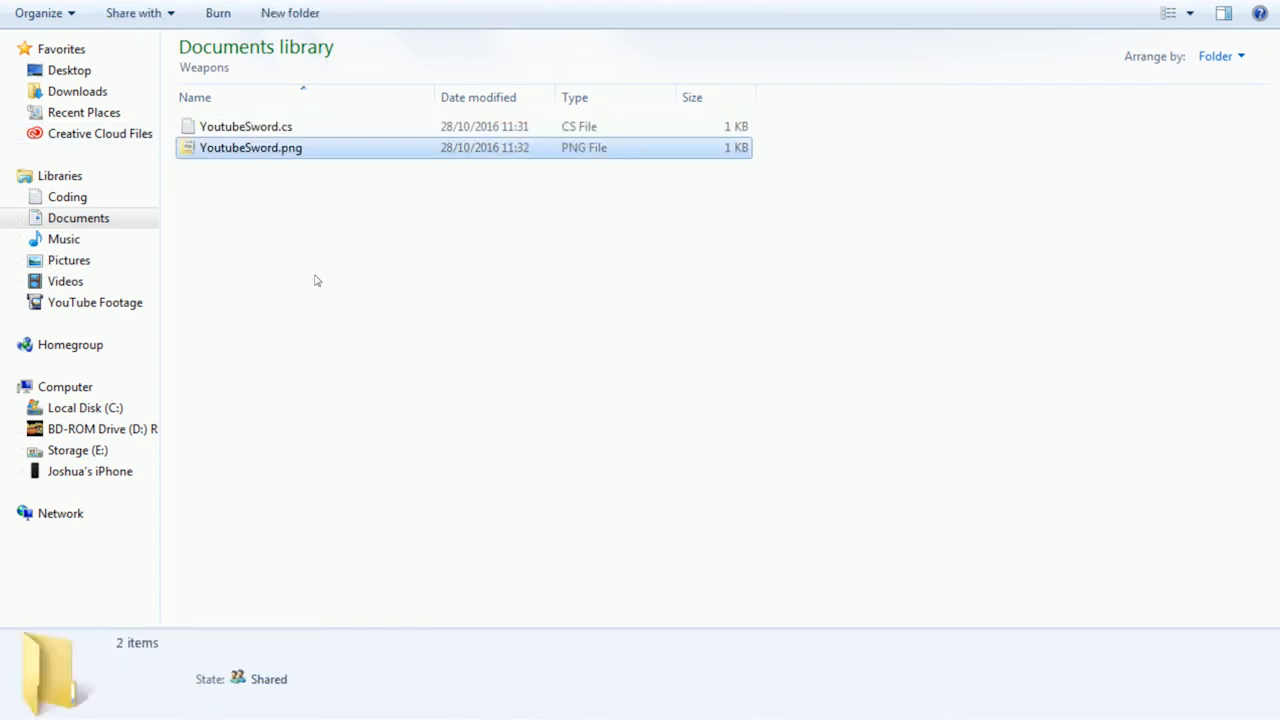
pyautogui.doubleClick(252, 148)
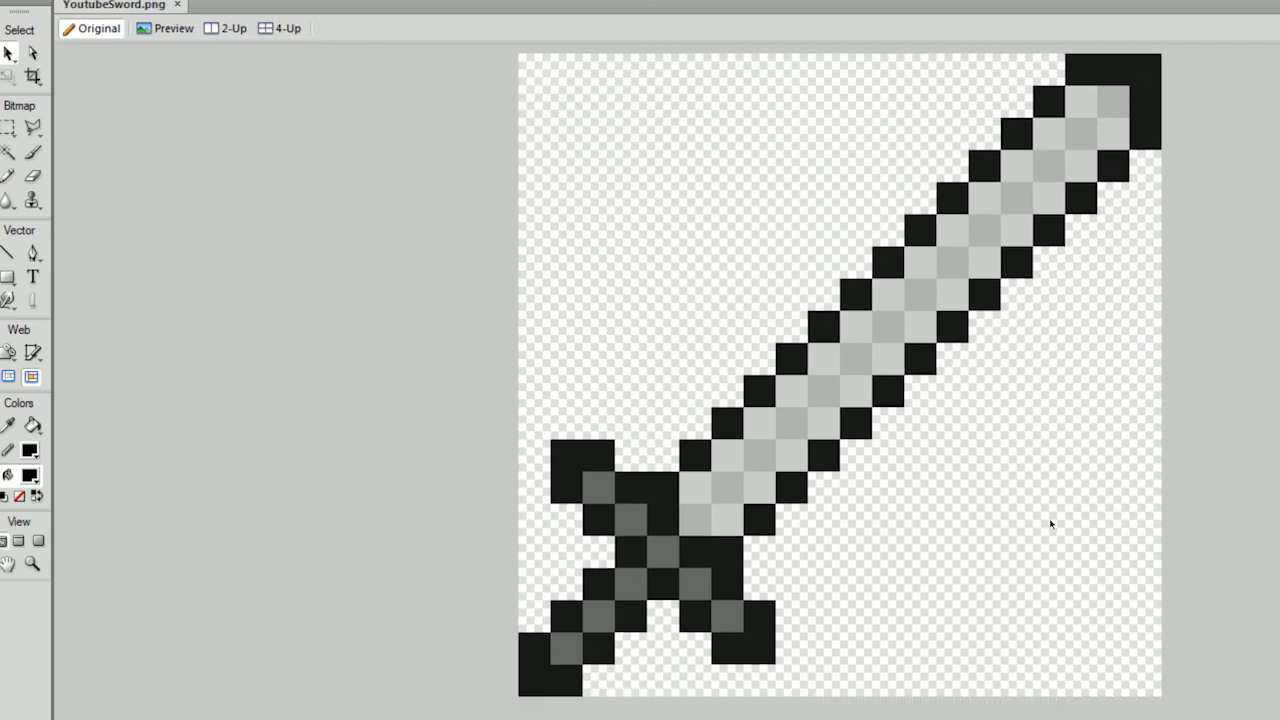
pyautogui.moveTo(1050, 524)
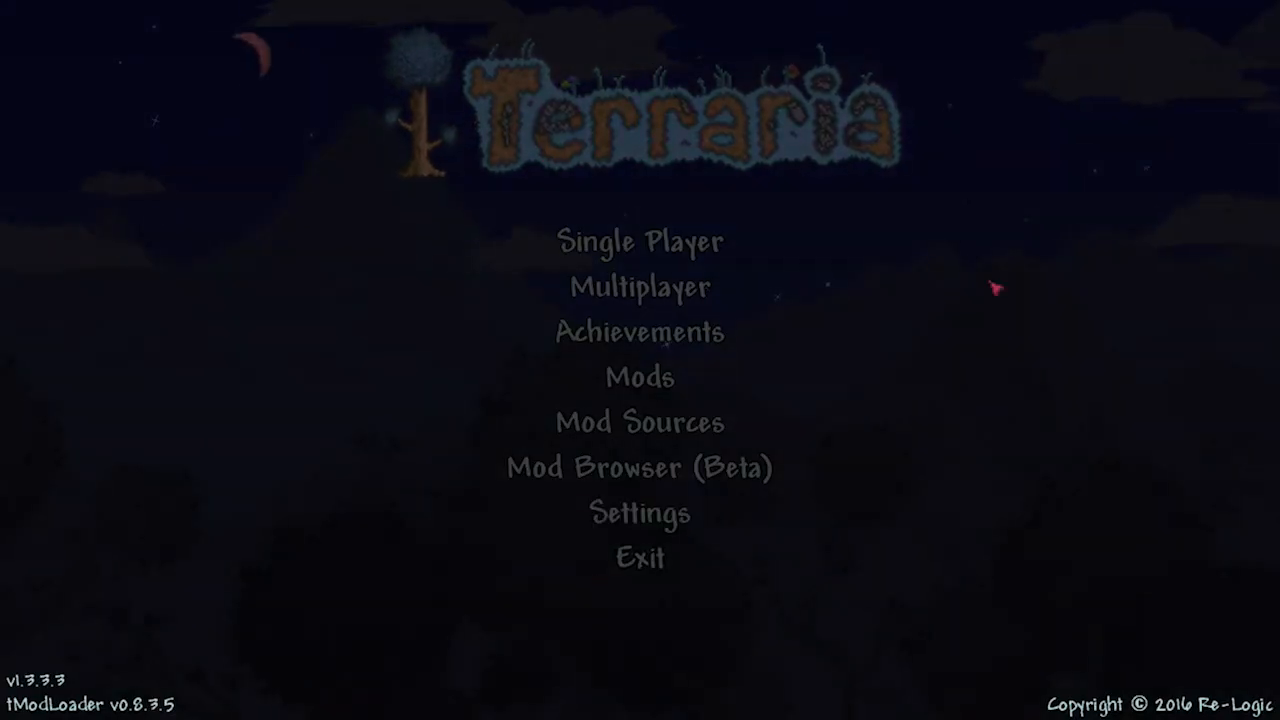
# Create a new character and choose the size of a new world
pyautogui.click(638, 422)
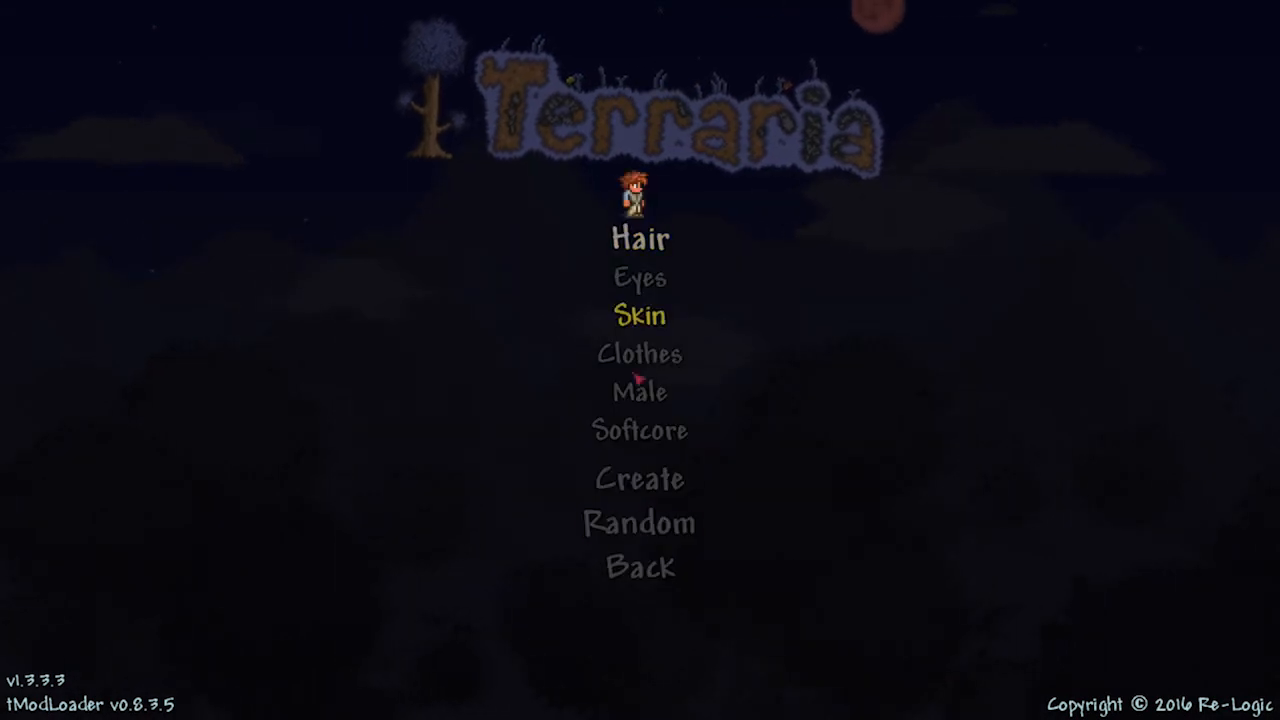
pyautogui.click(640, 480)
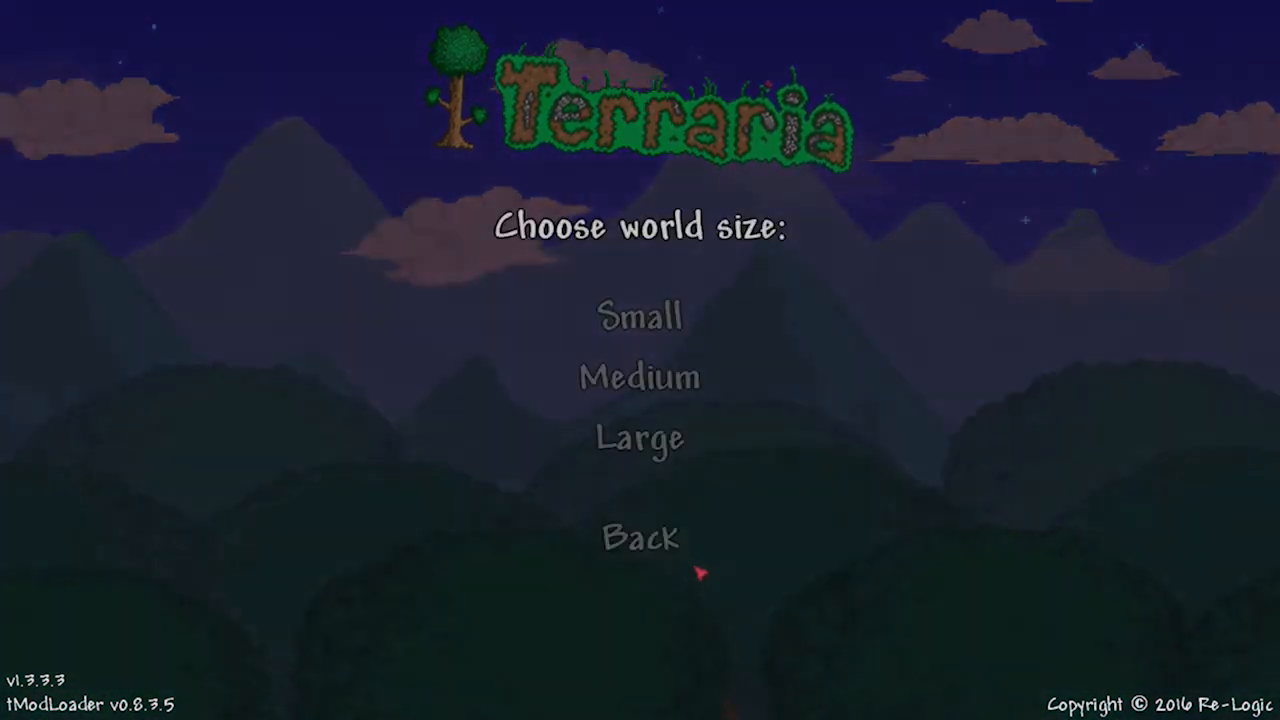
pyautogui.click(640, 316)
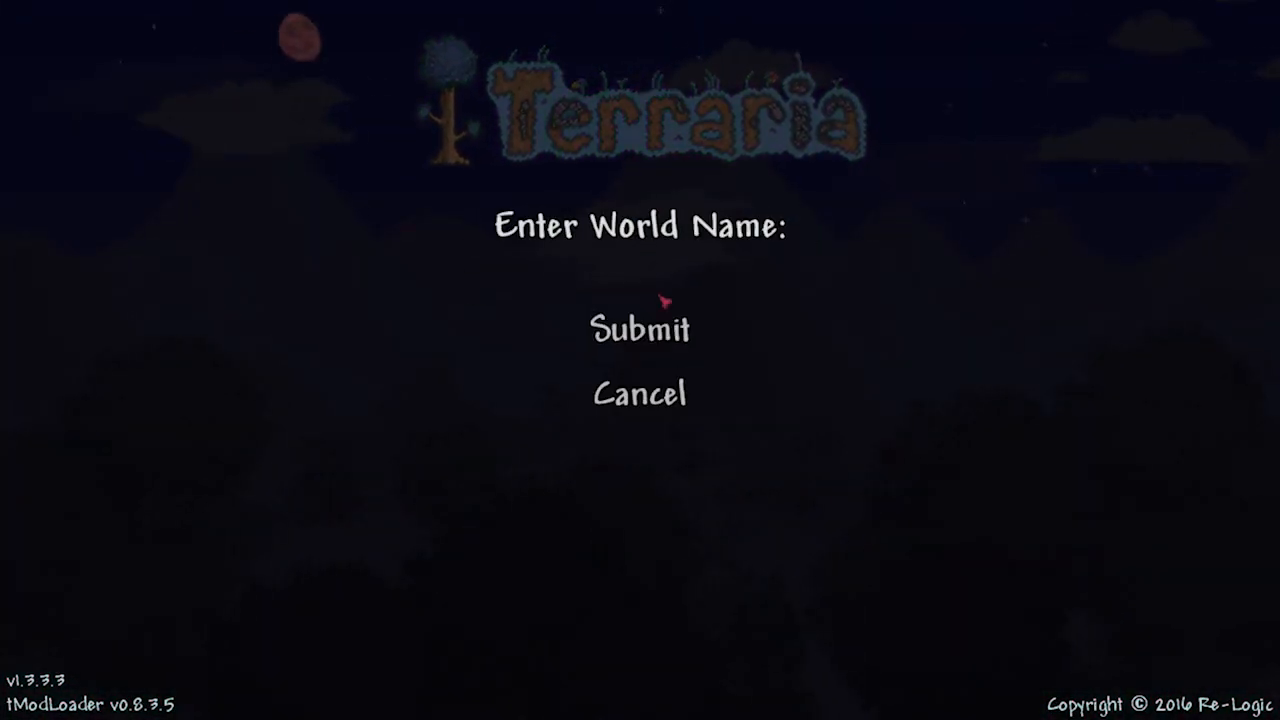
# Name the new world YouTubeTutorialWorld
pyautogui.write('YouTub')
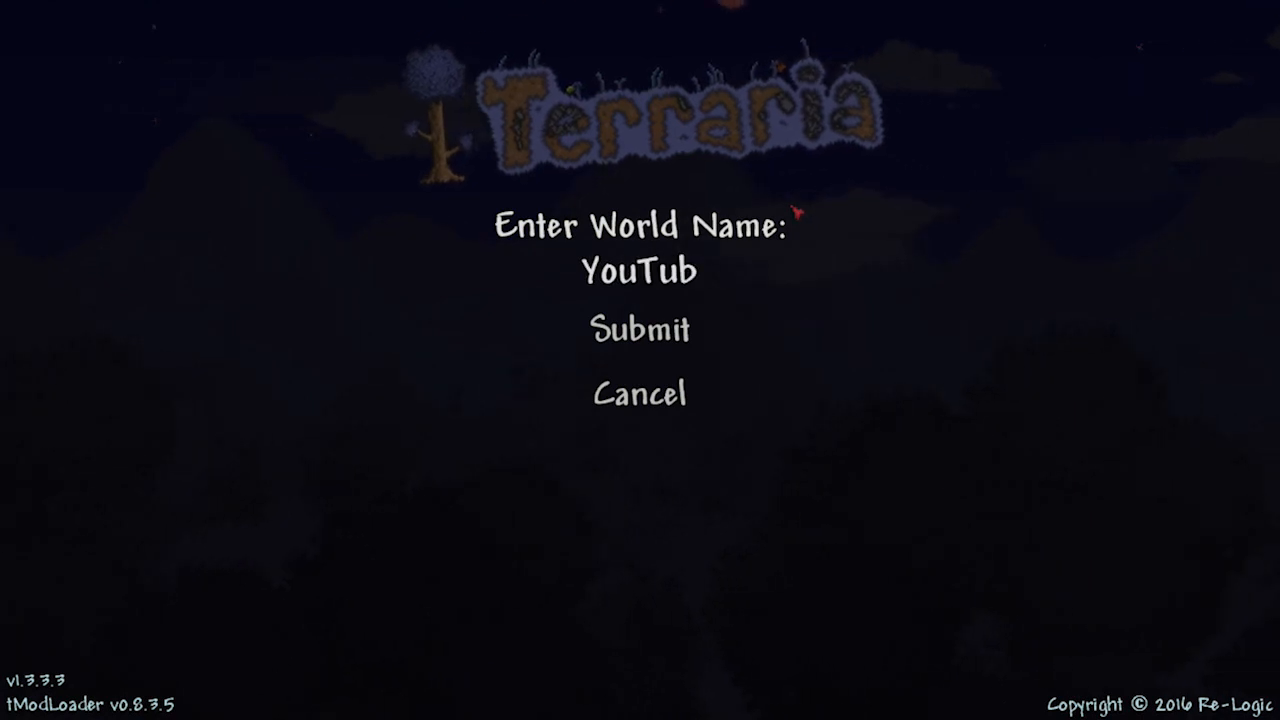
pyautogui.write('Tutol')
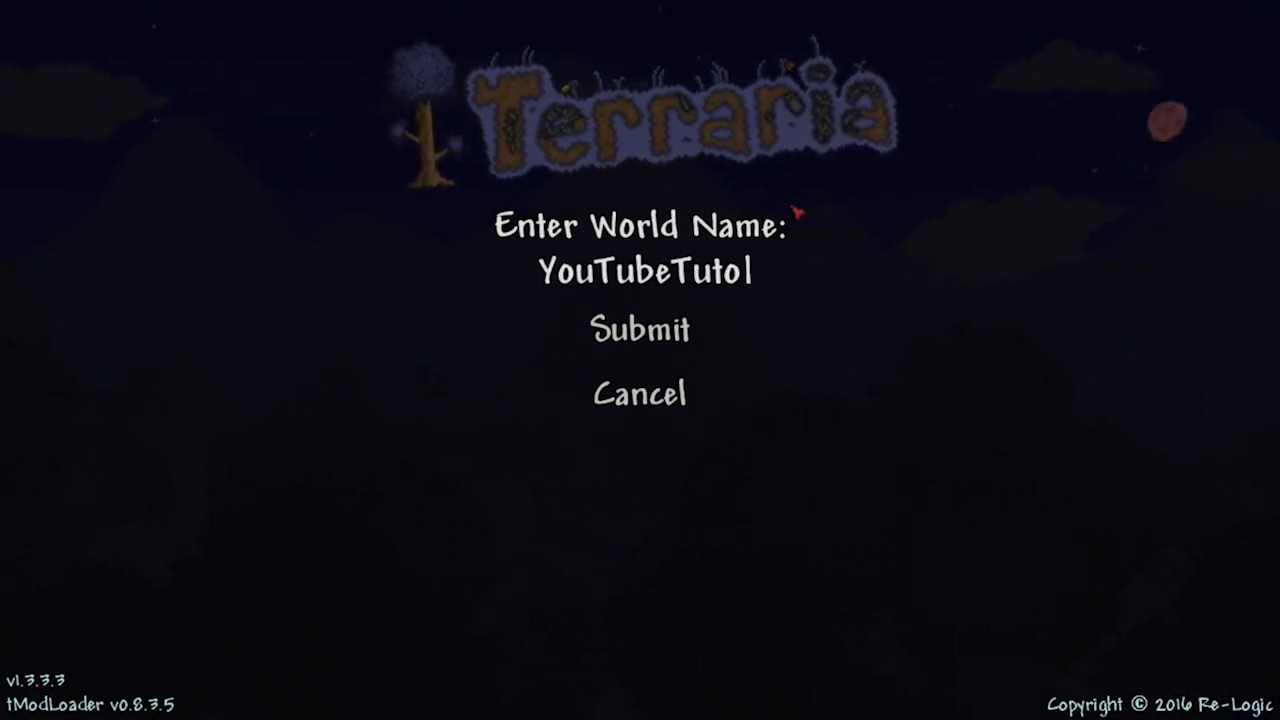
pyautogui.write('rialWord')
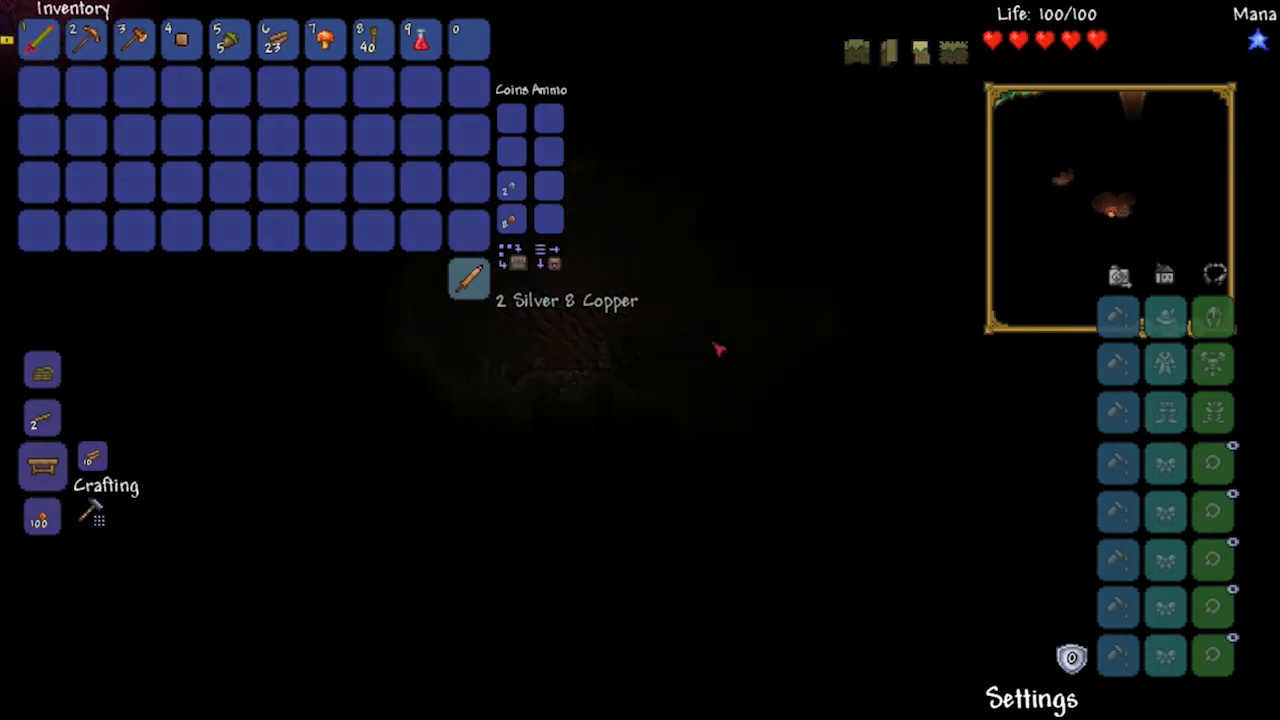
# Close the inventory so the Youtube Sword shows held in hotbar slot 1
pyautogui.press('Escape')
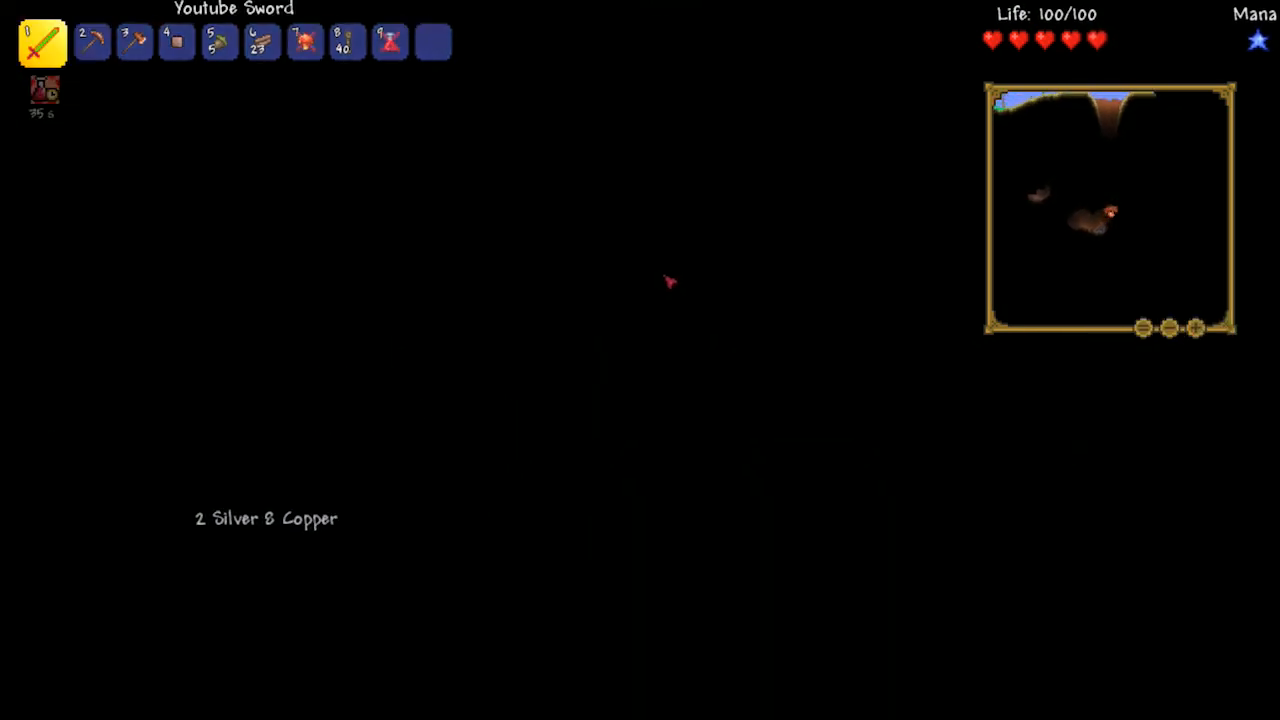